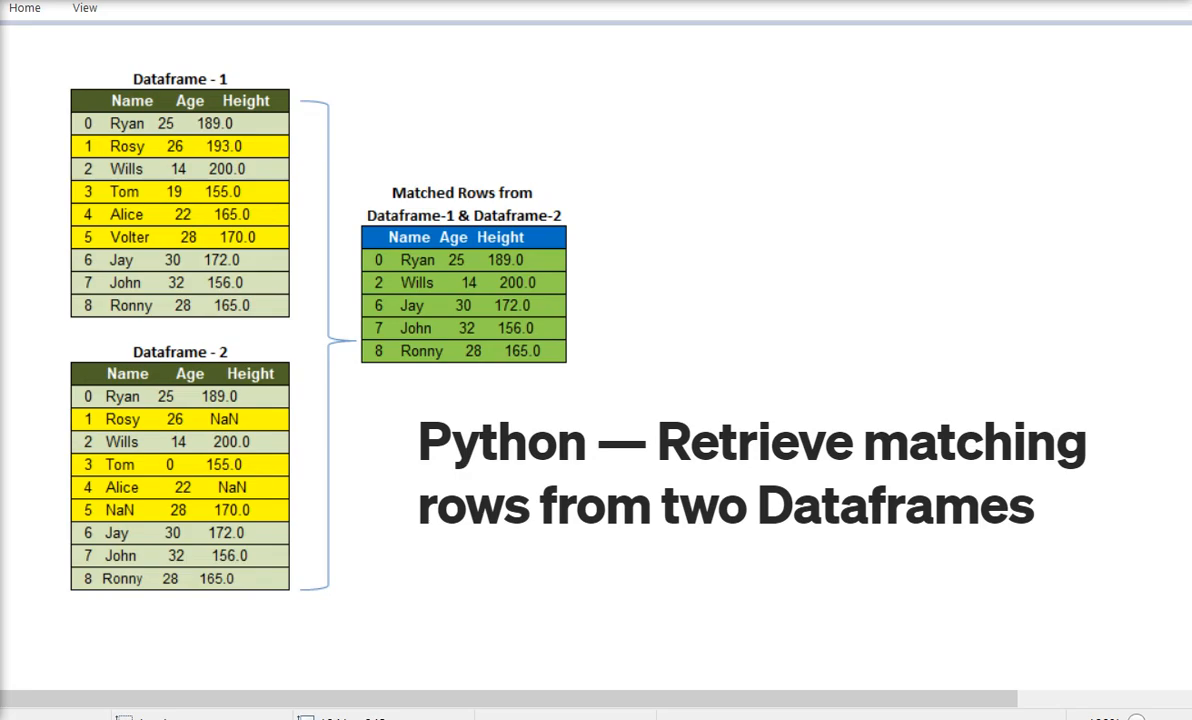
mouse_move(988, 488)
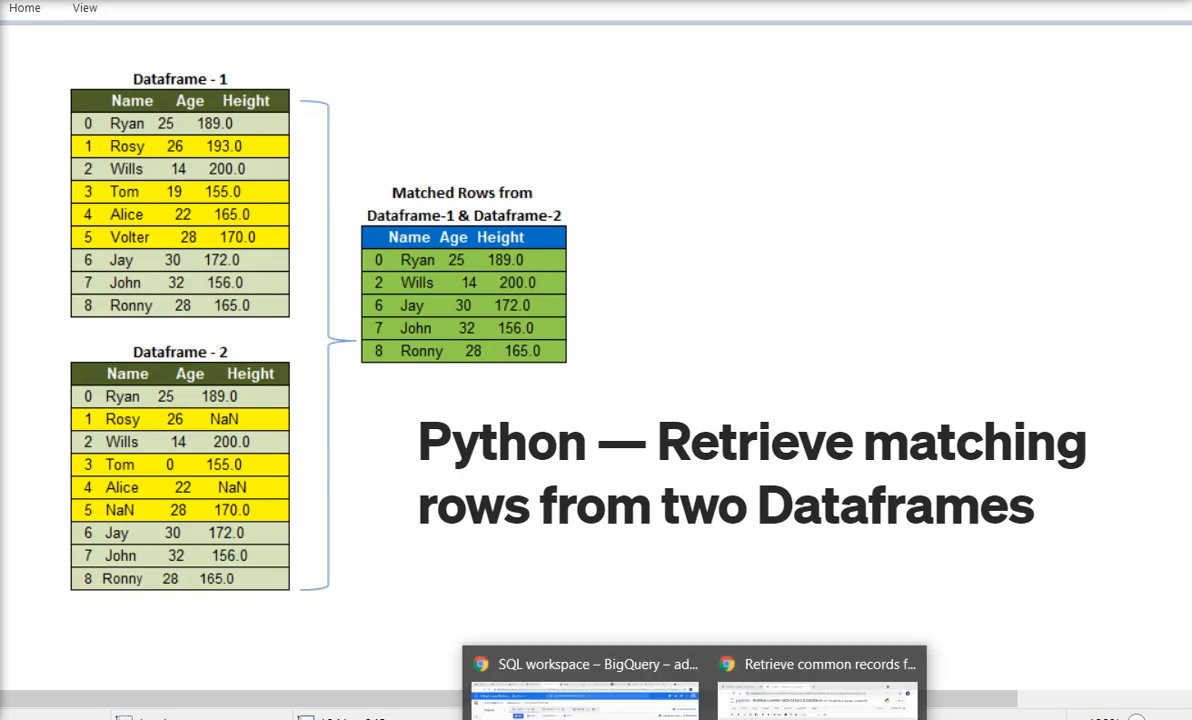
Bring the 'Retrieve common records' Jupyter notebook to the front
left_click(816, 664)
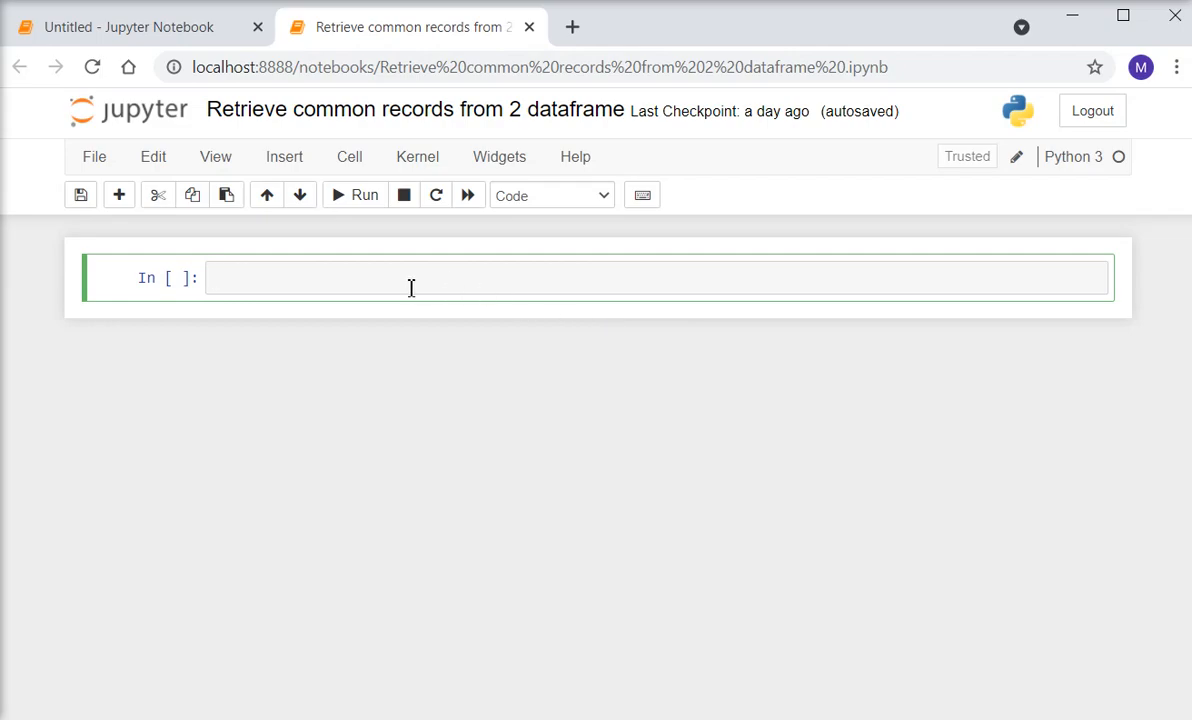
Write 'import pandas as pd' and 'import numpy as pd' in the first cell
type("import")
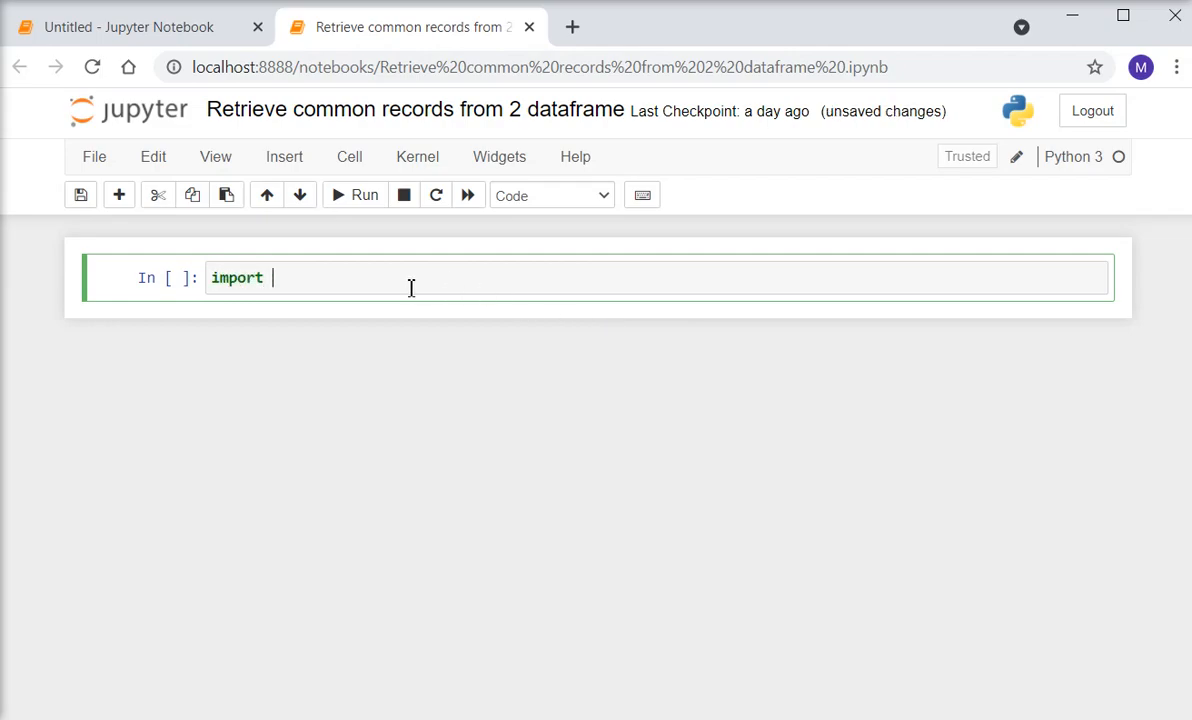
type("pandas")
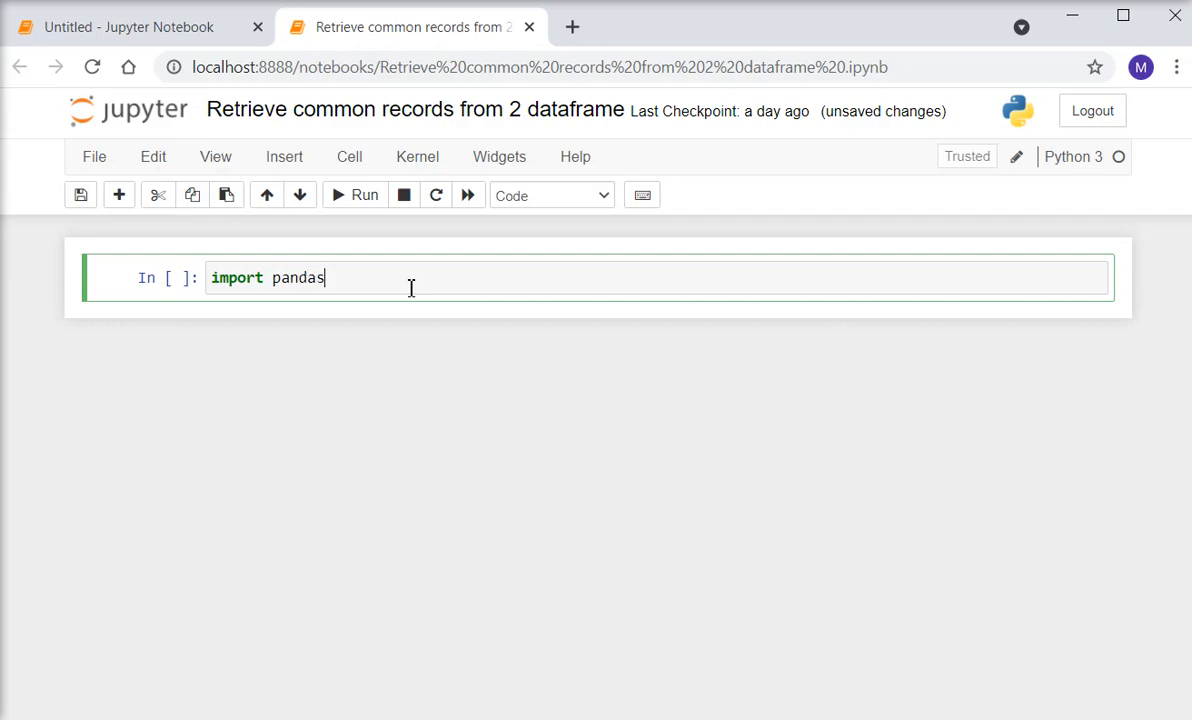
type("as")
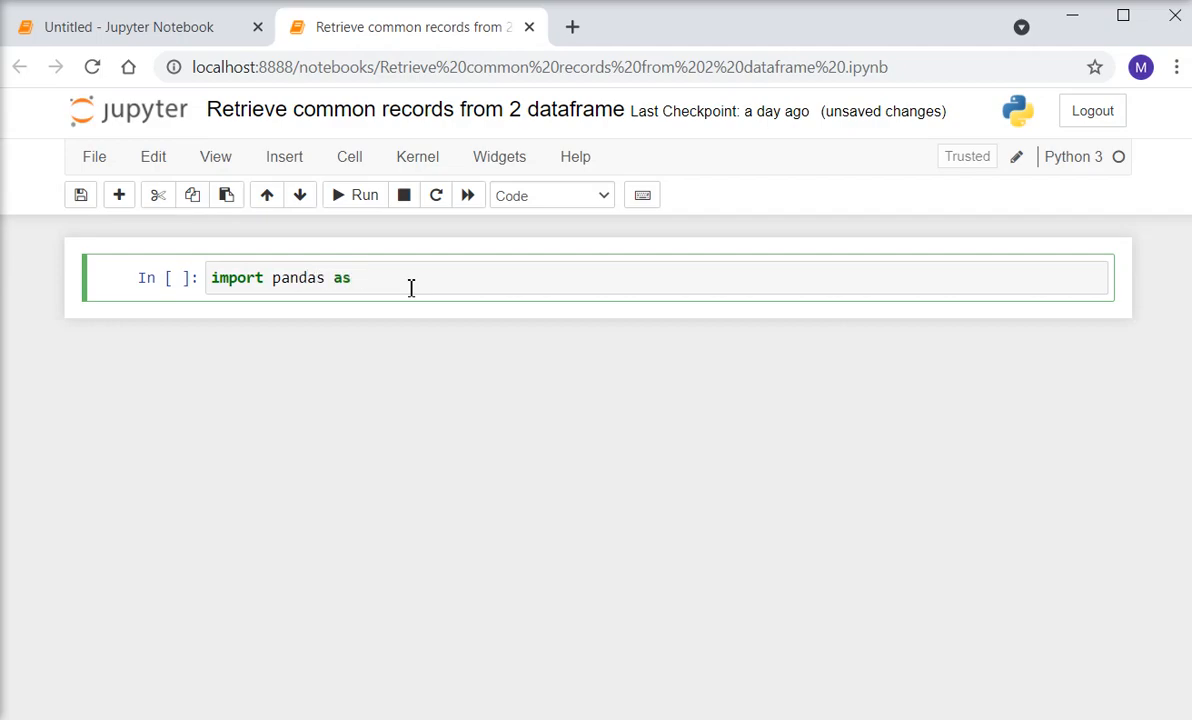
type("pd")
type("import")
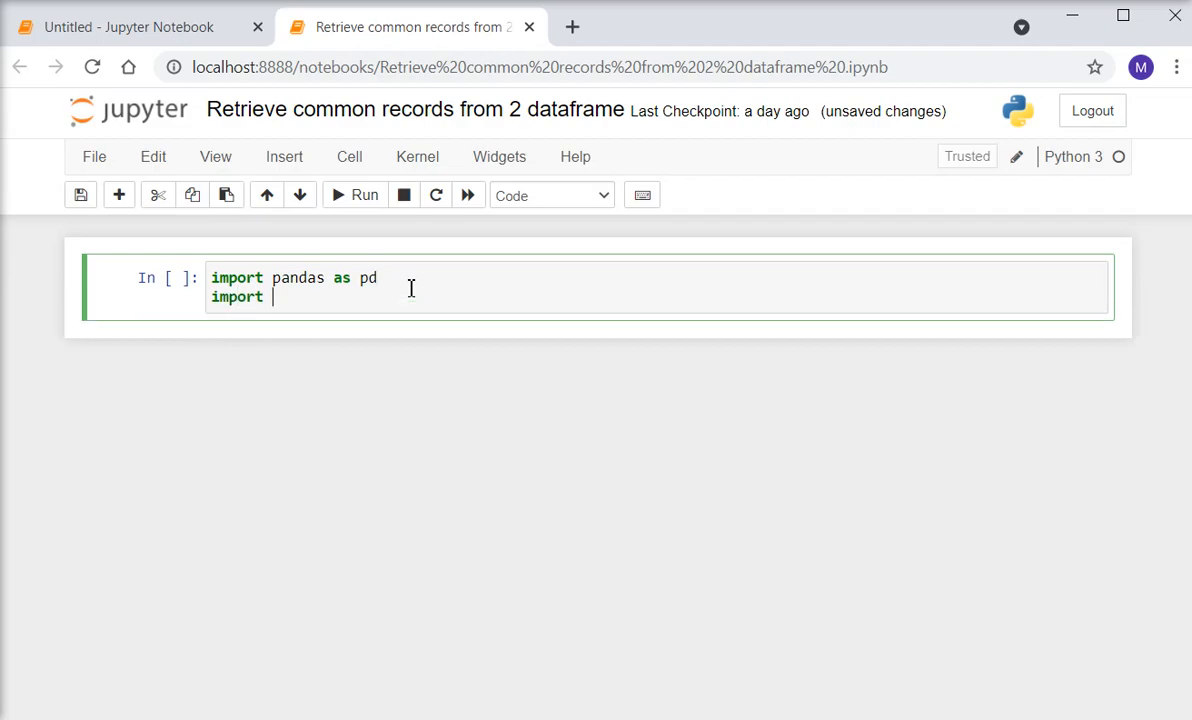
type("nump")
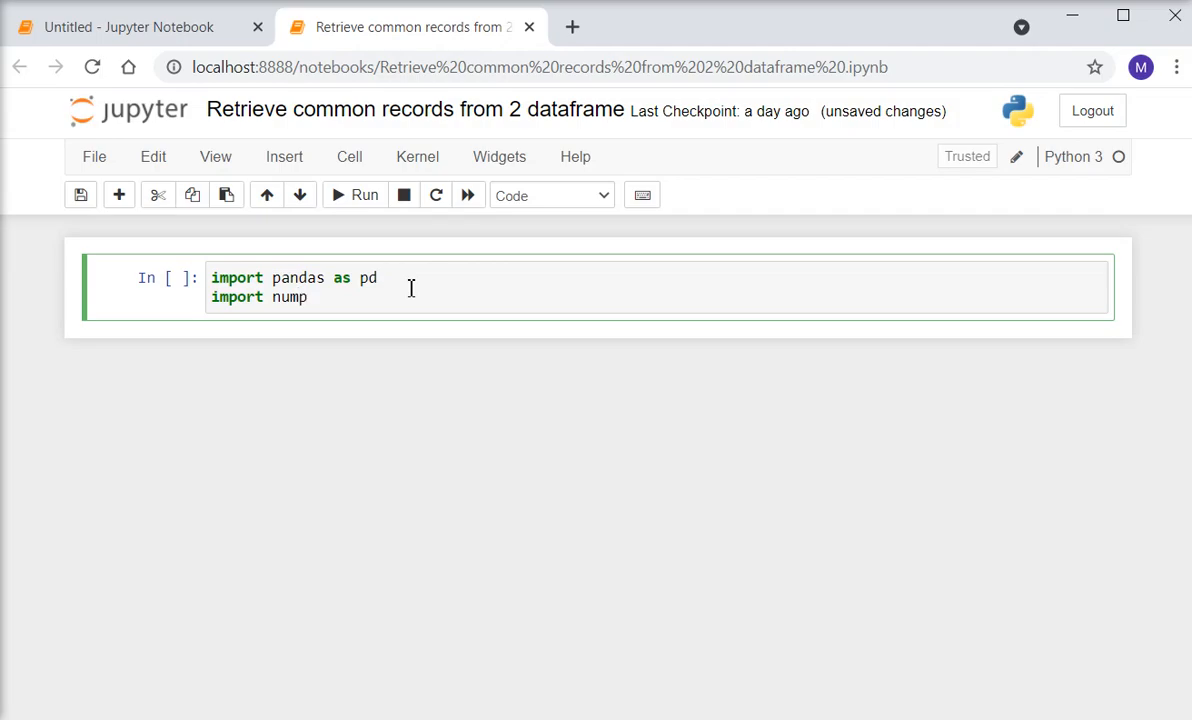
type("y as")
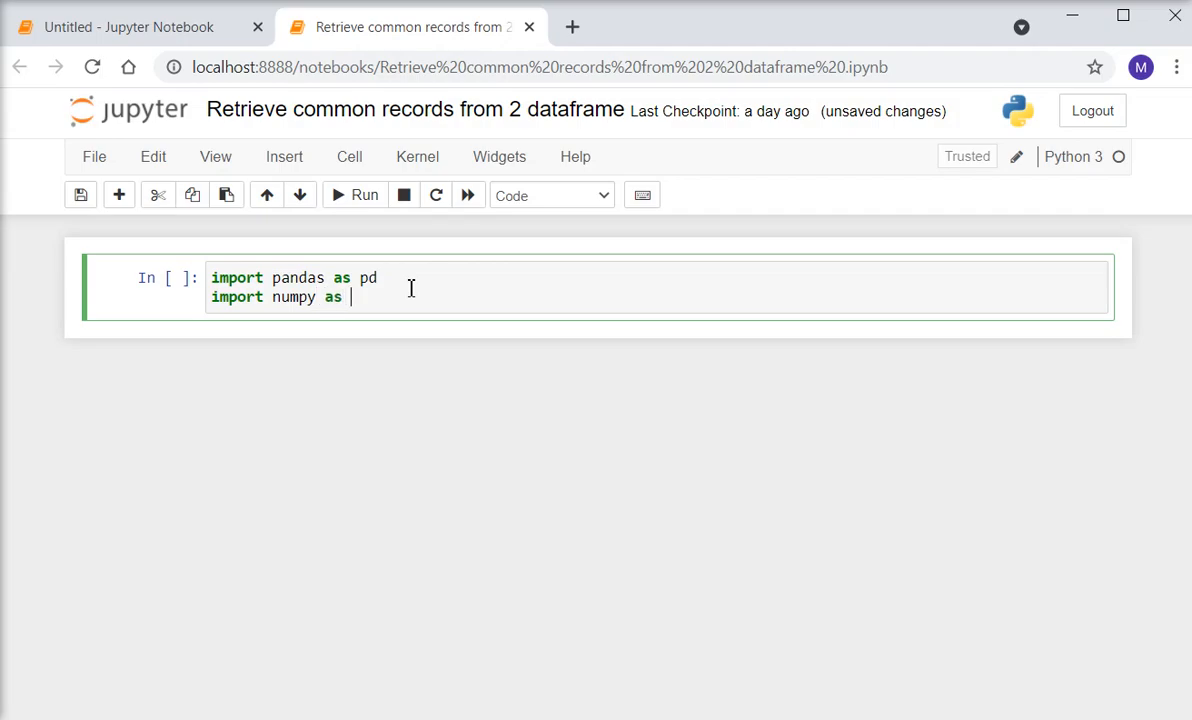
type("p")
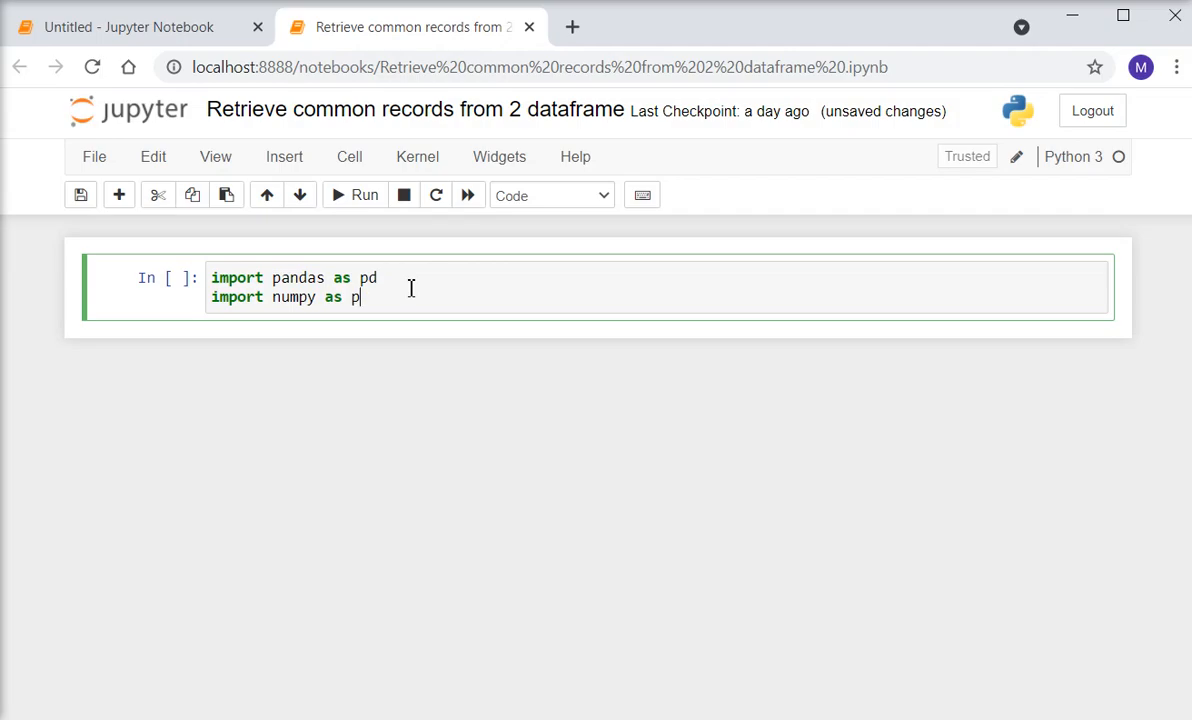
type("d")
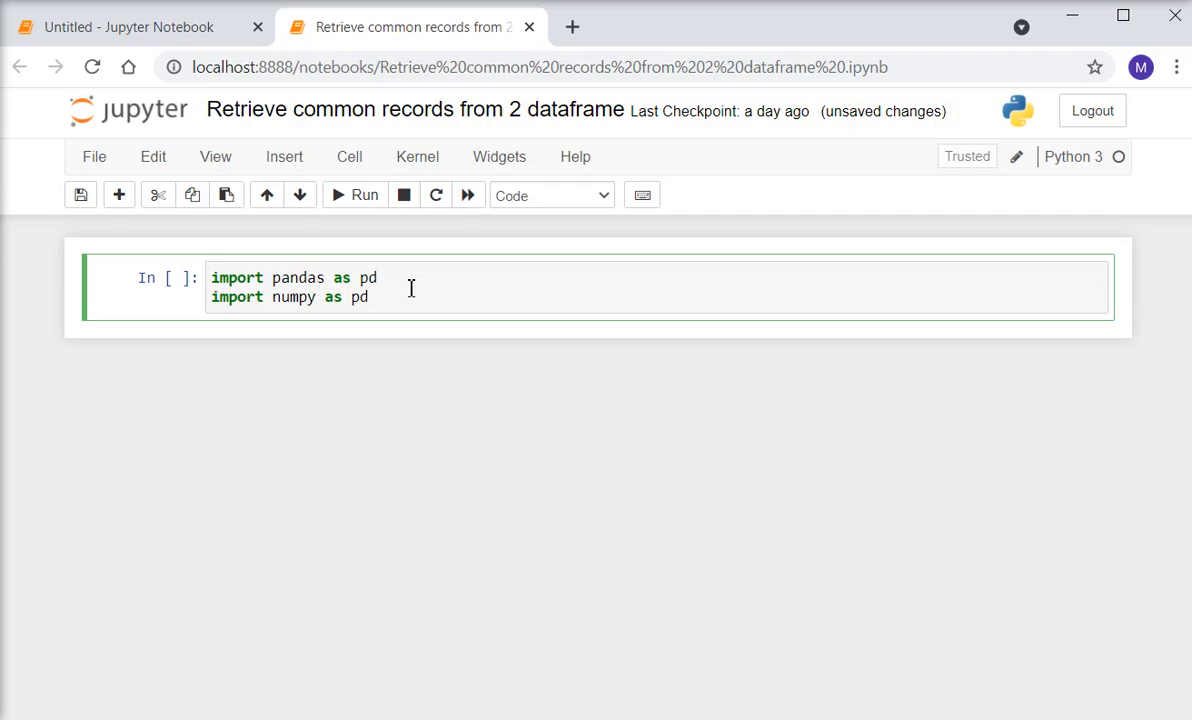
mouse_move(756, 688)
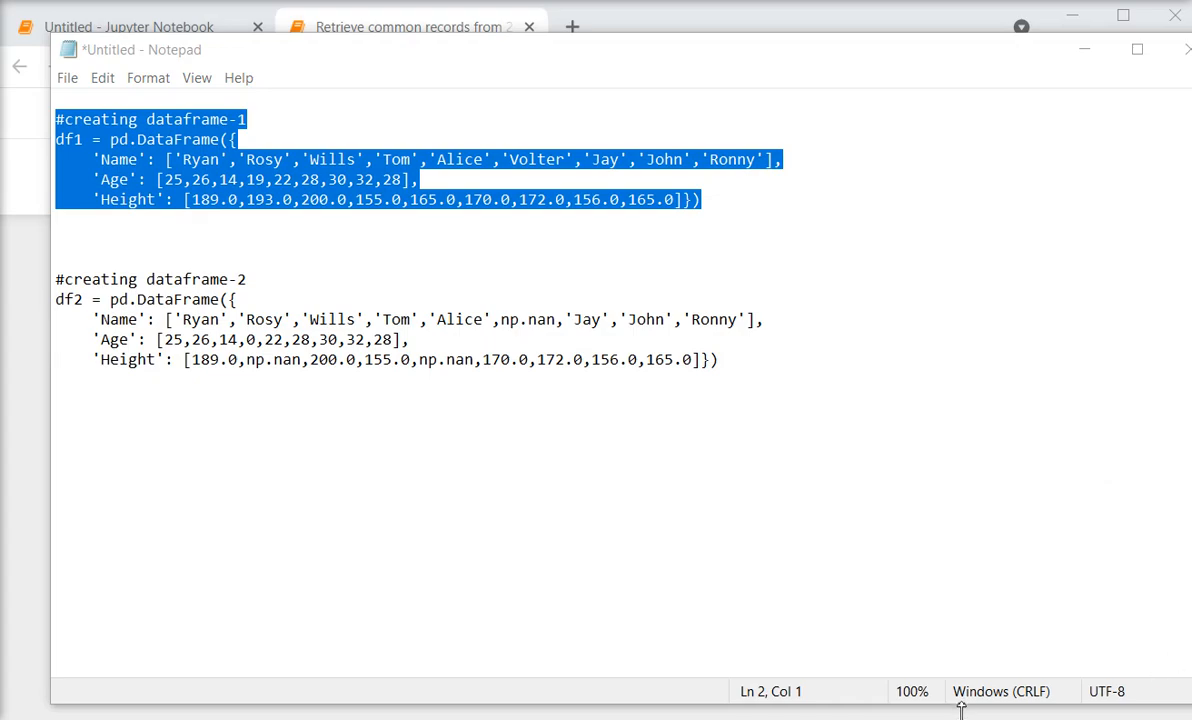
Return to the notebook to paste the dataframe-1 creation code into the cell
left_click(410, 26)
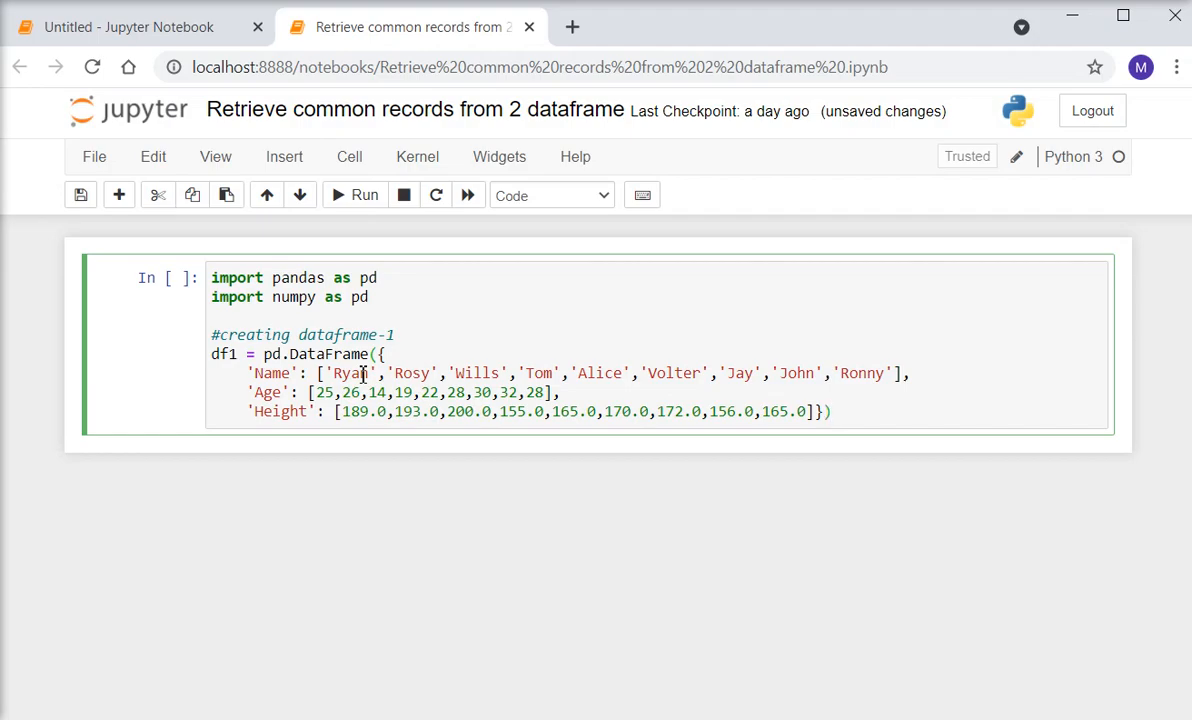
Fix numpy's alias to np and add df1 at the end of the cell
left_click(832, 412)
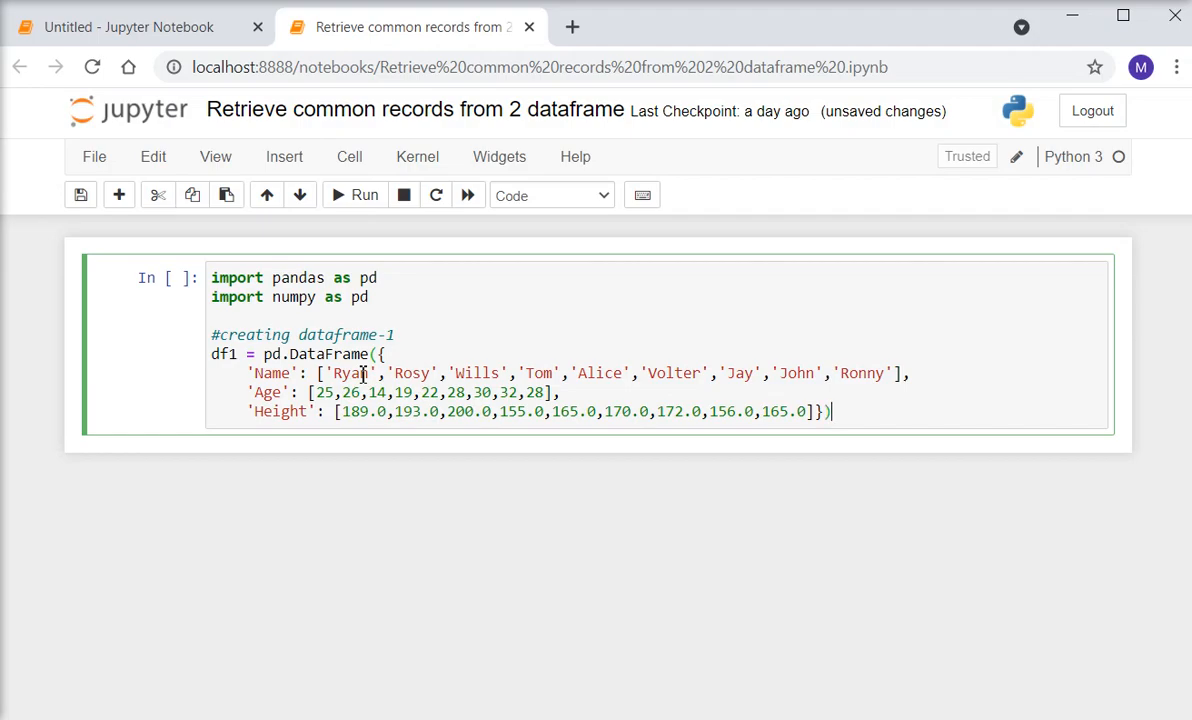
mouse_move(532, 382)
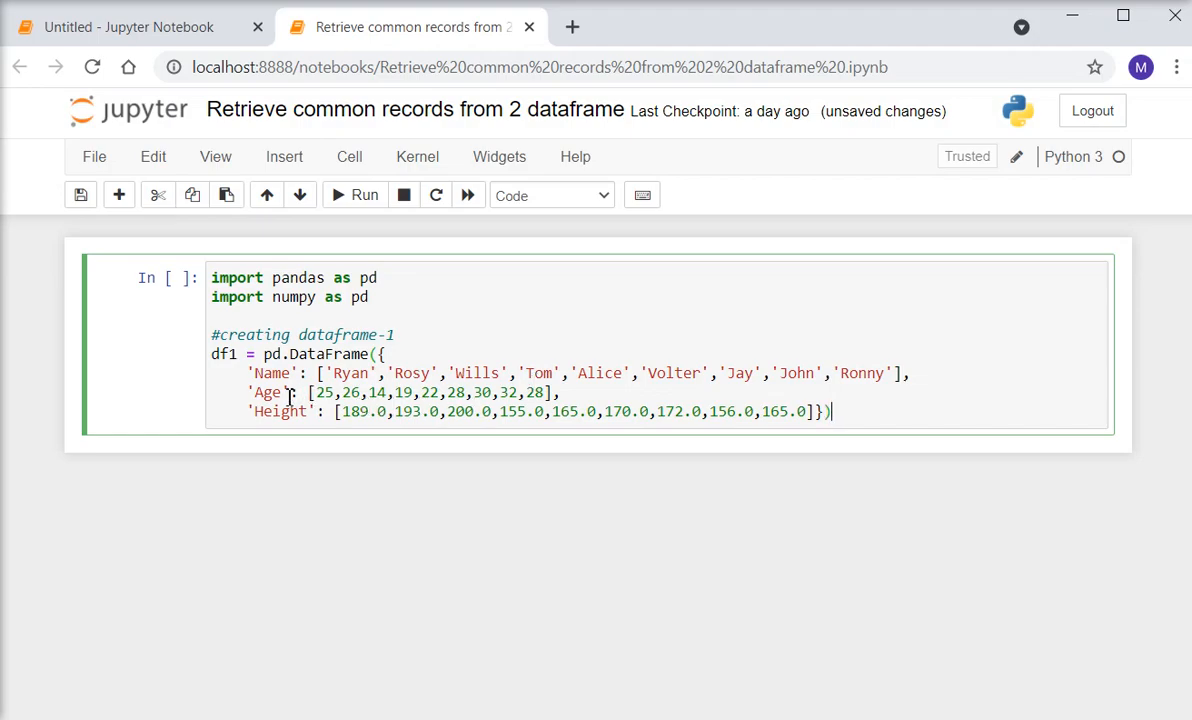
mouse_move(792, 404)
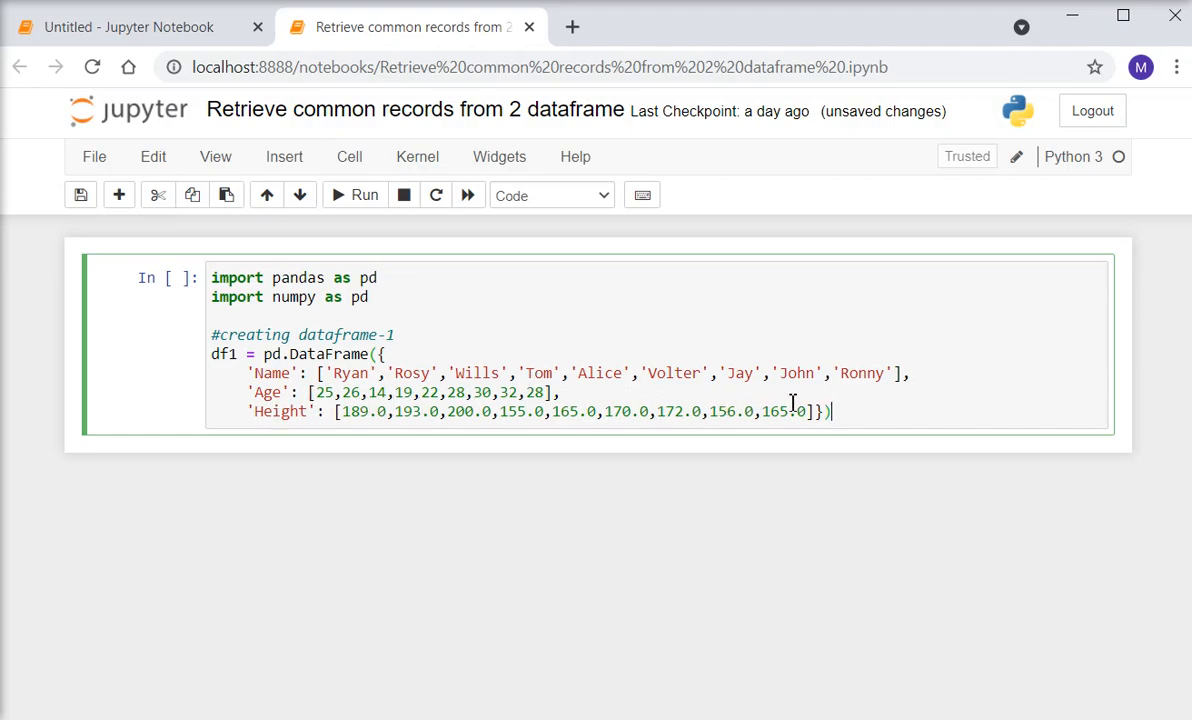
type("df1")
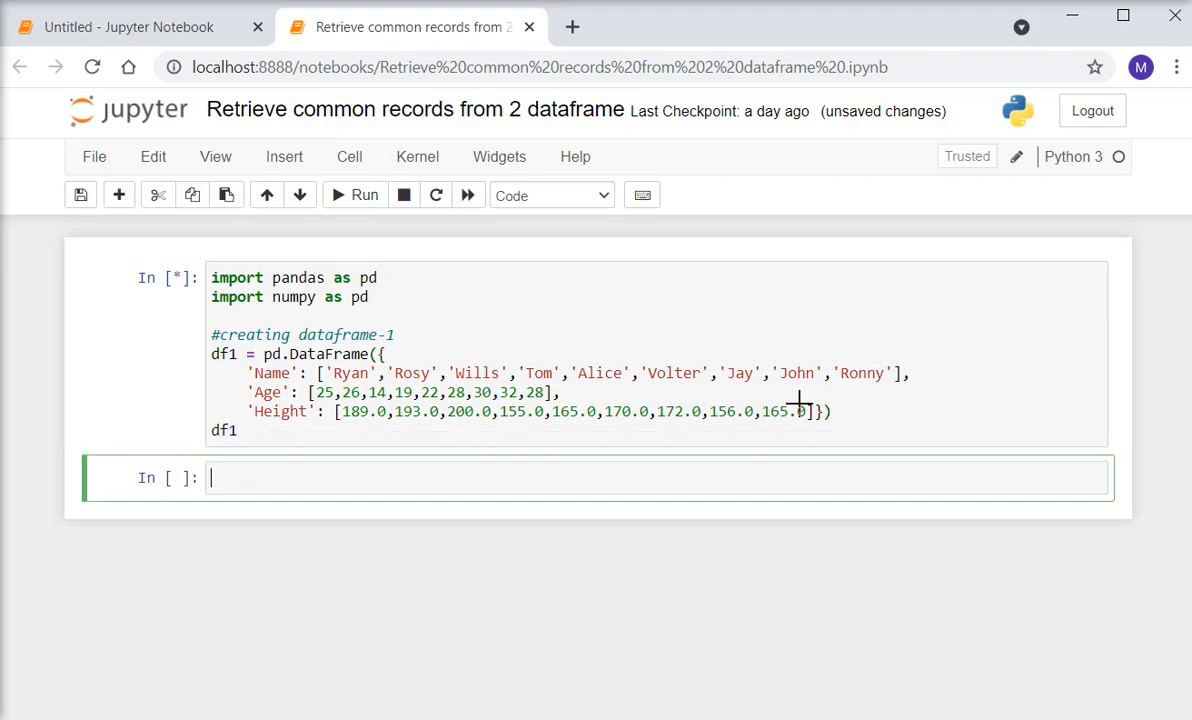
left_click(364, 196)
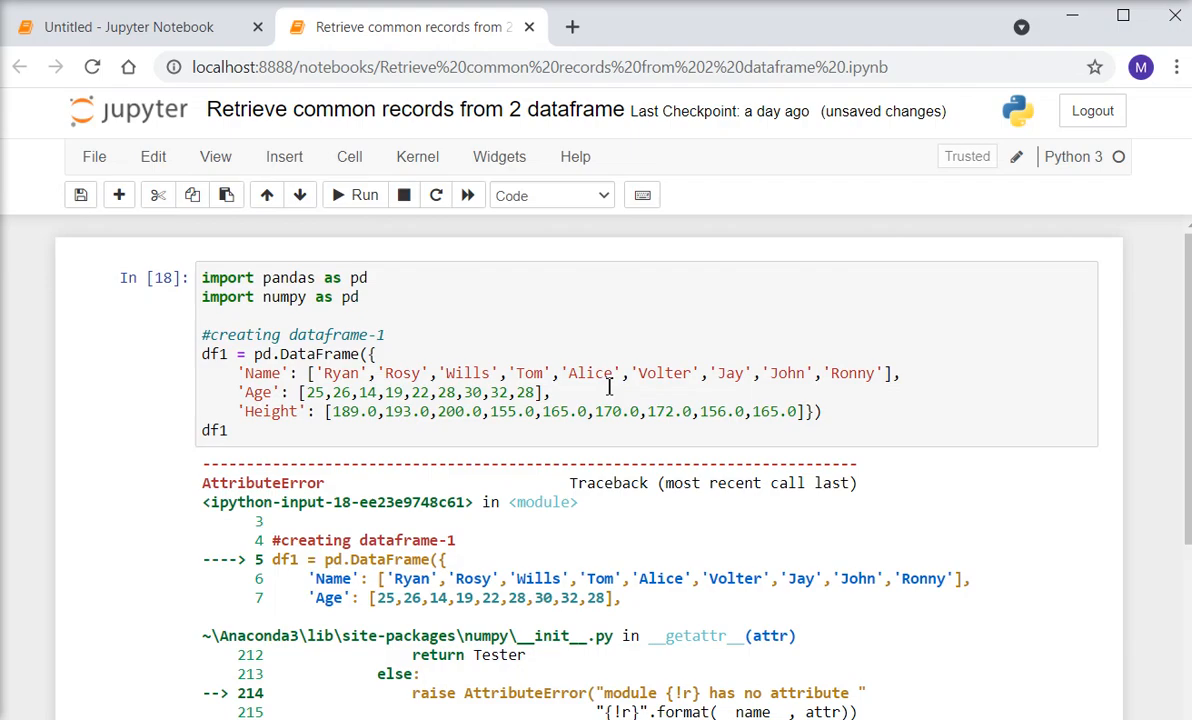
left_click(372, 424)
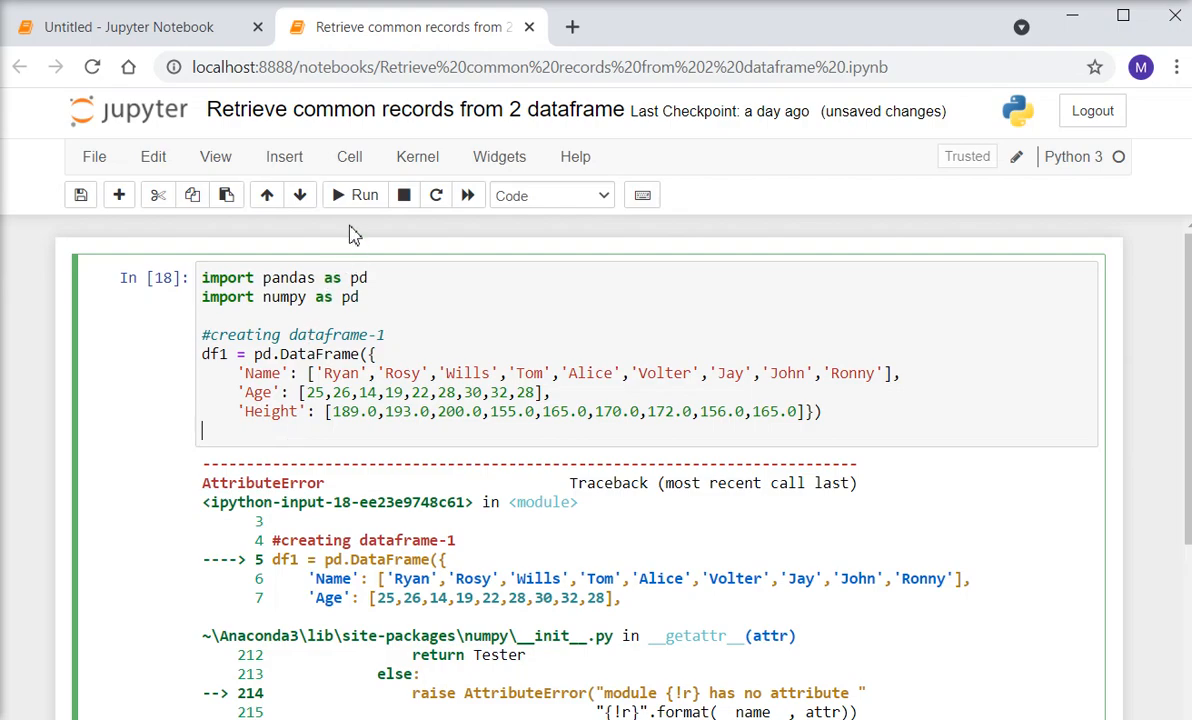
mouse_move(372, 306)
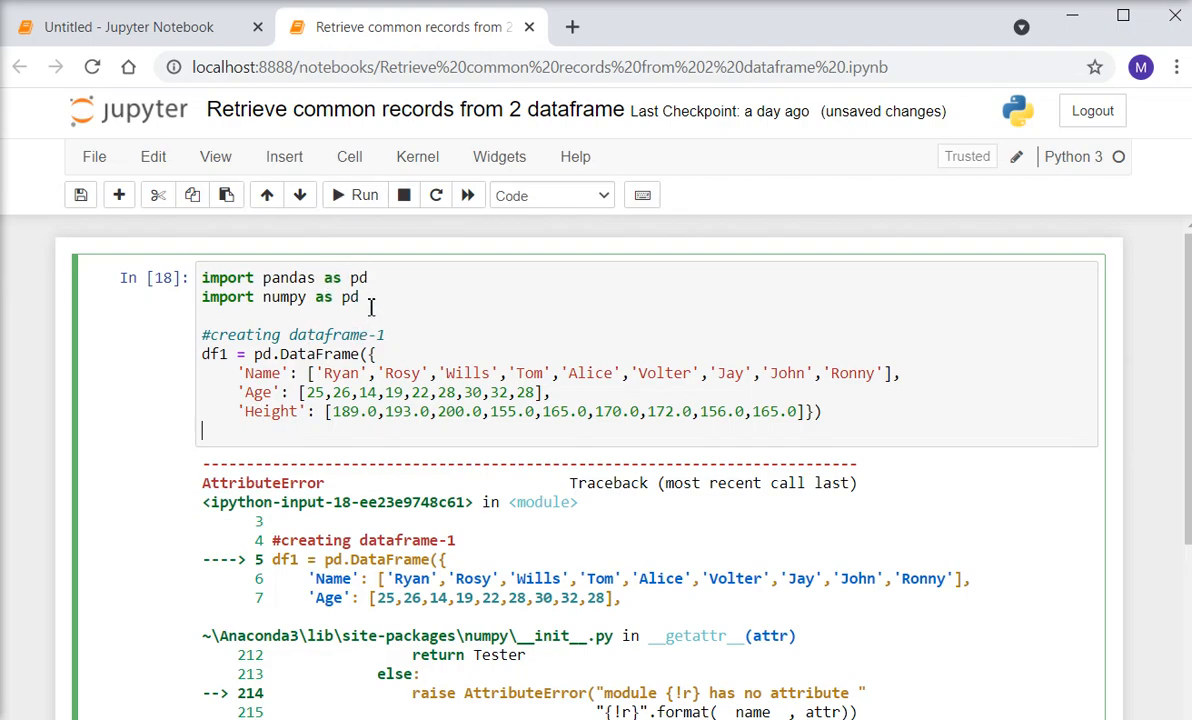
key("backspace")
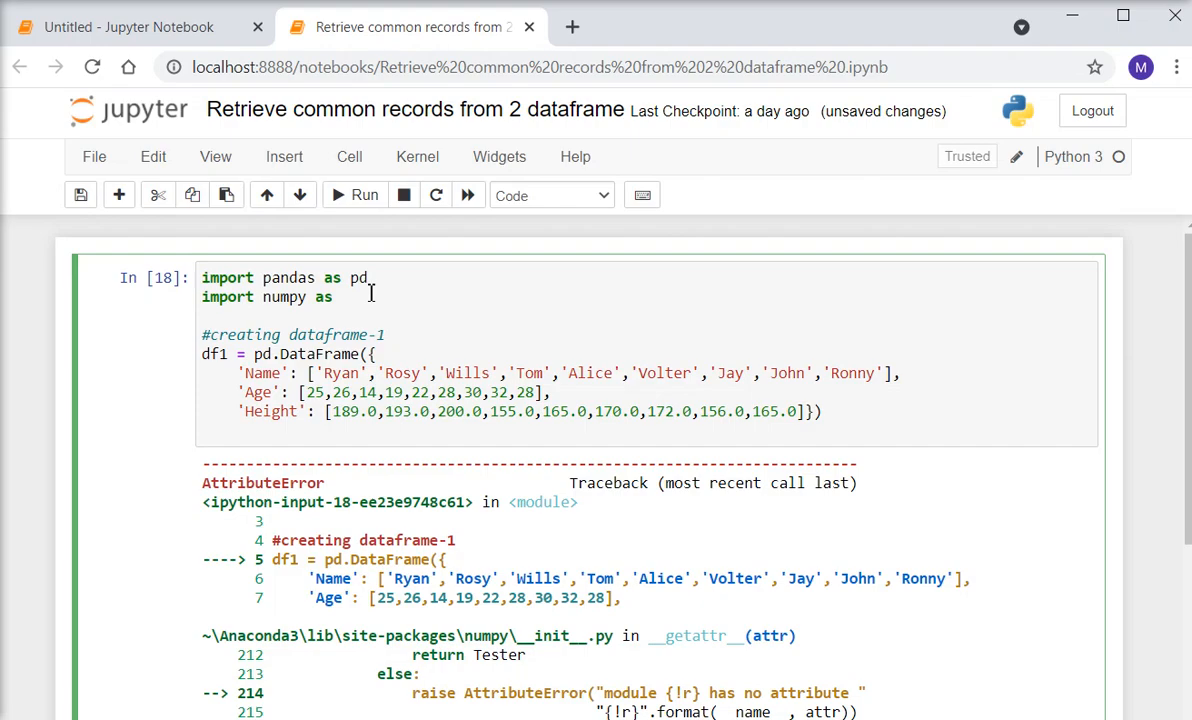
type("np")
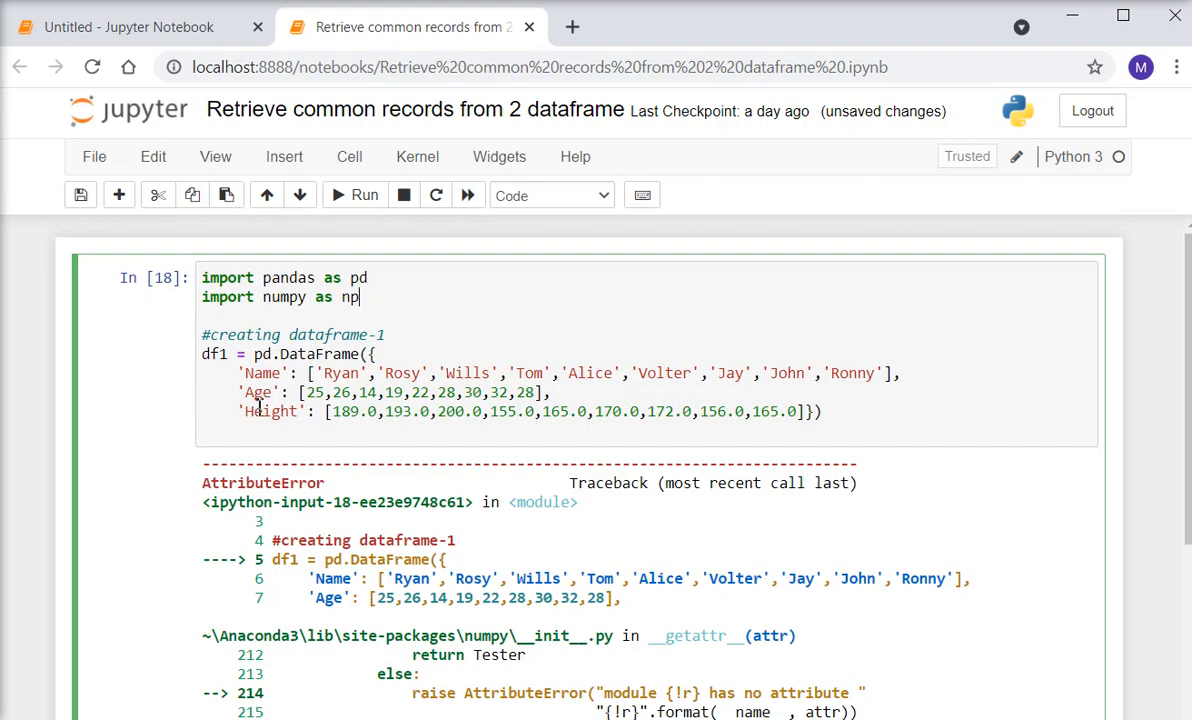
type("df")
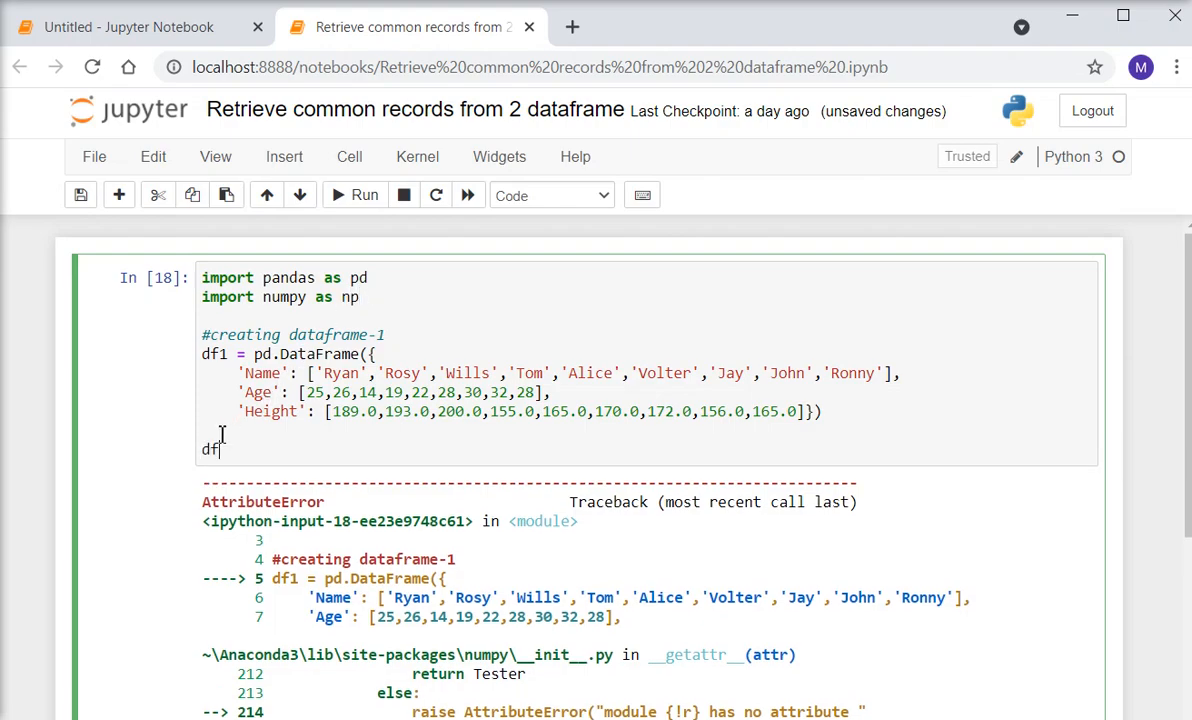
type("1")
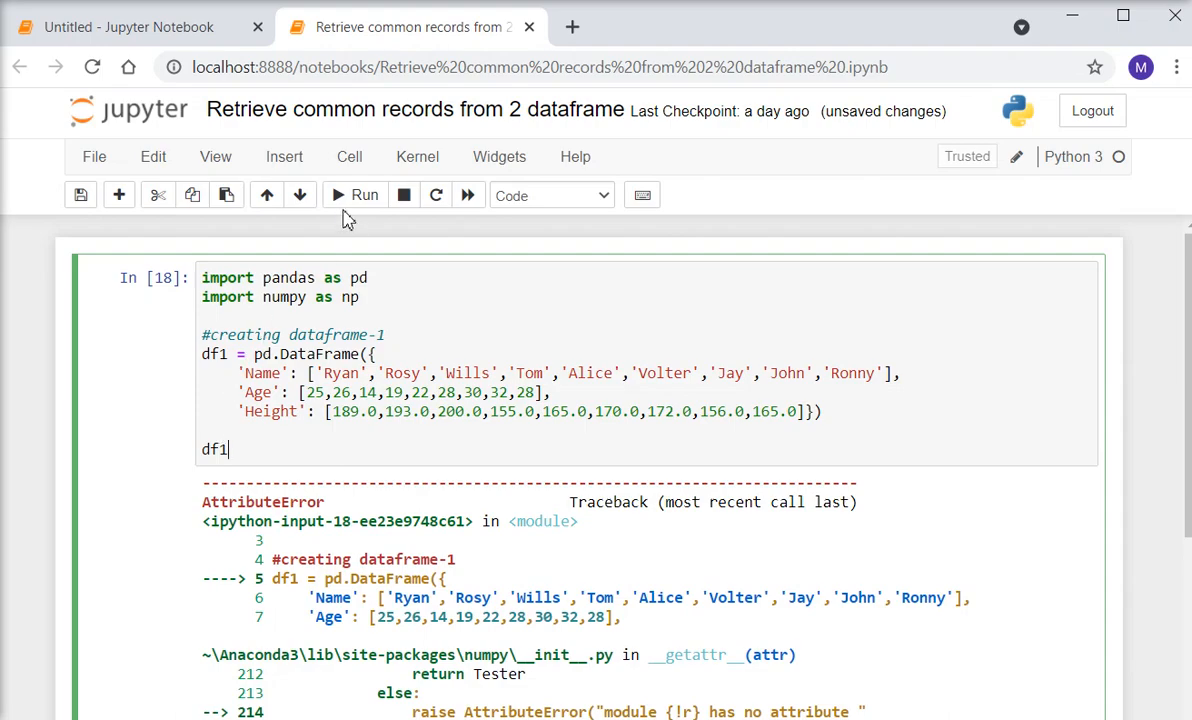
Run the cell so df1's Name, Age, Height table is displayed
left_click(364, 196)
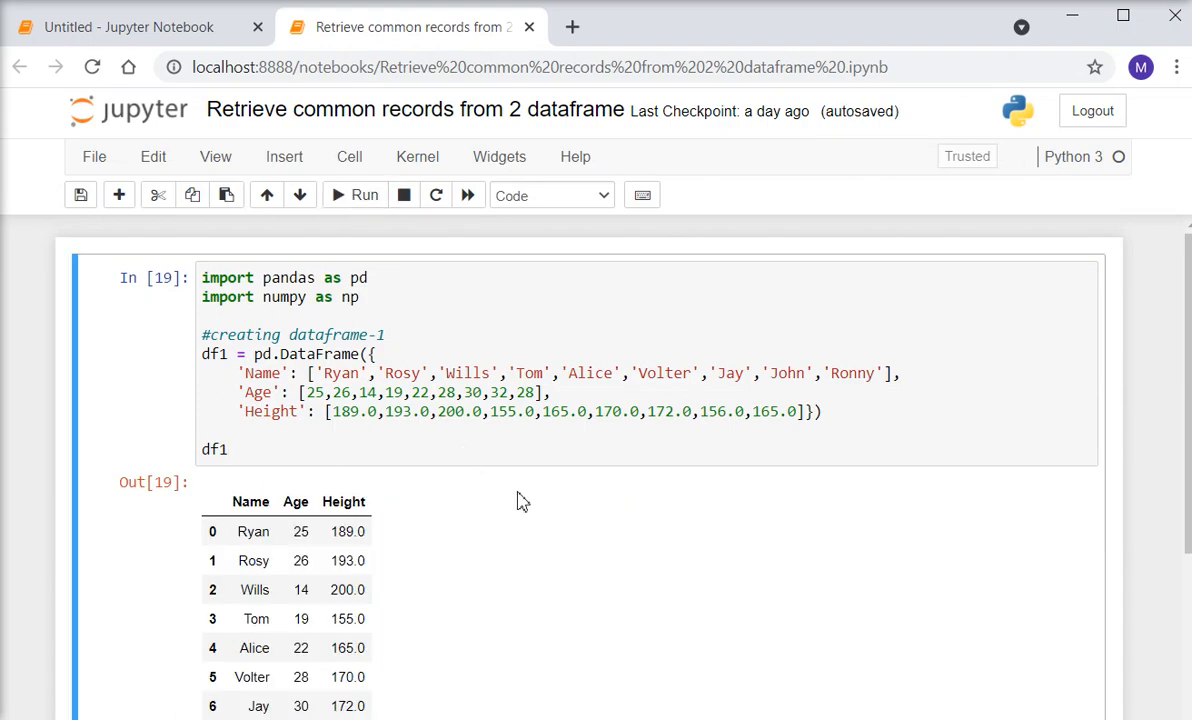
left_click(228, 448)
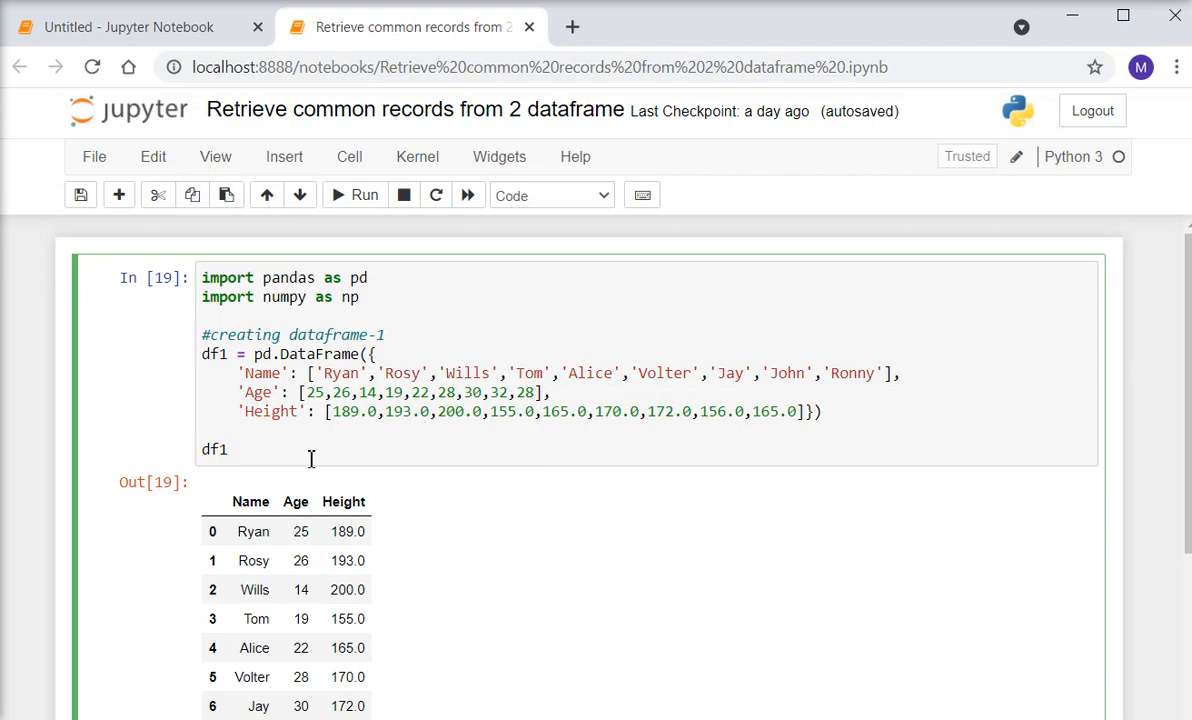
mouse_move(158, 196)
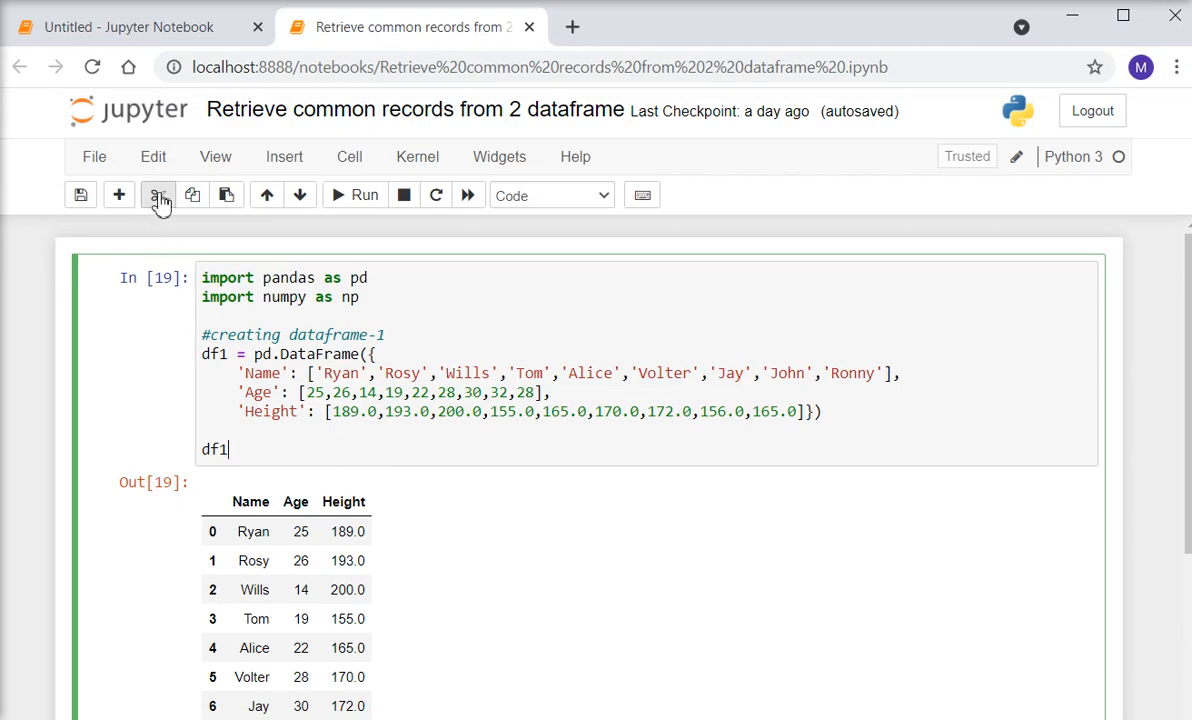
scroll("down", 3)
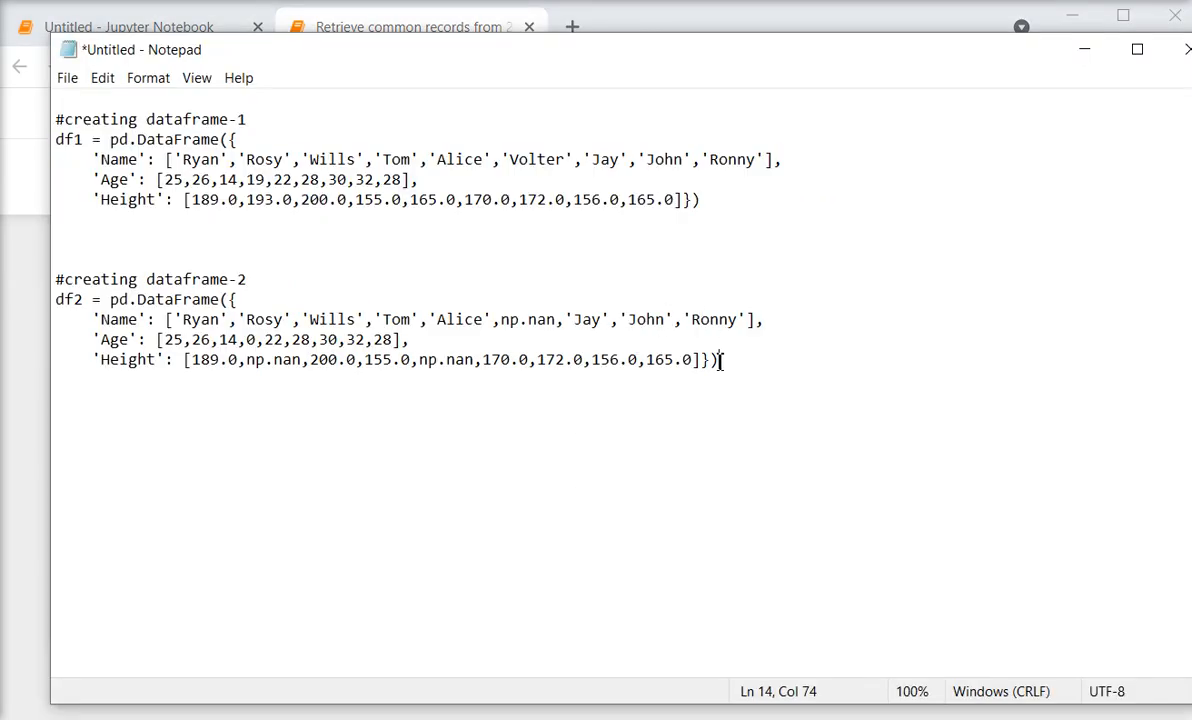
Select the whole '#creating dataframe-2' code block in Notepad
left_click_drag(720, 360, 56, 280)
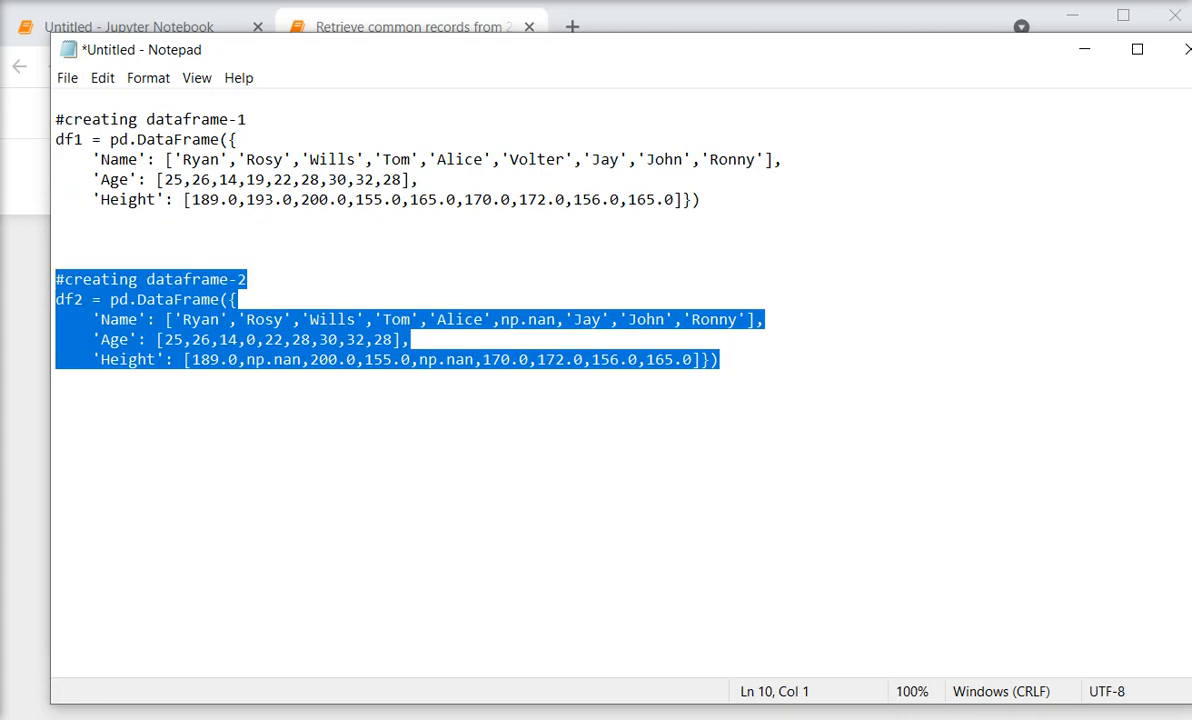
mouse_move(46, 536)
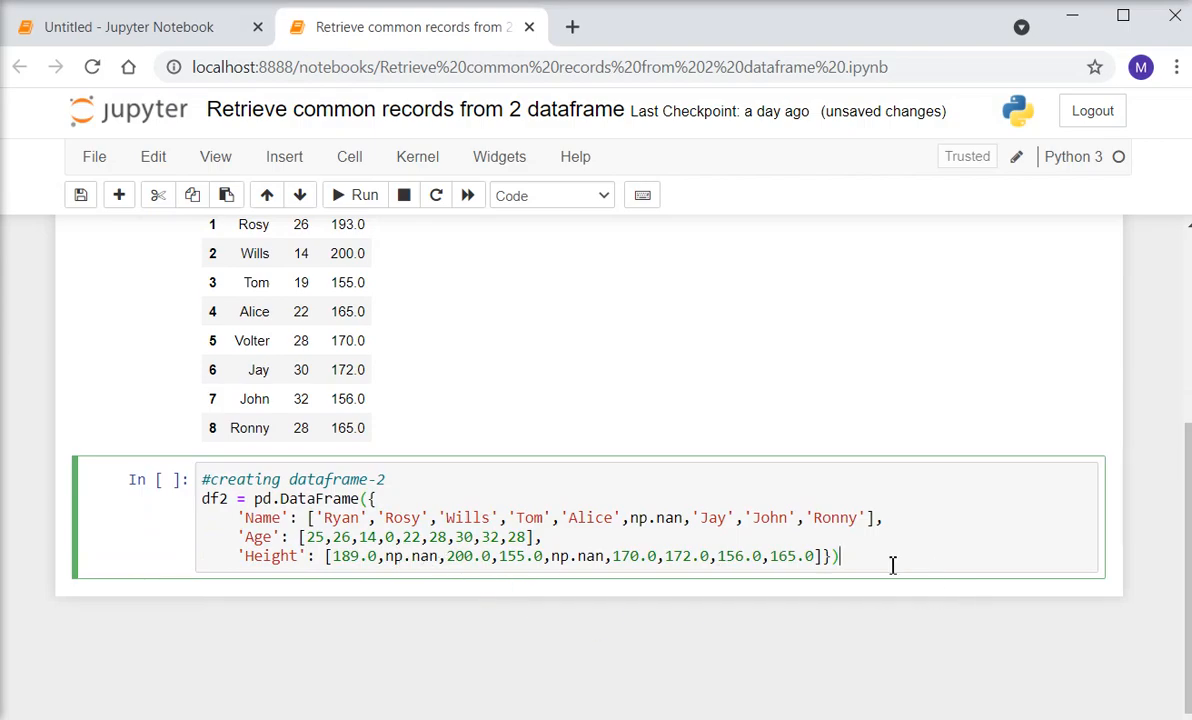
Run df2 in a new cell and review its rows with NaN gaps against df1's output
left_click(364, 196)
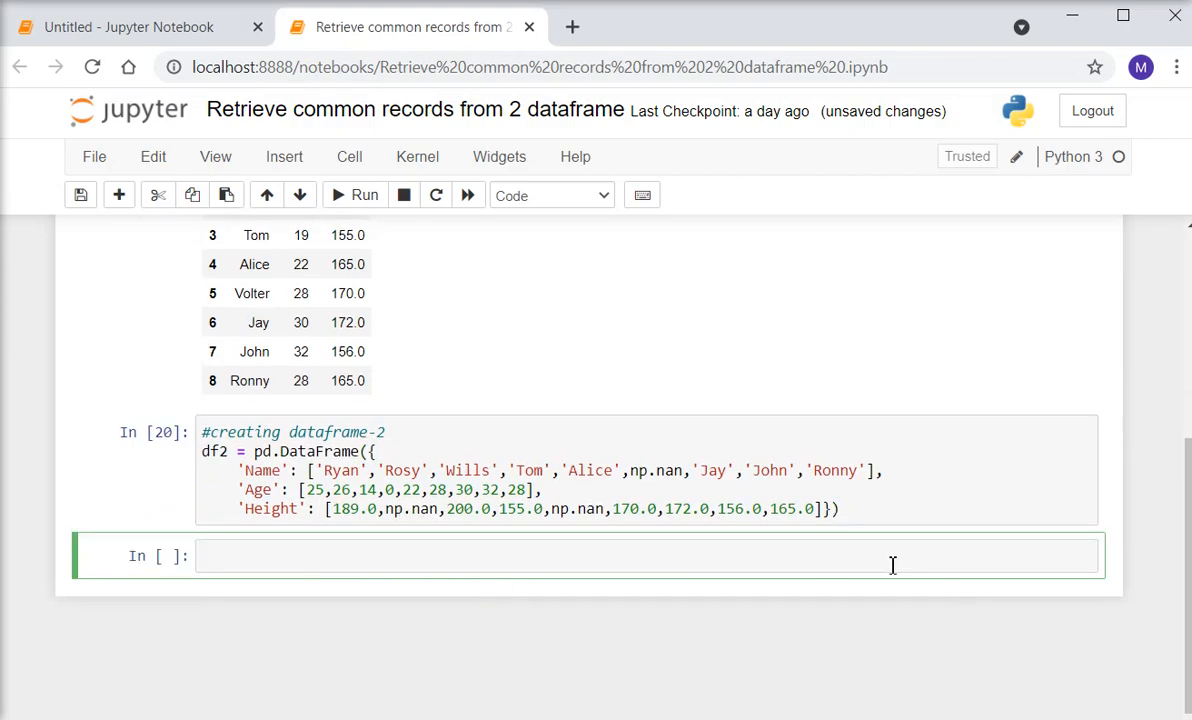
type("df")
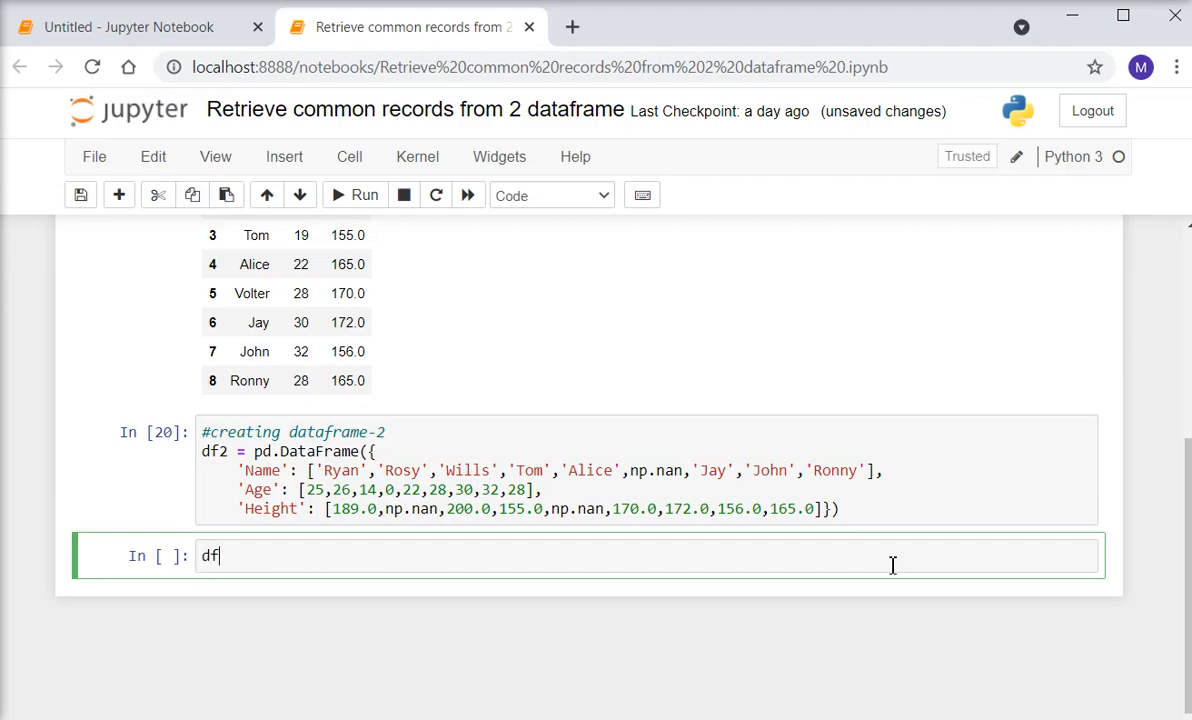
type("2")
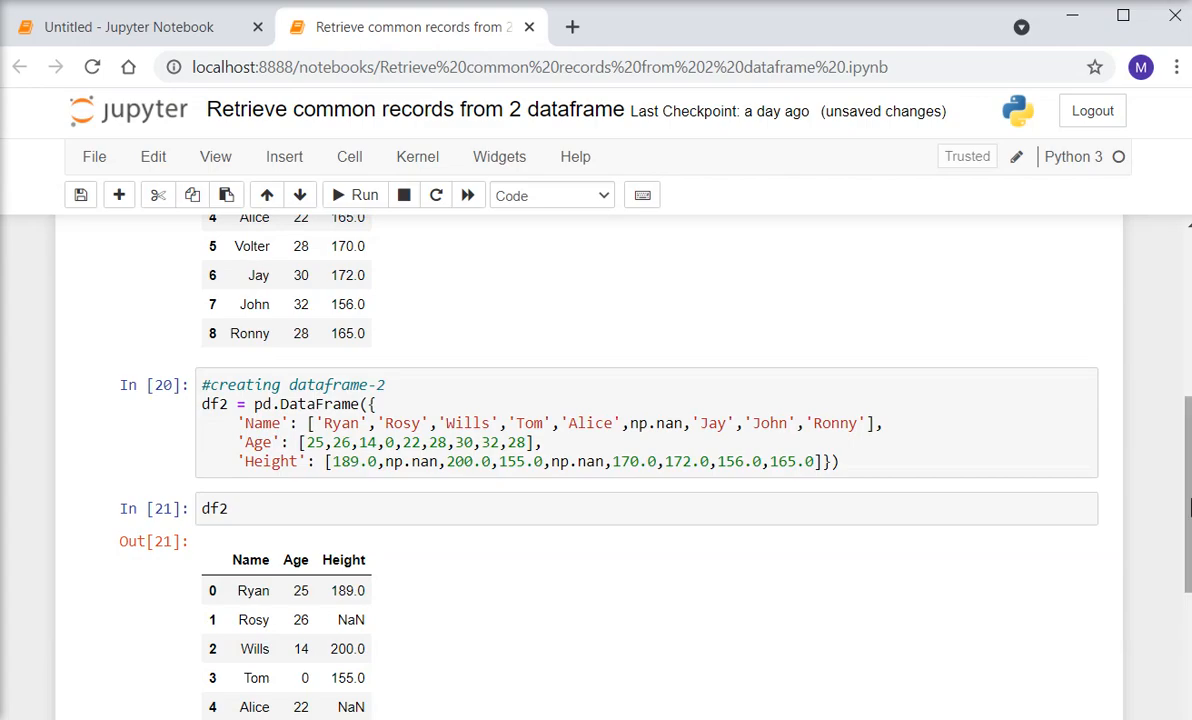
scroll("down", 3)
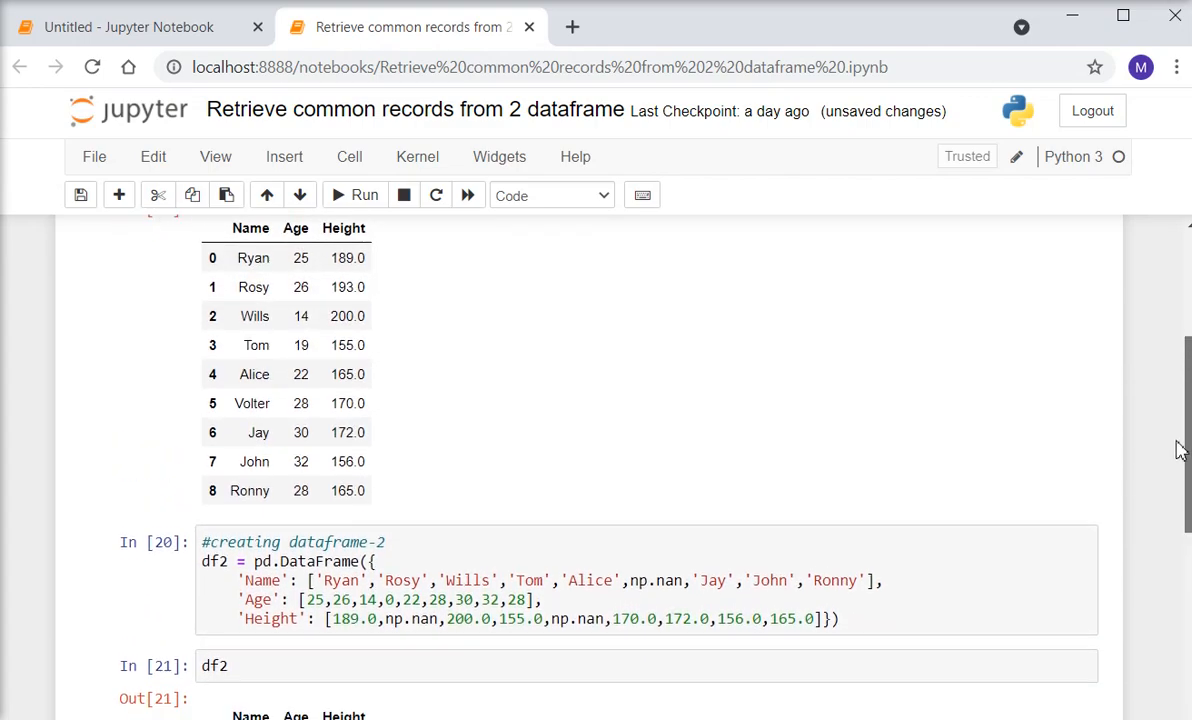
scroll("down", 3)
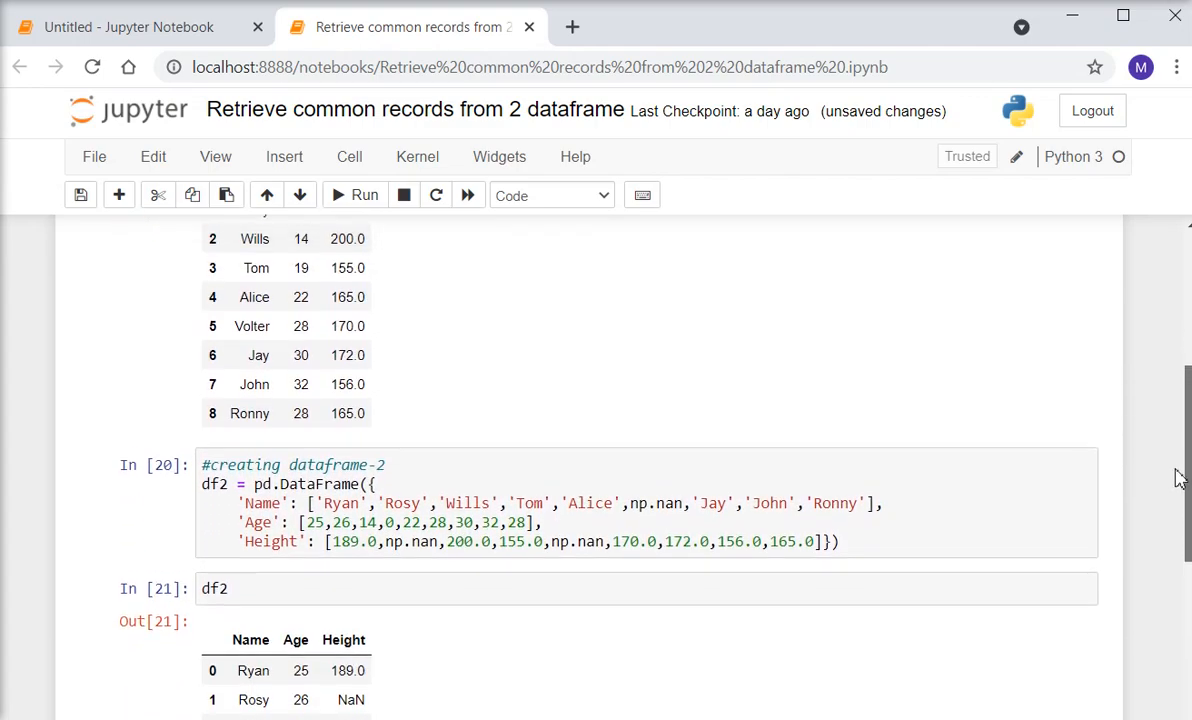
scroll("up", 3)
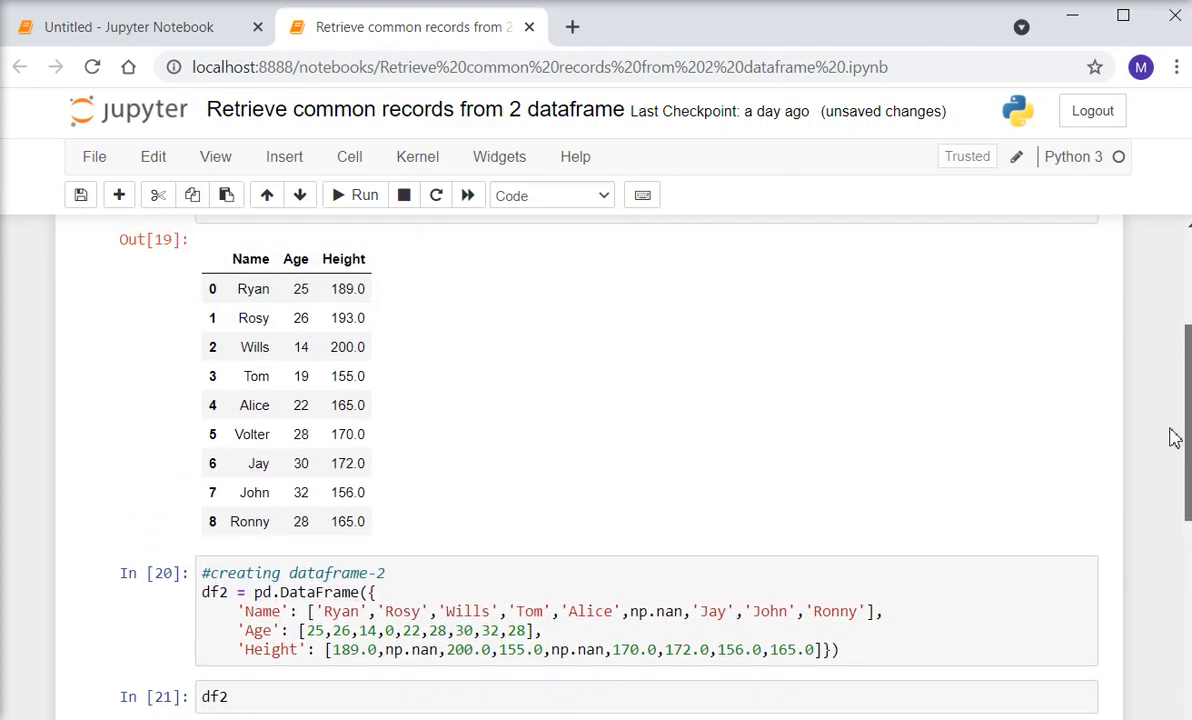
scroll("down", 3)
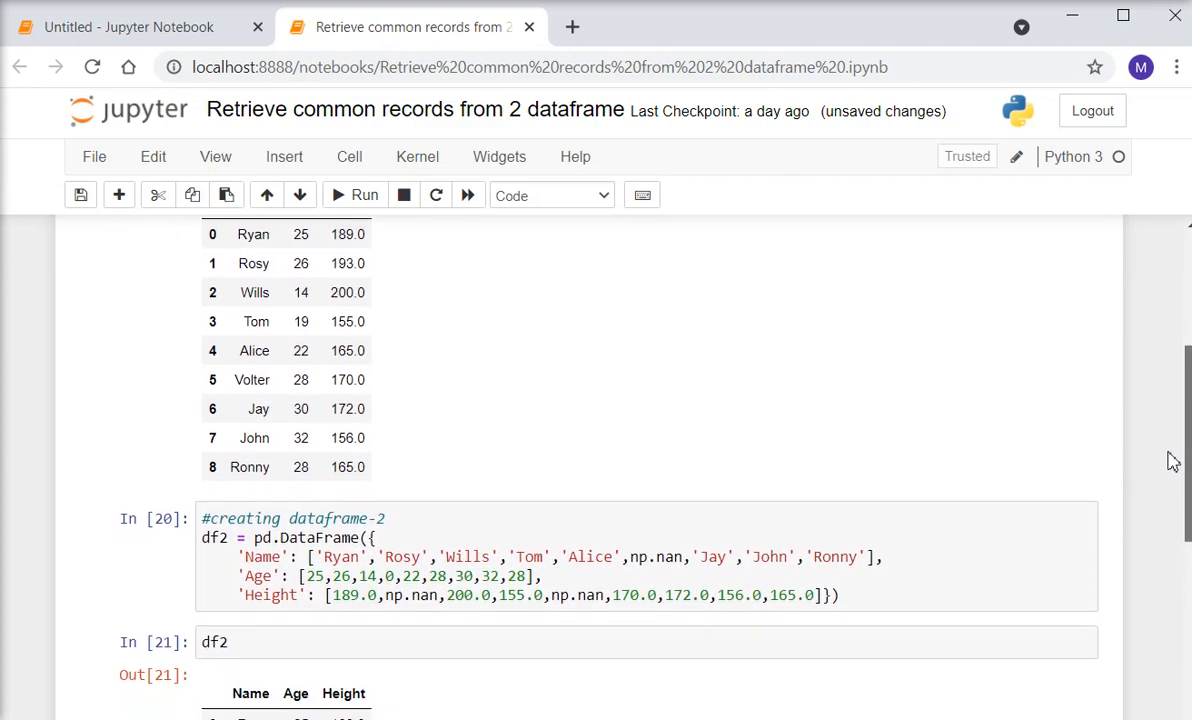
scroll("down", 3)
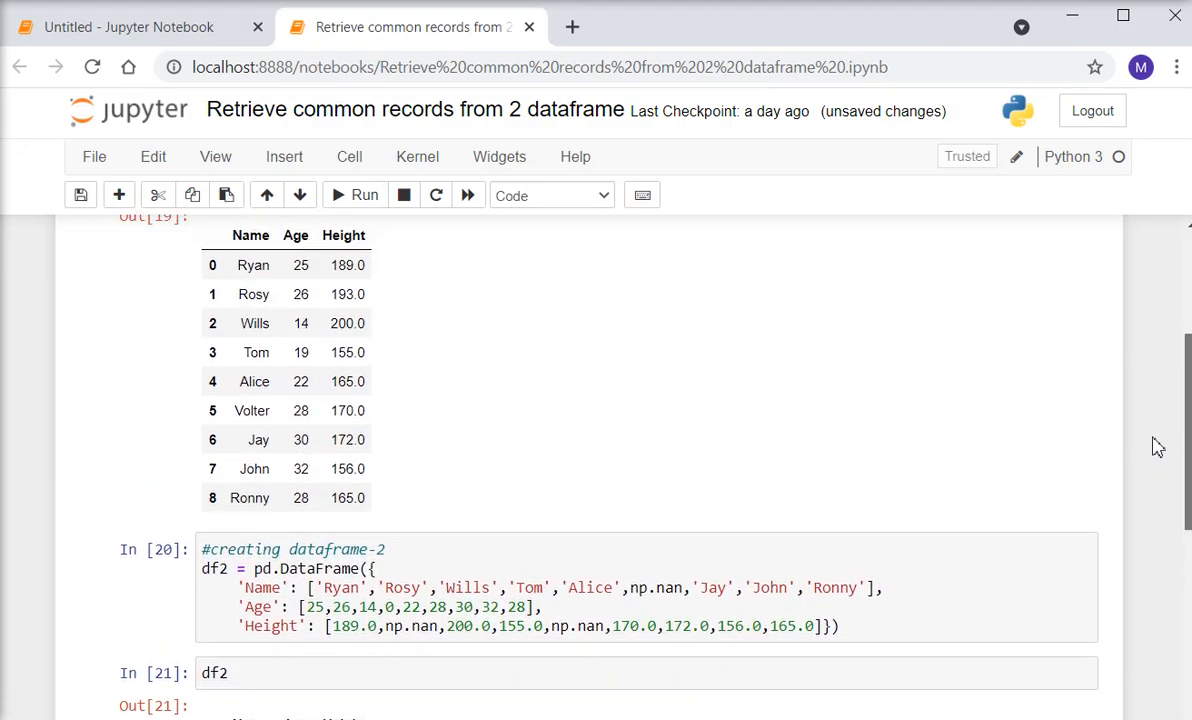
scroll("down", 3)
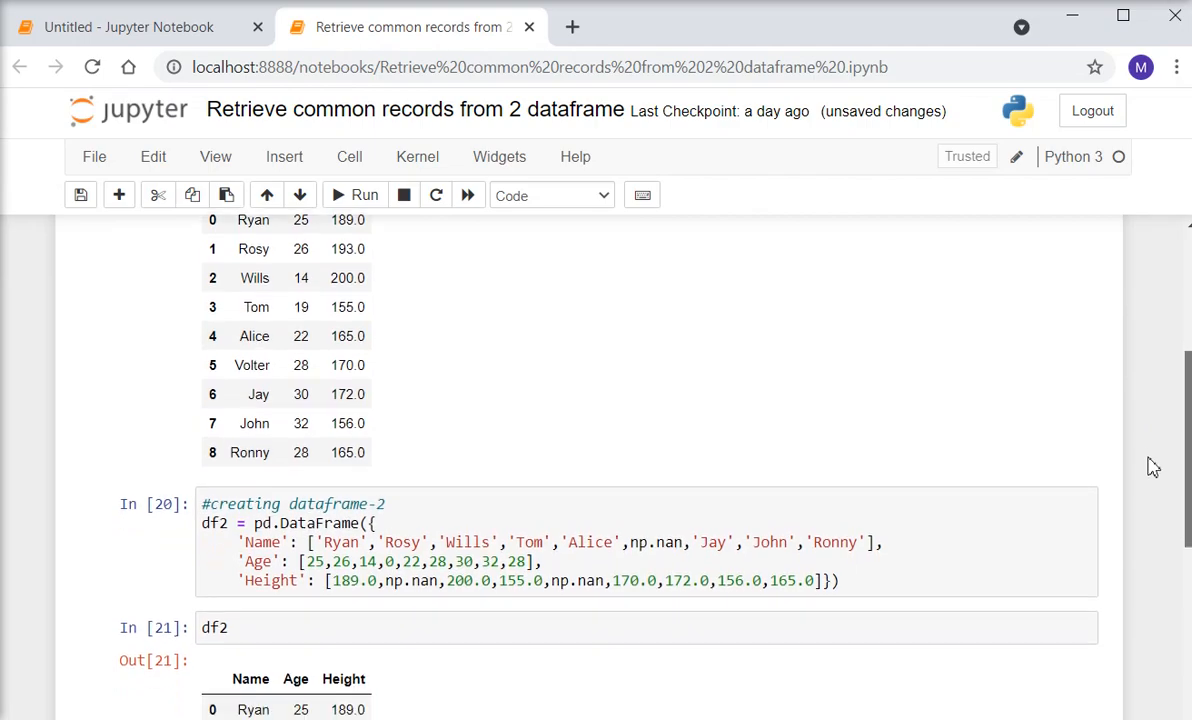
scroll("down", 3)
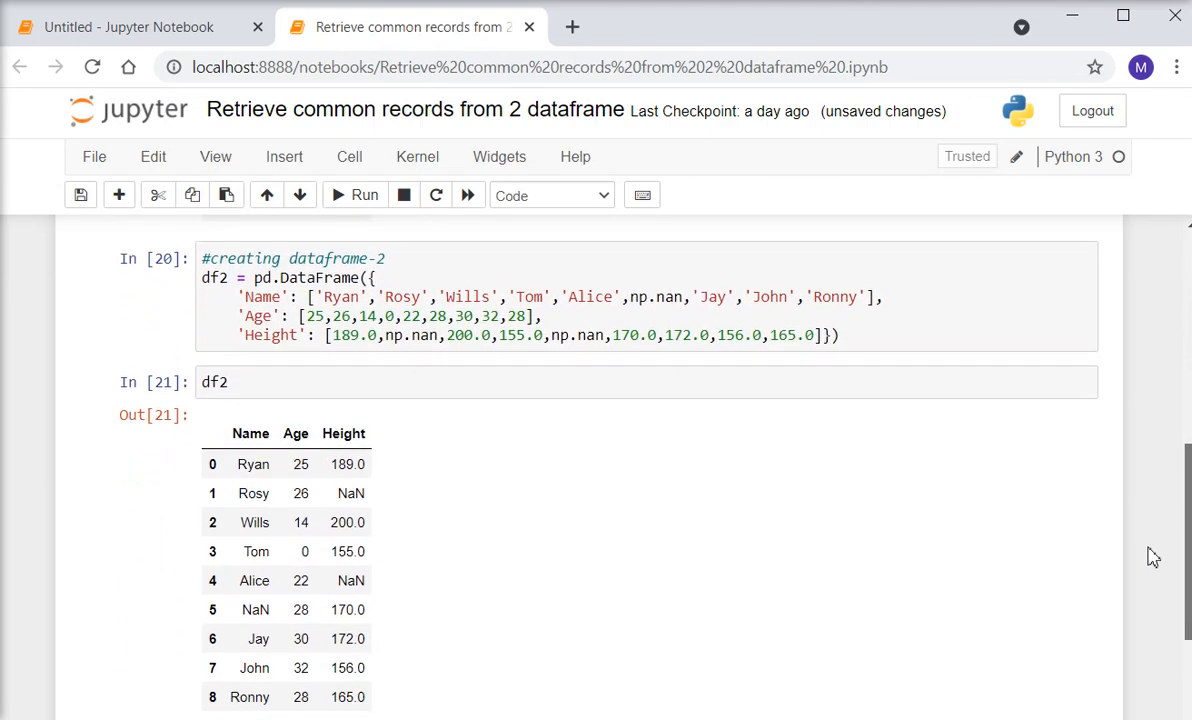
scroll("down", 3)
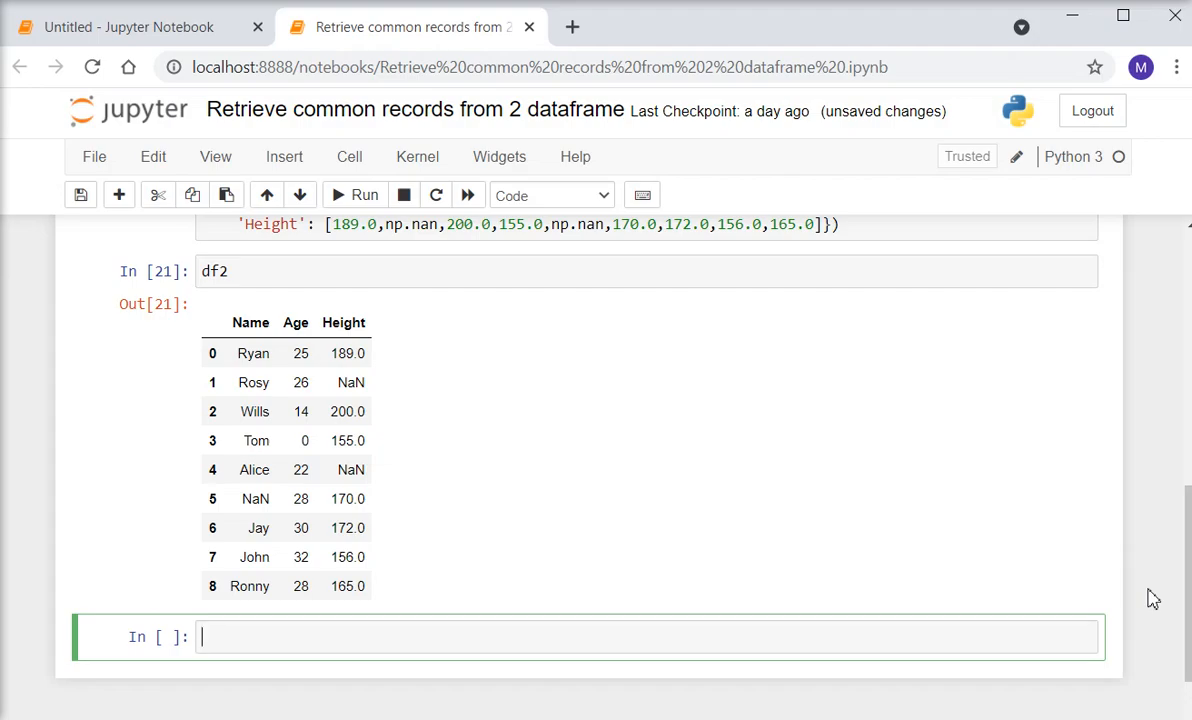
Run df1.dtypes() and hit a TypeError that a Series is not callable
type("df1.")
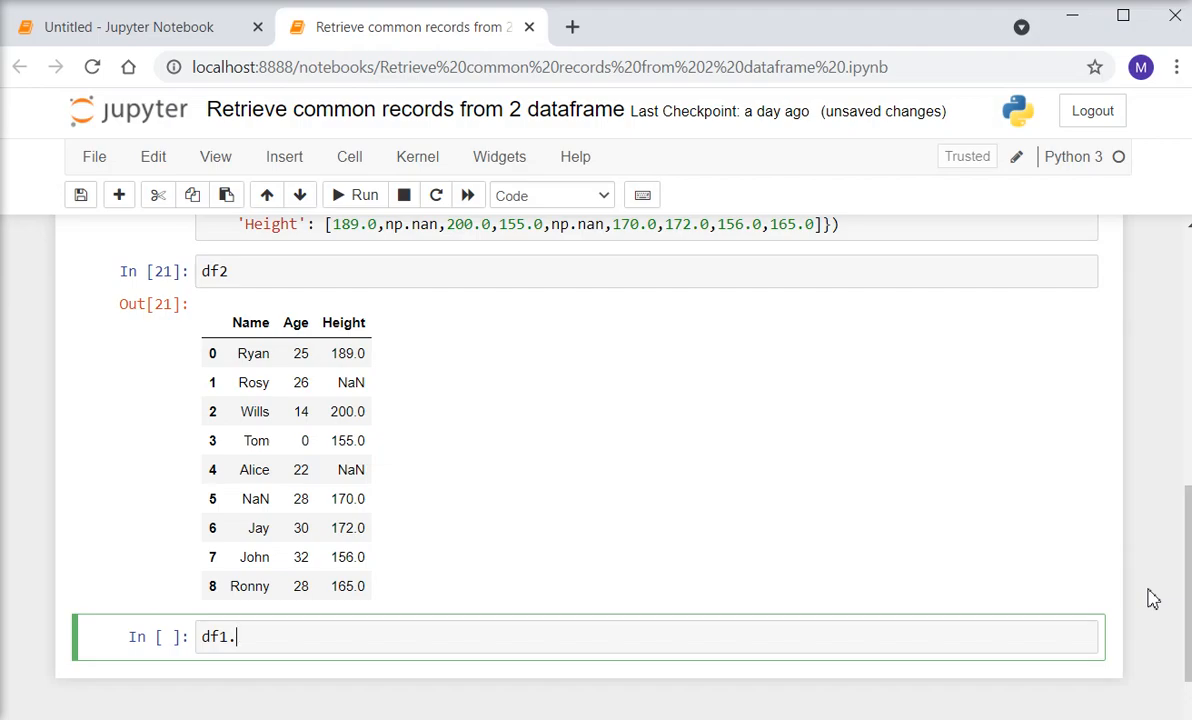
type("dt")
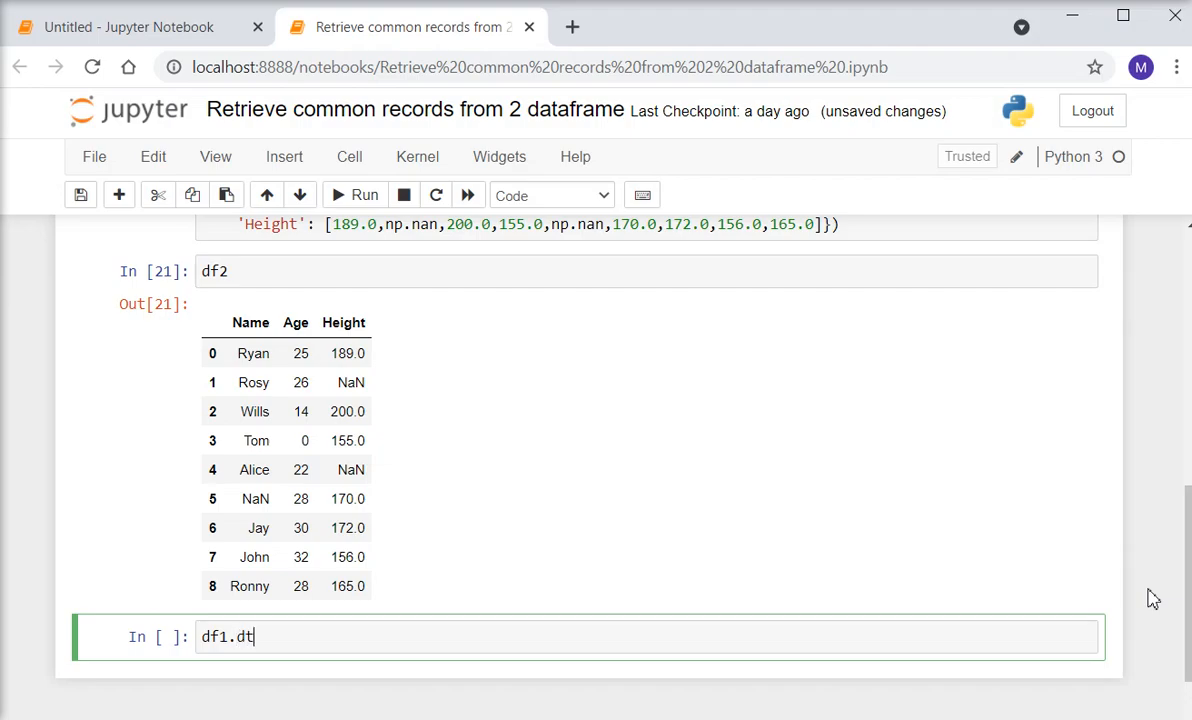
type("ypes")
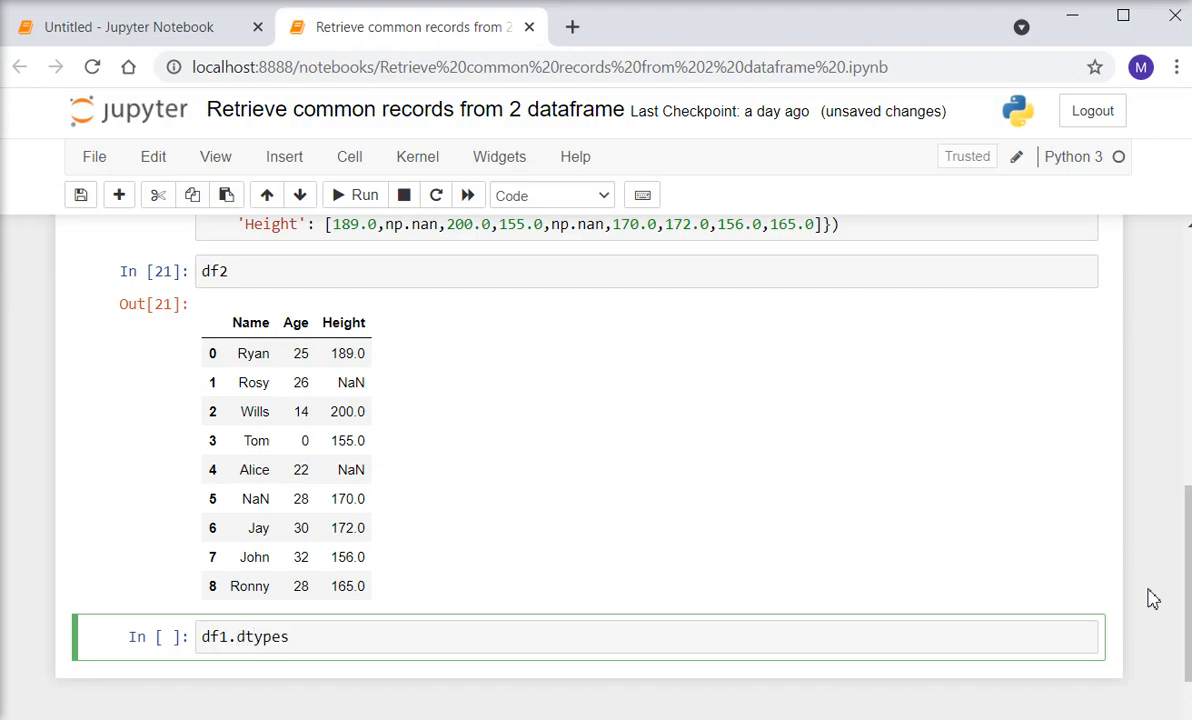
left_click(354, 196)
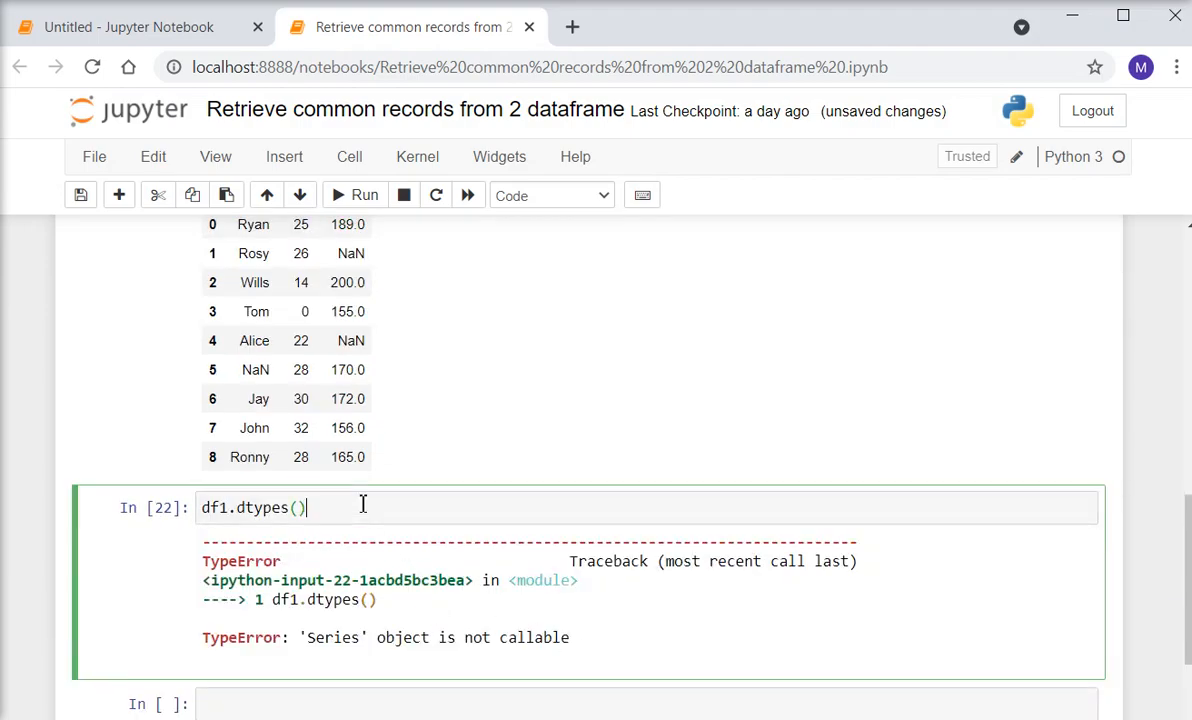
left_click(364, 196)
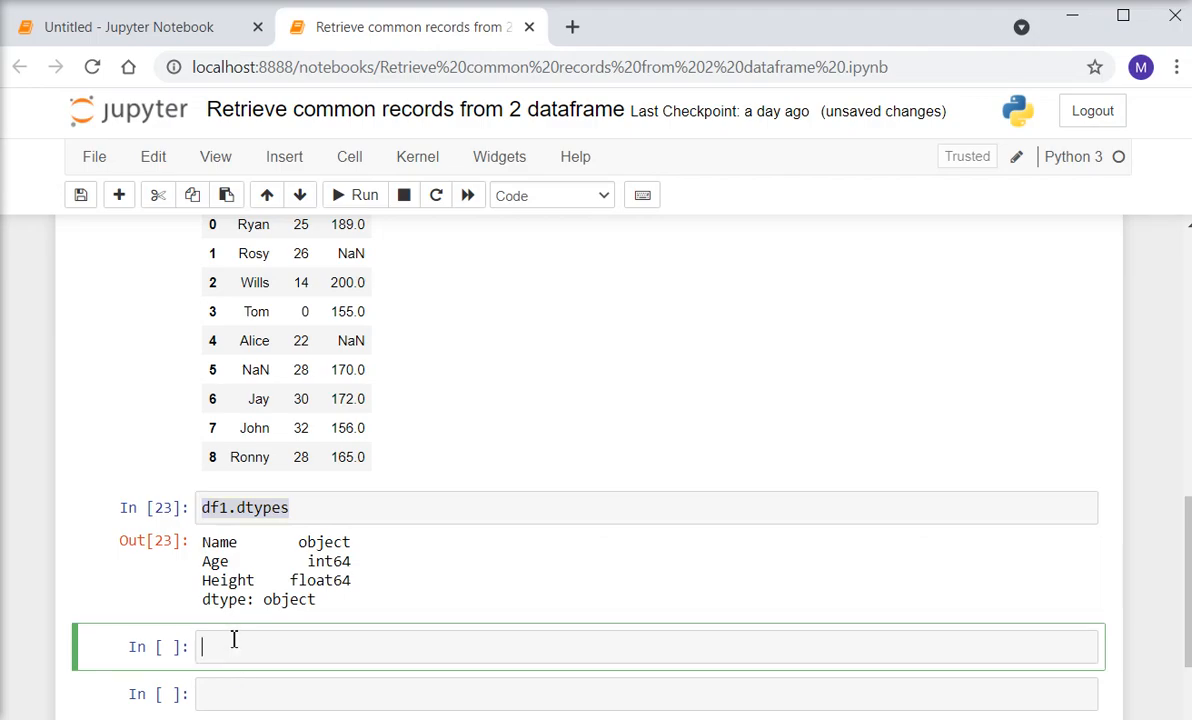
Run df1.dtypes and df2.dtypes, showing Name object, Age int64, Height float64 for both
type("df1.dtypes")
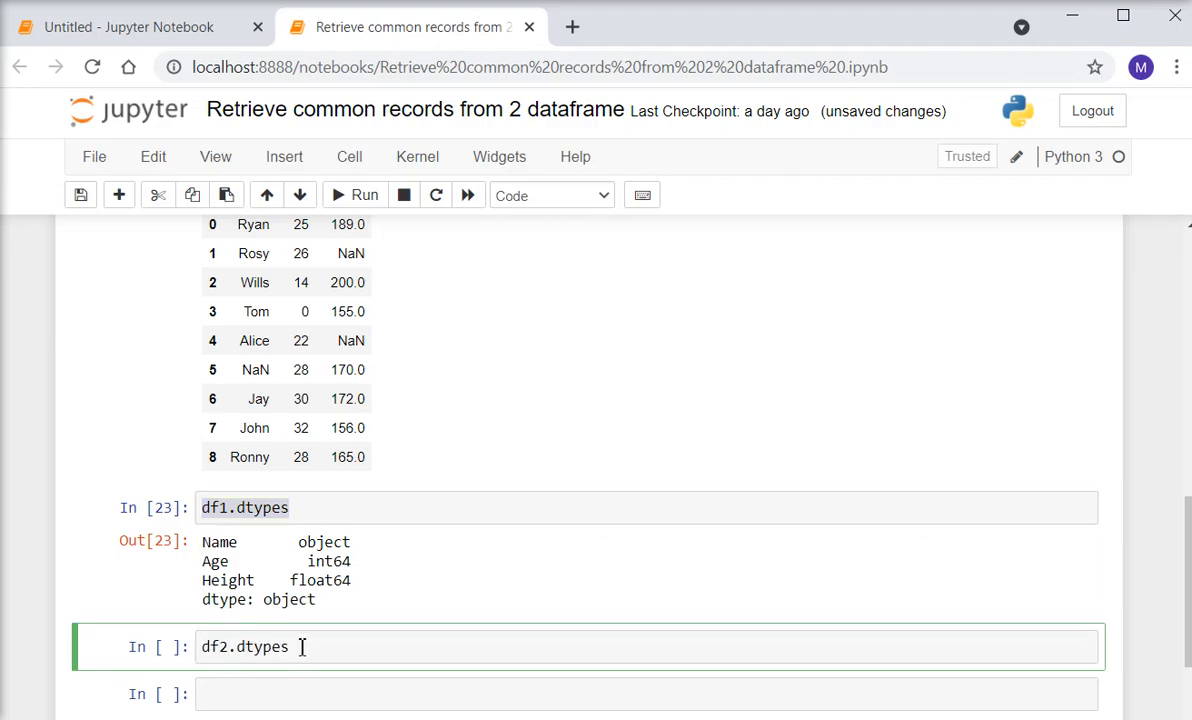
left_click(364, 196)
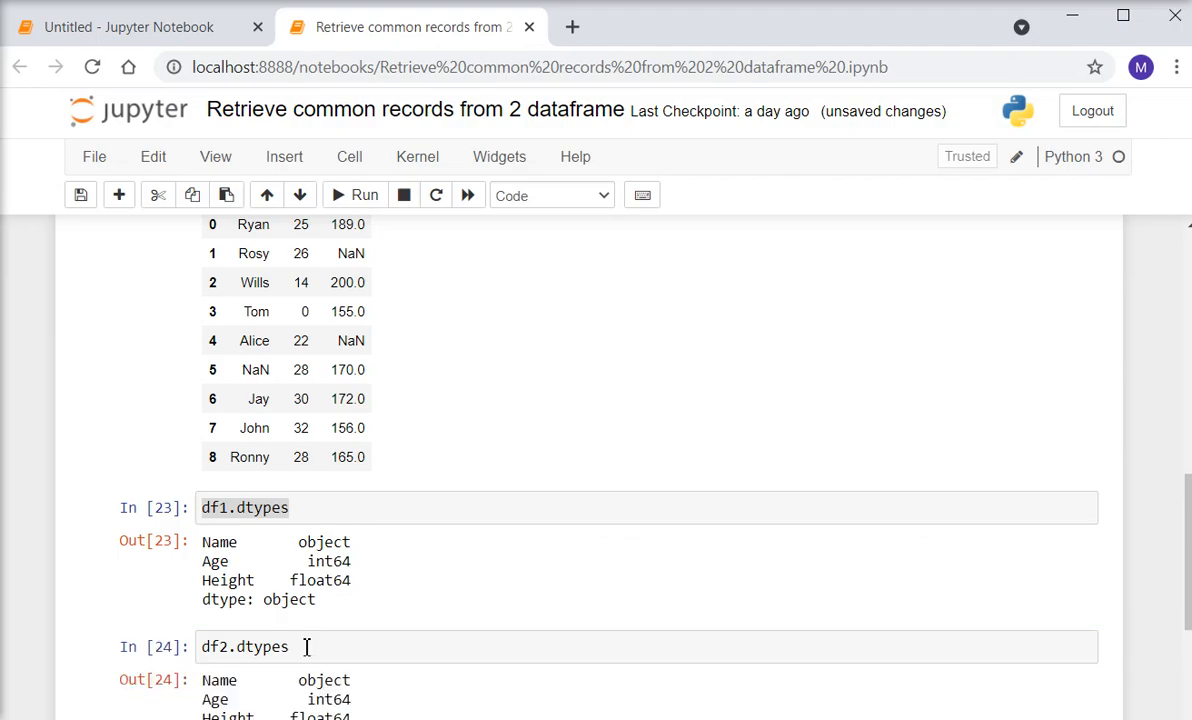
scroll("down", 3)
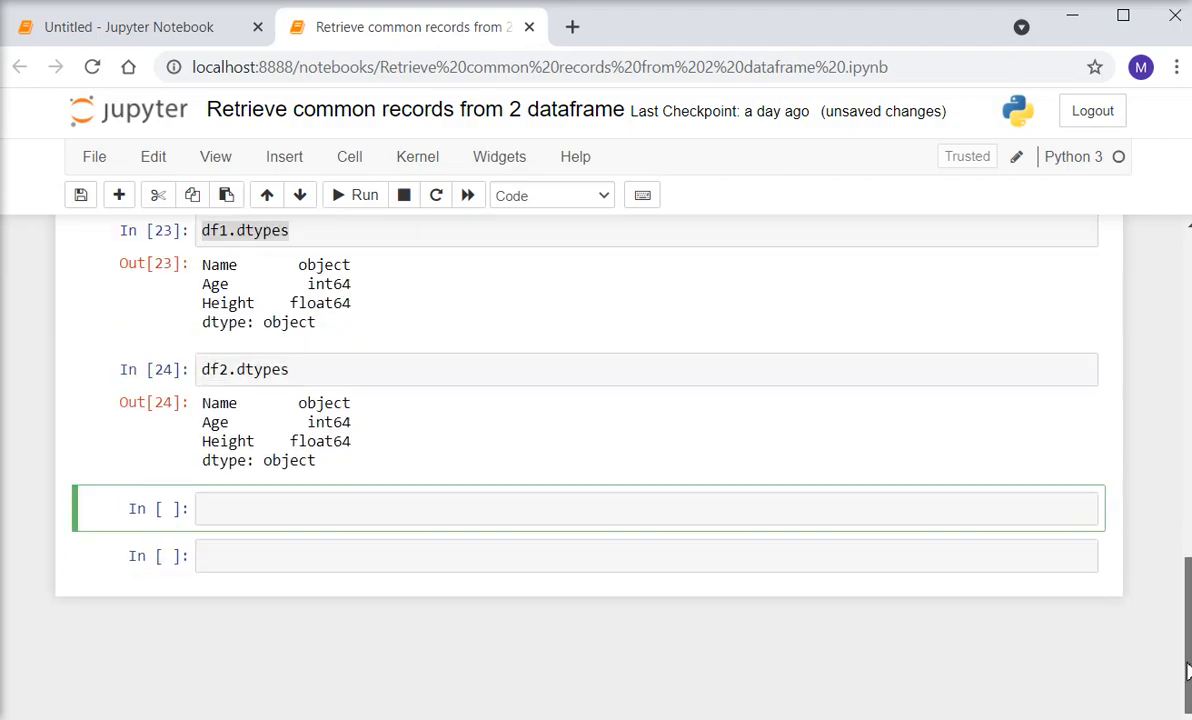
mouse_move(680, 494)
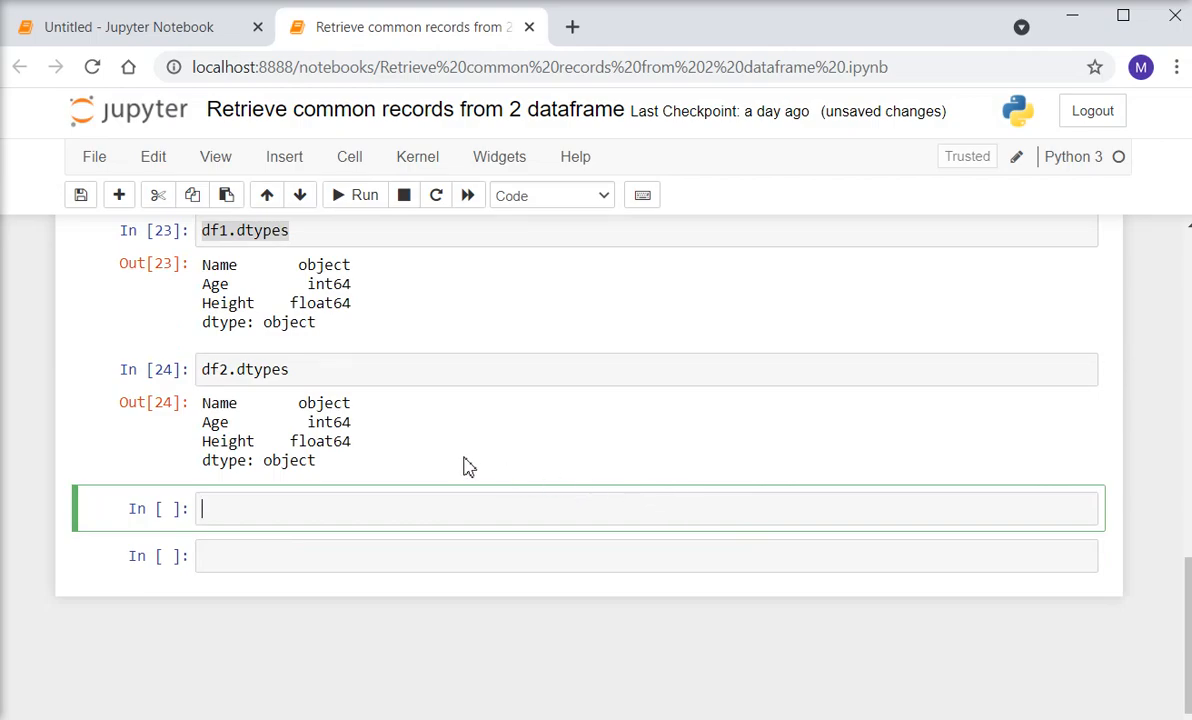
mouse_move(336, 332)
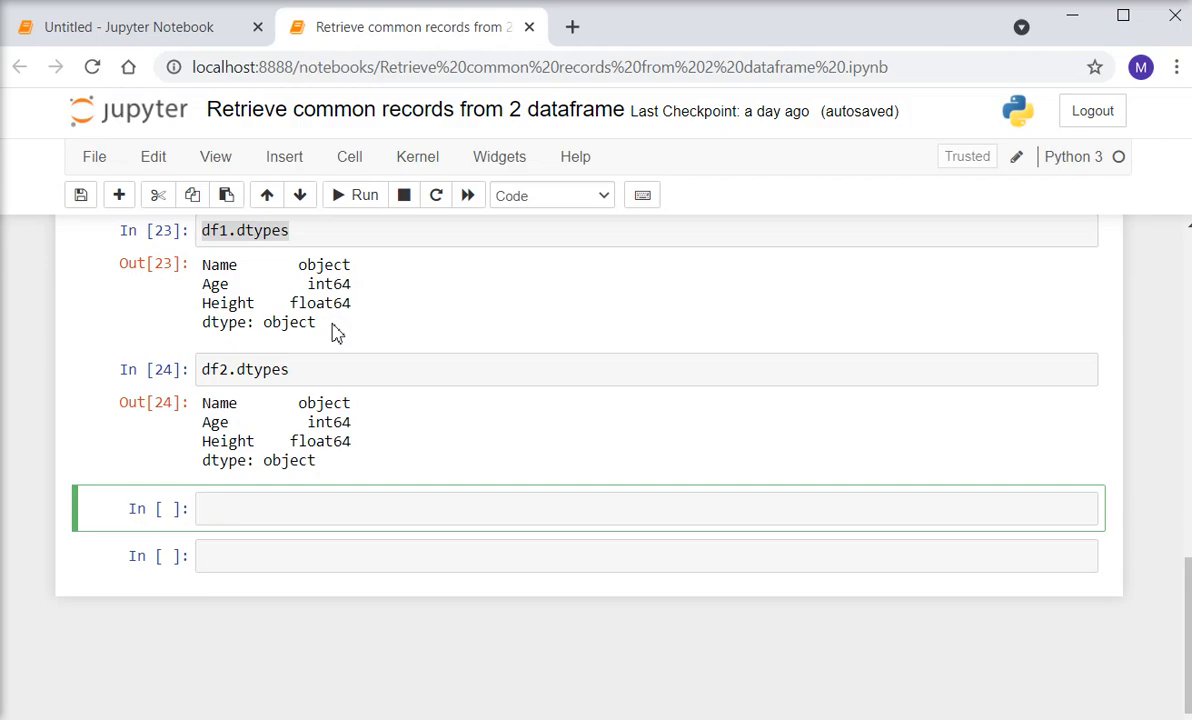
Begin commondf = pd.merge(df1, df2 ..., picking merge from the completion list
type("commo")
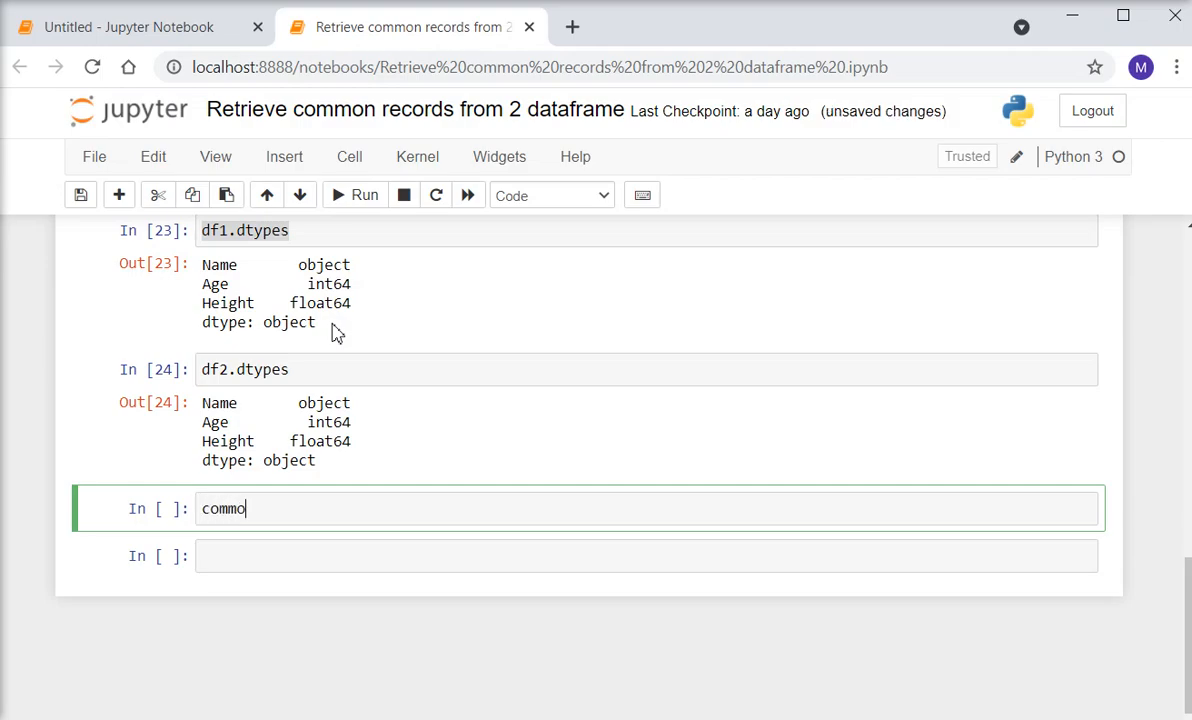
type("n")
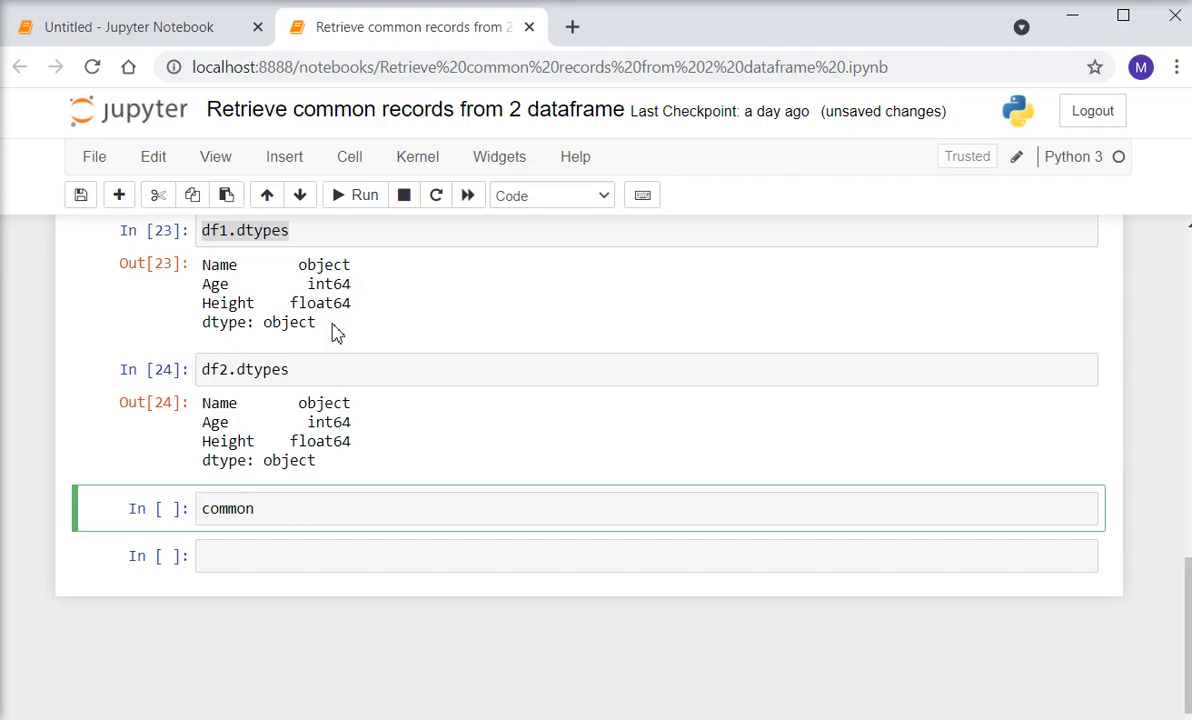
type("df =")
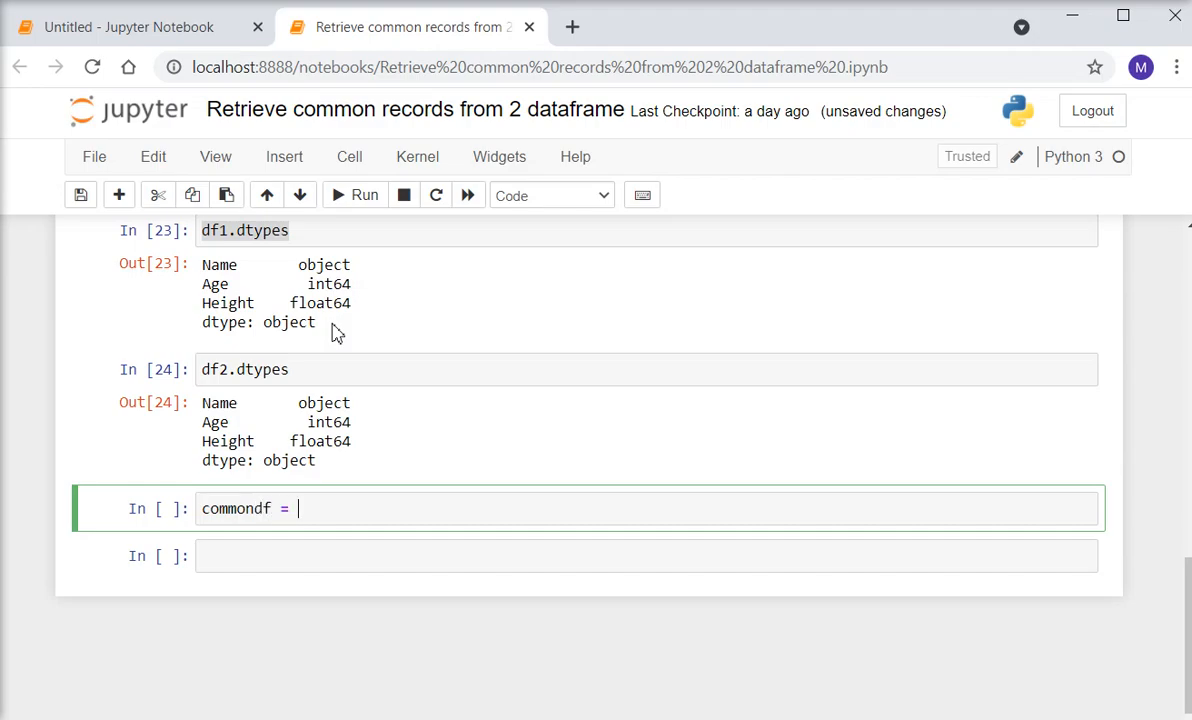
type("pd")
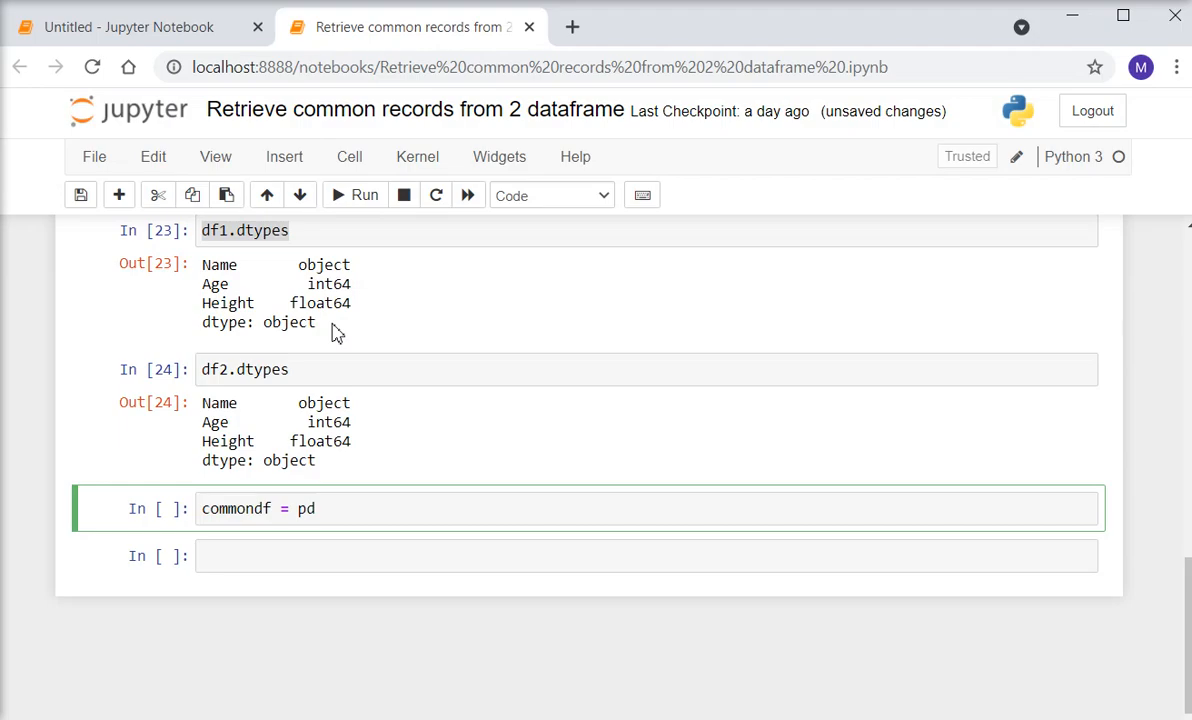
type(".me")
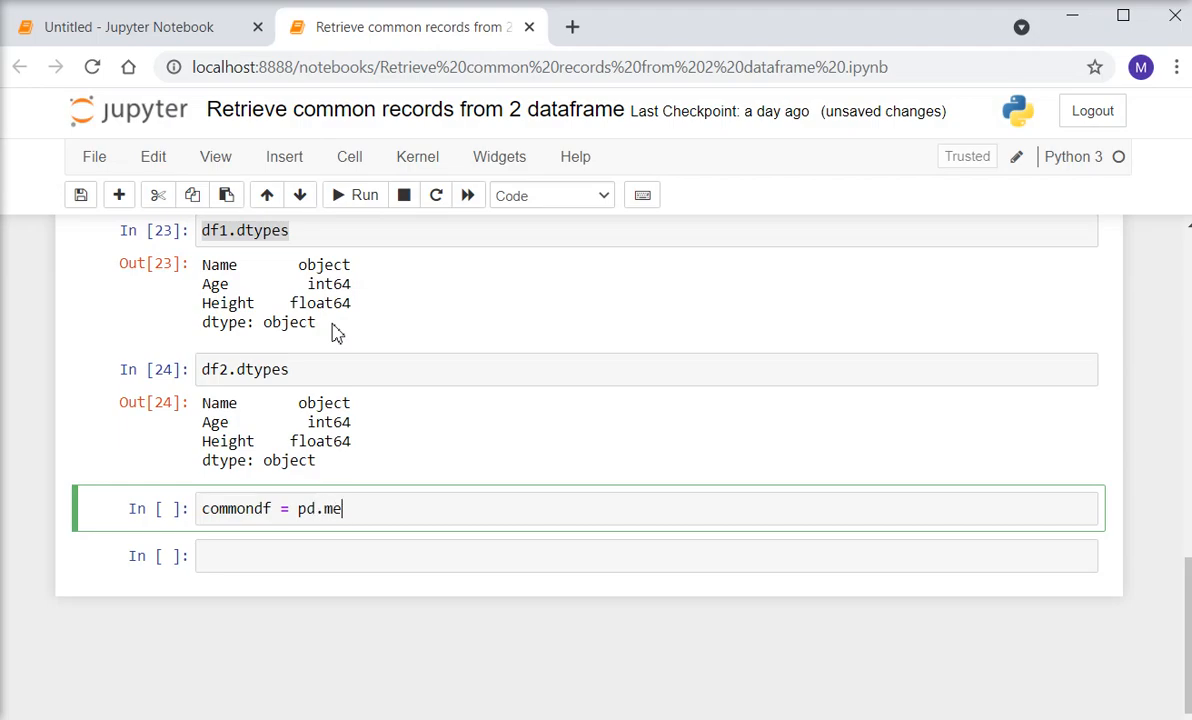
key("tab")
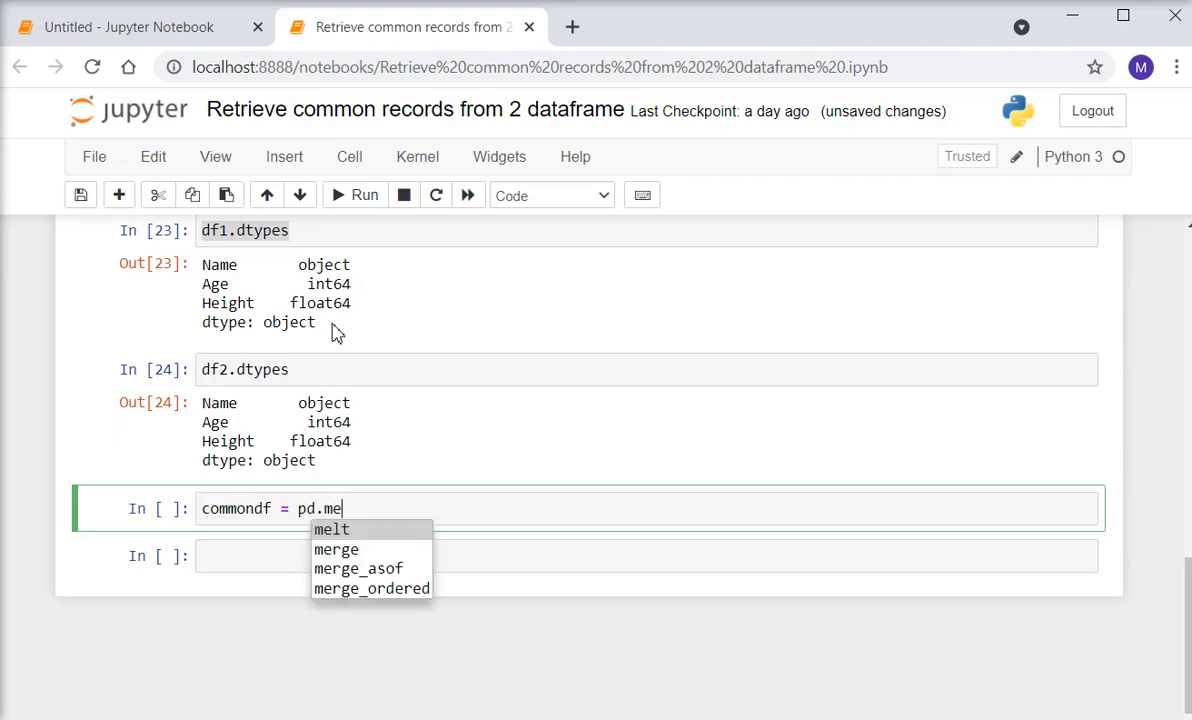
left_click(336, 548)
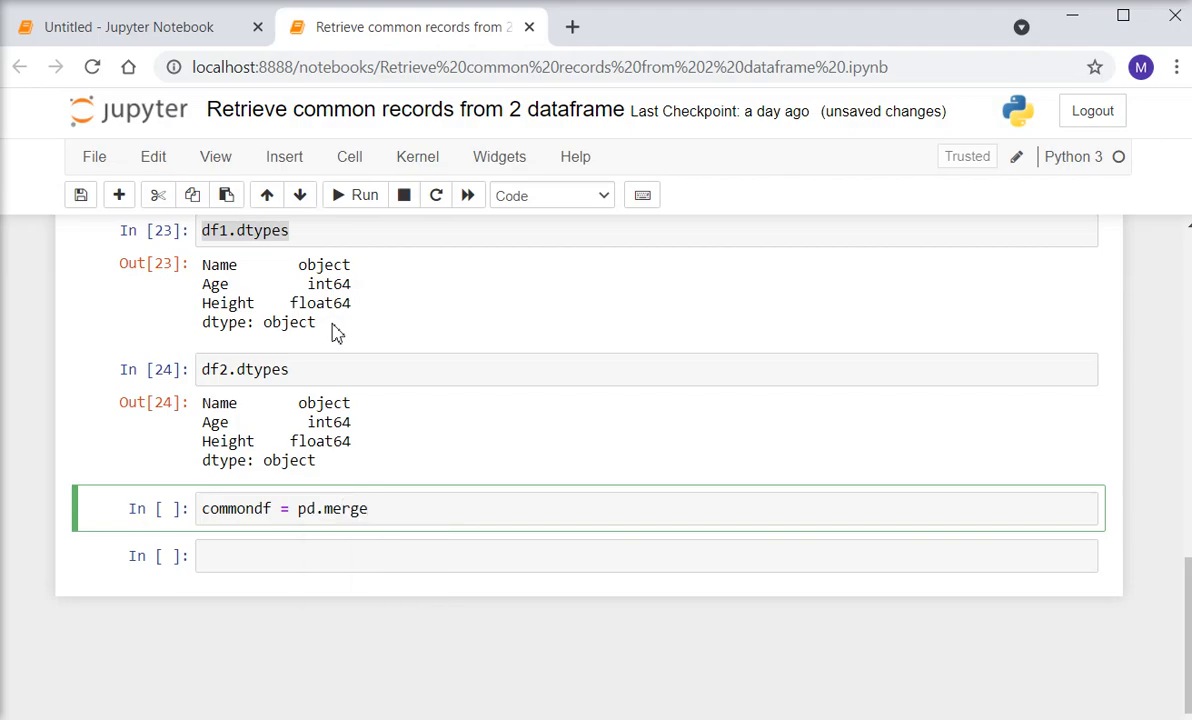
type("()")
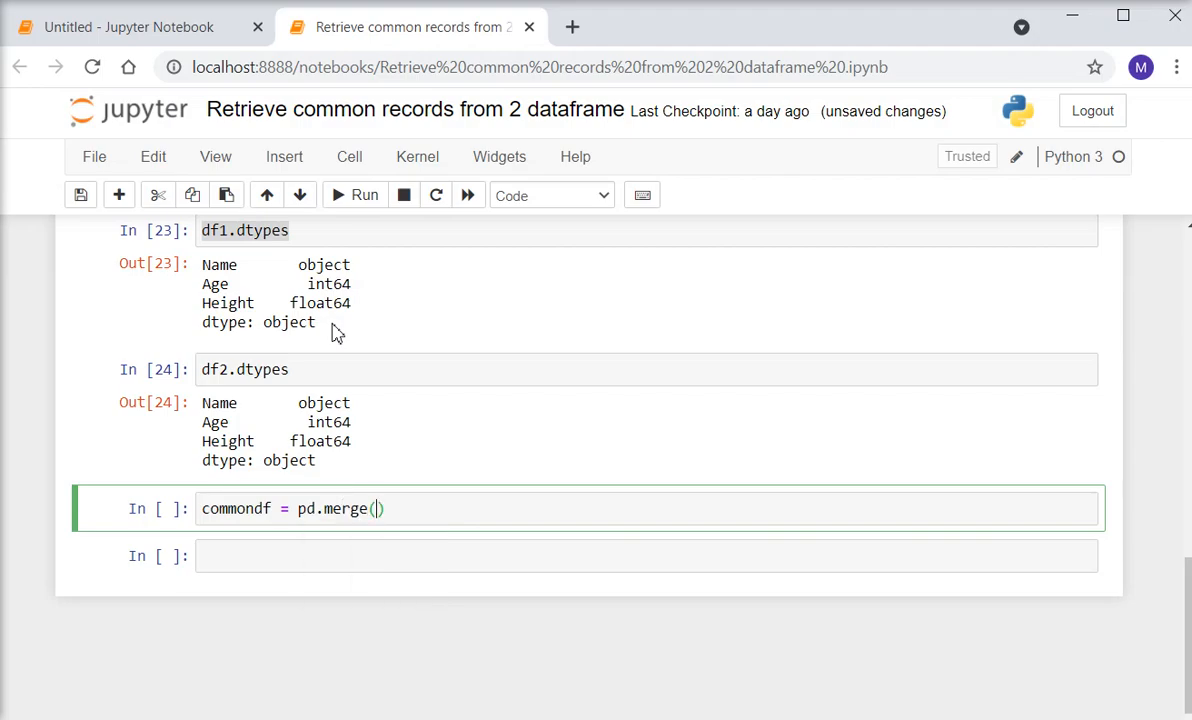
type("df")
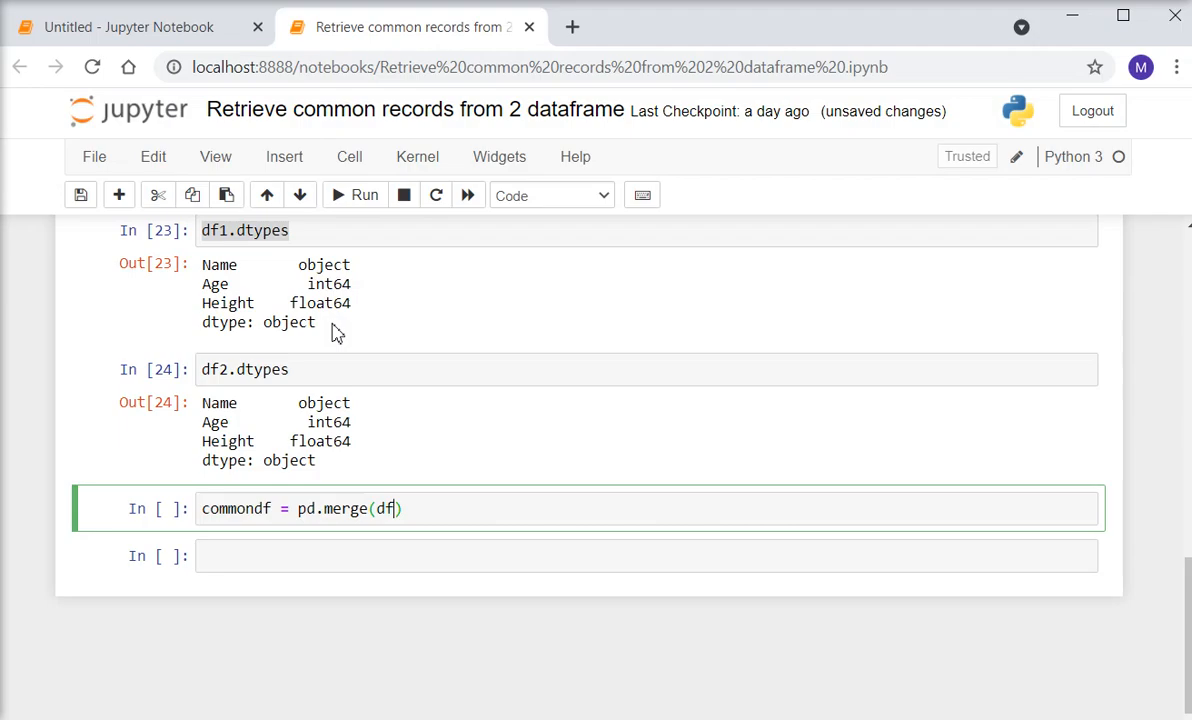
type("1, d")
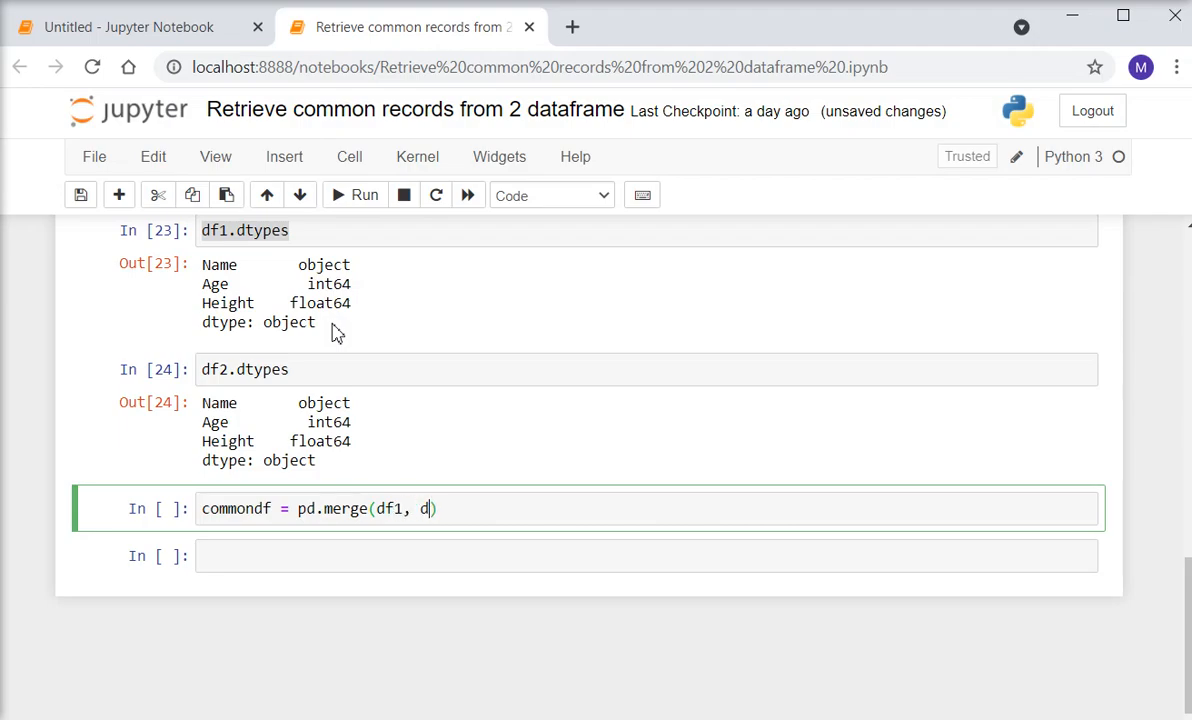
type("f2,")
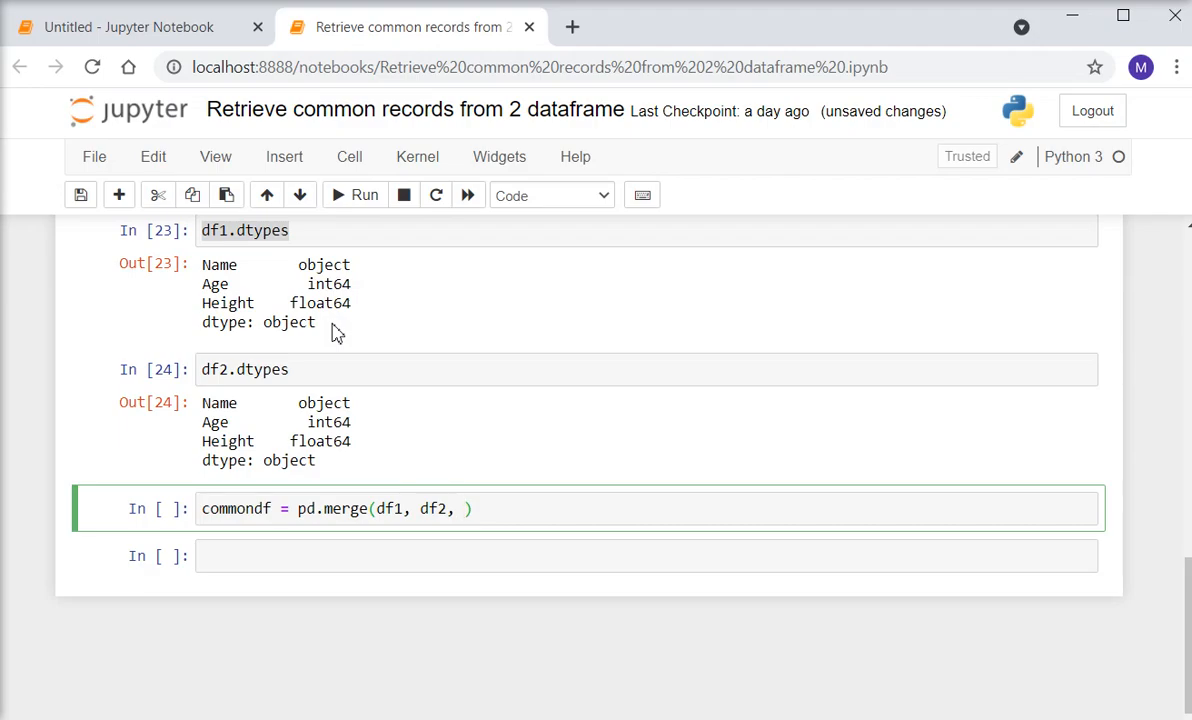
Finish with on=['Name','Age','Height'], right_index=True and run the merge cell
type("on")
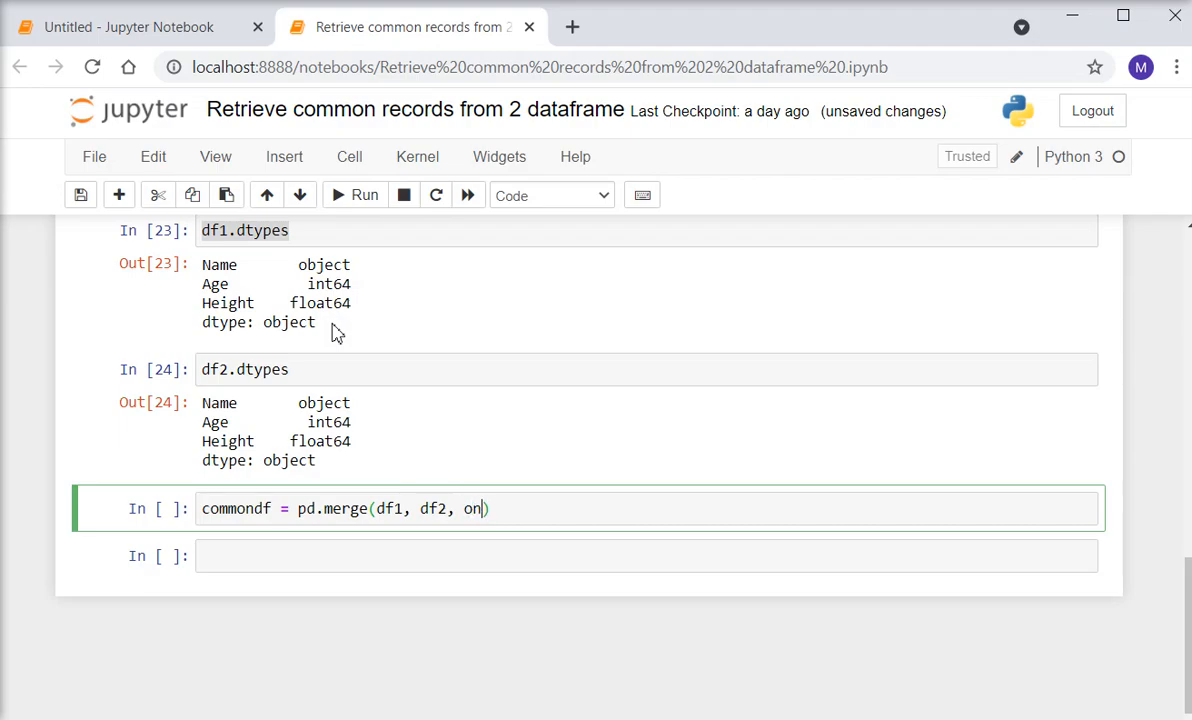
type("=")
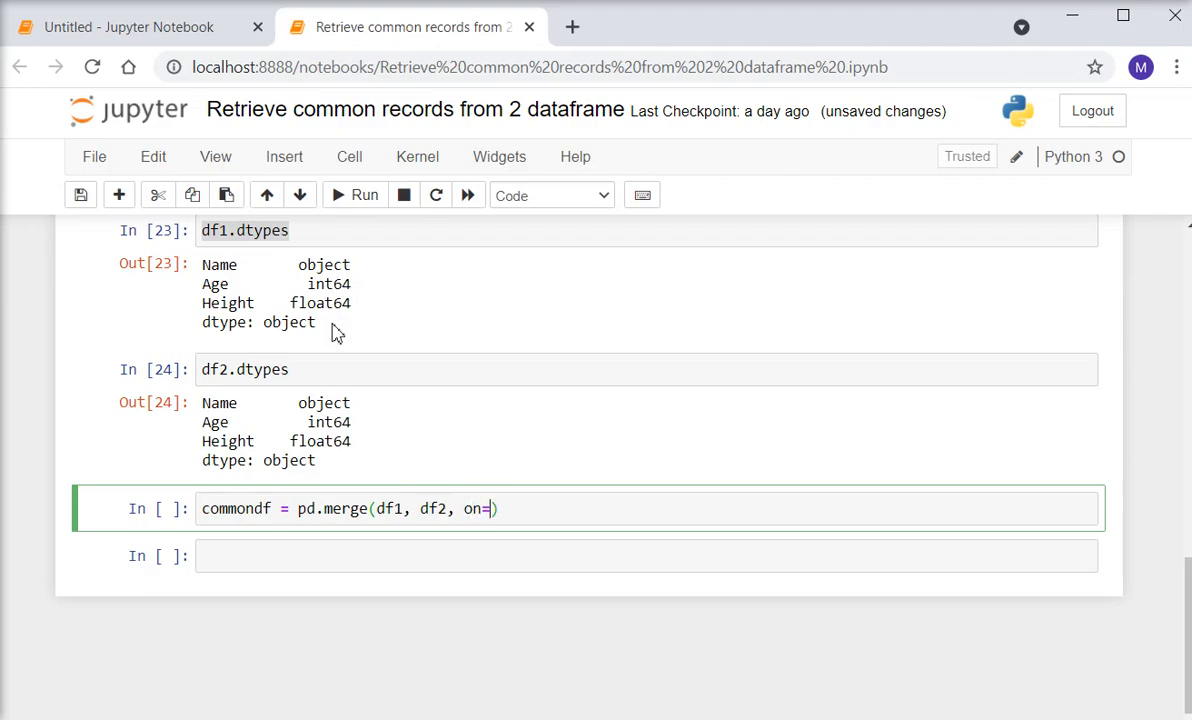
type("['Nam'")
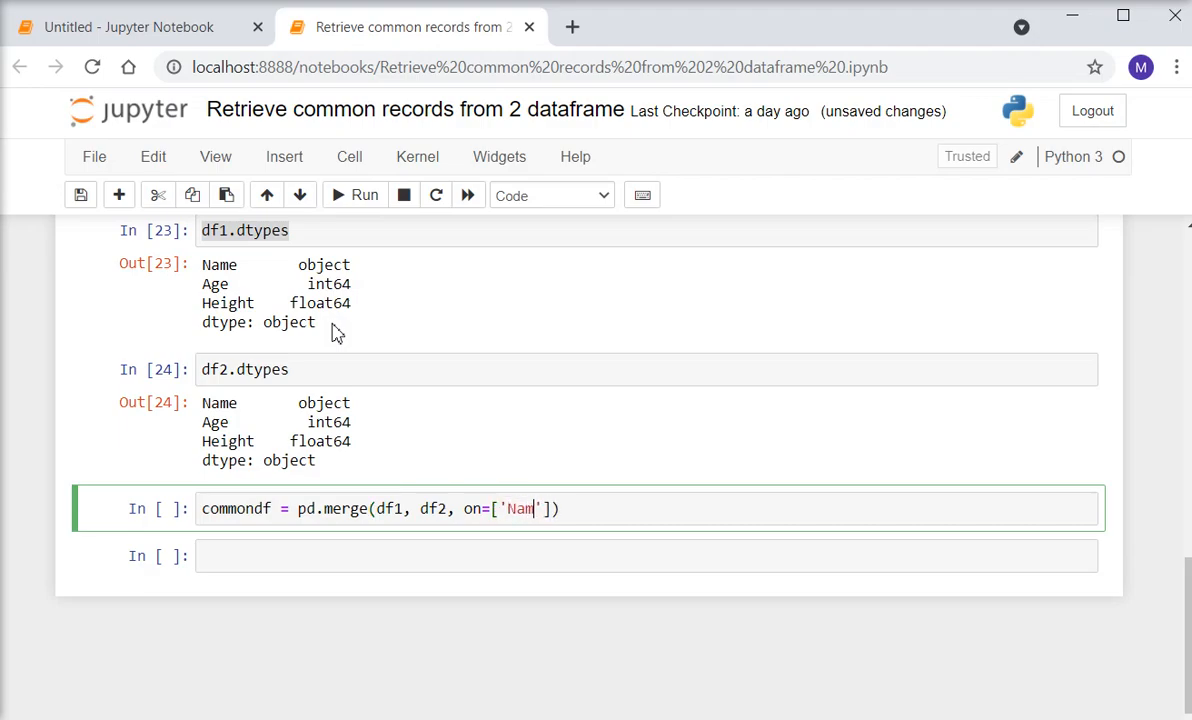
type("e")
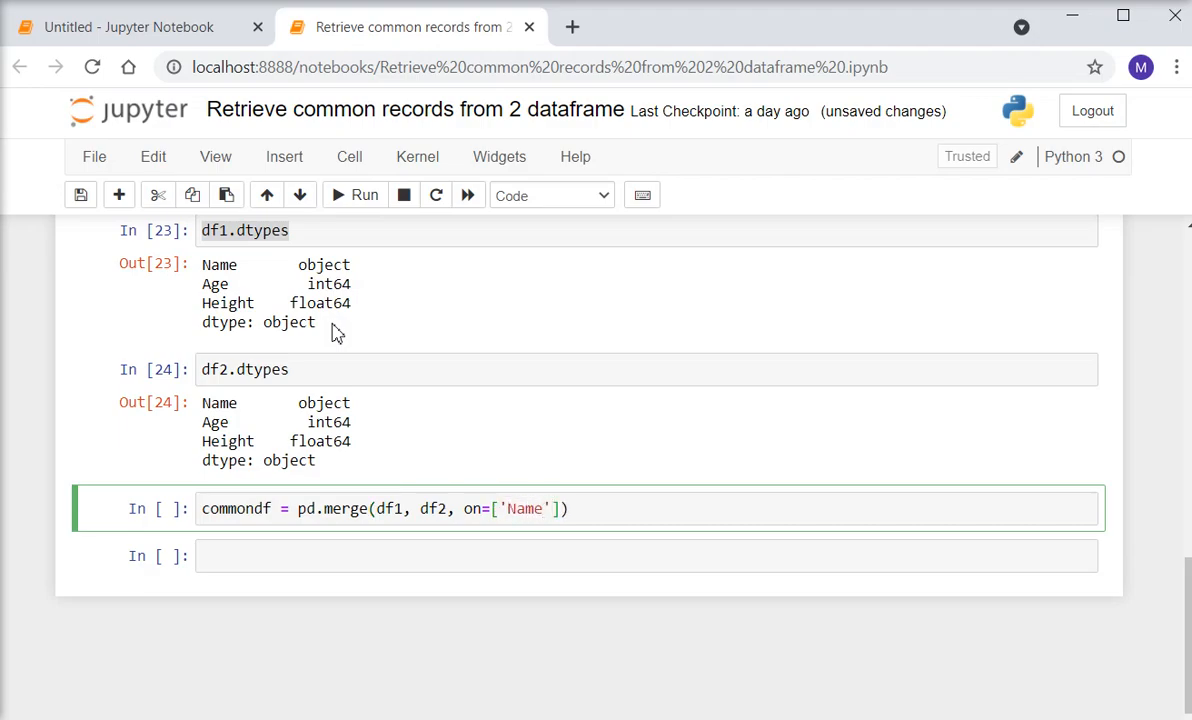
type(",'Age'")
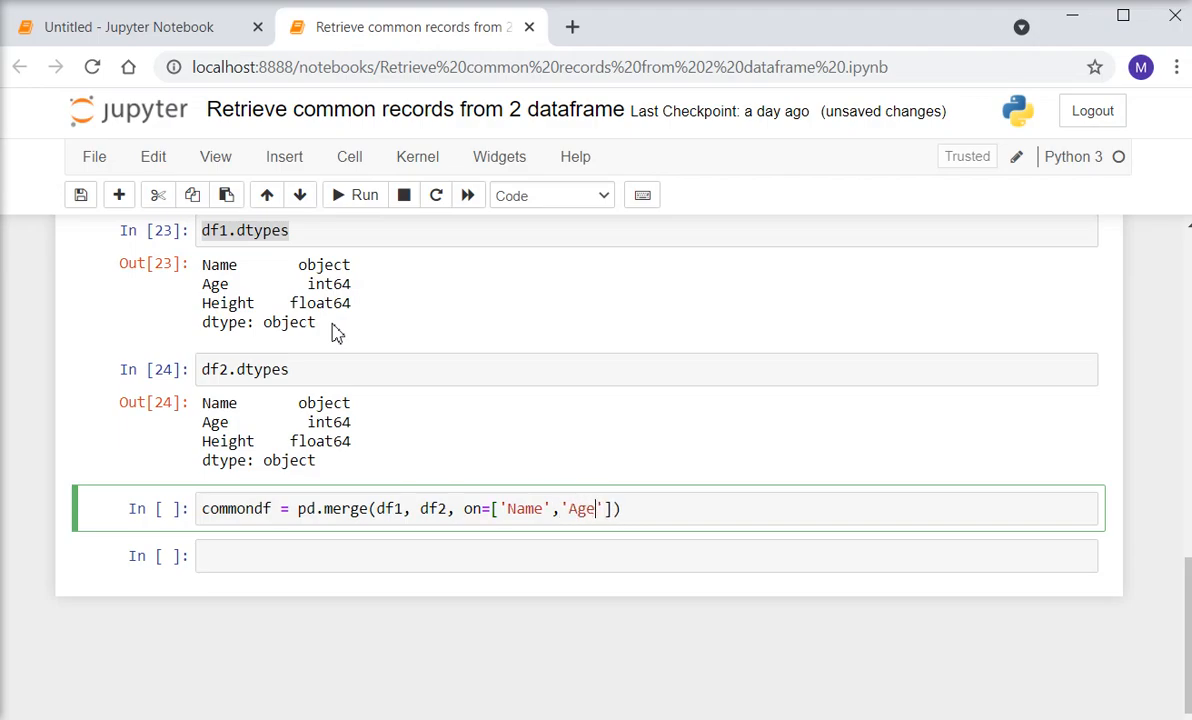
type(",")
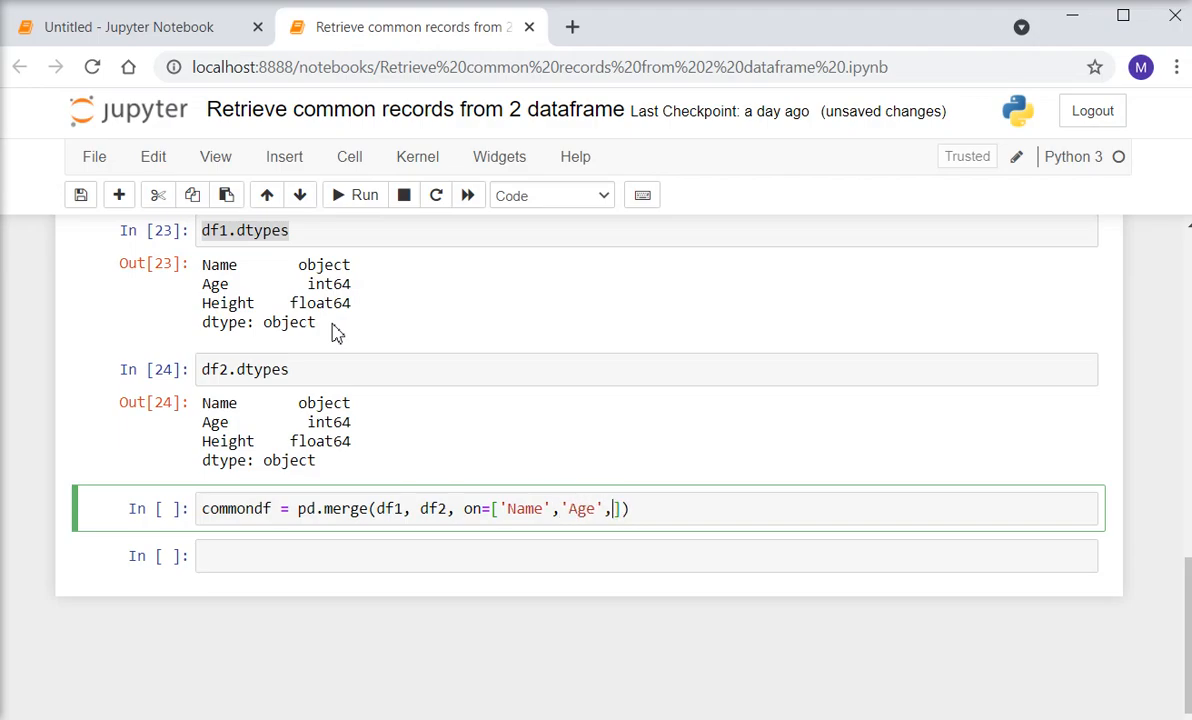
type("'")
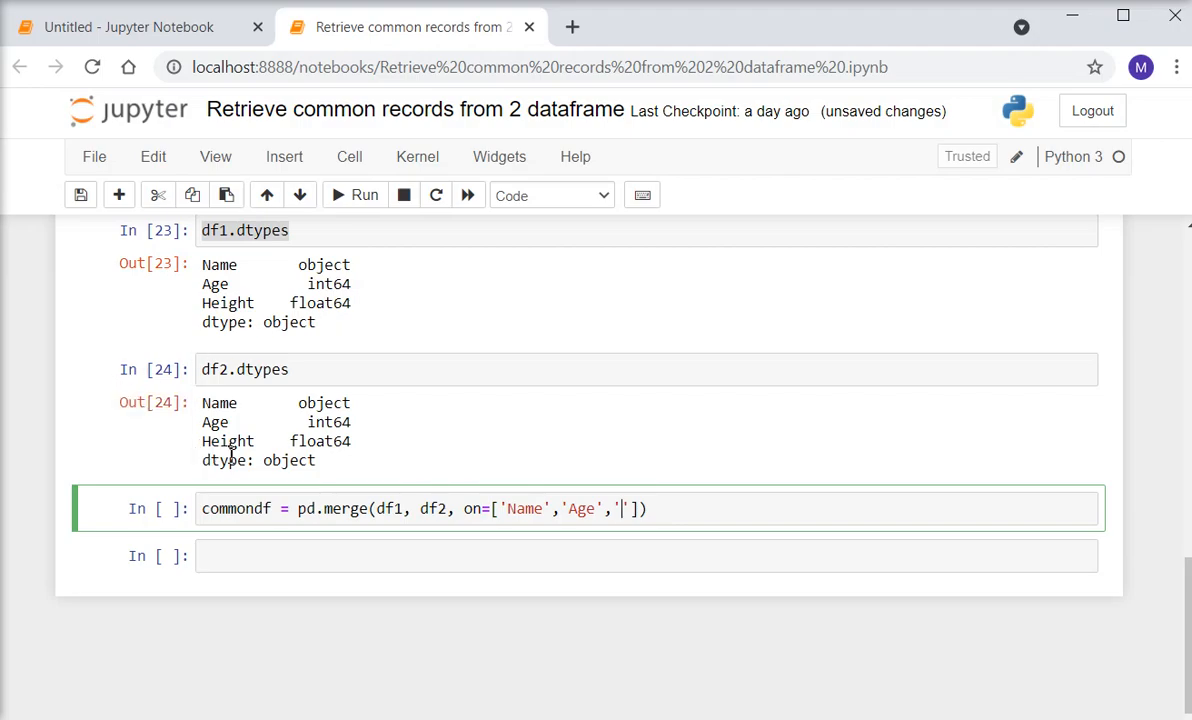
double_click(228, 442)
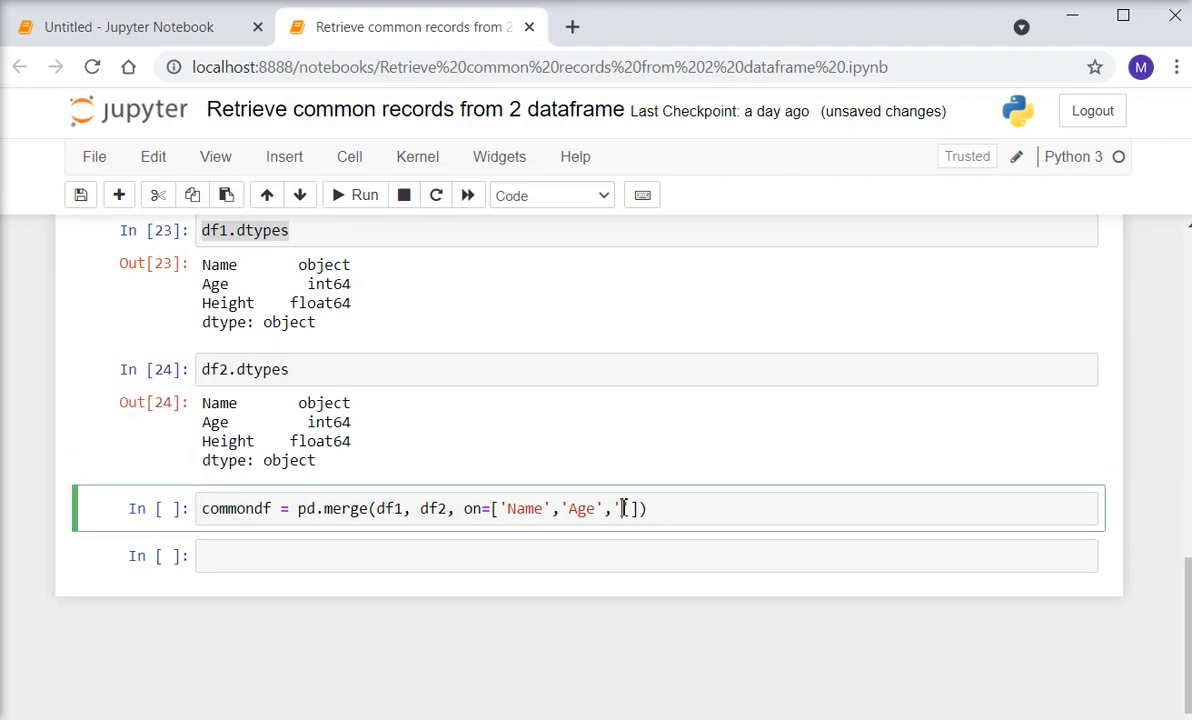
type("Height")
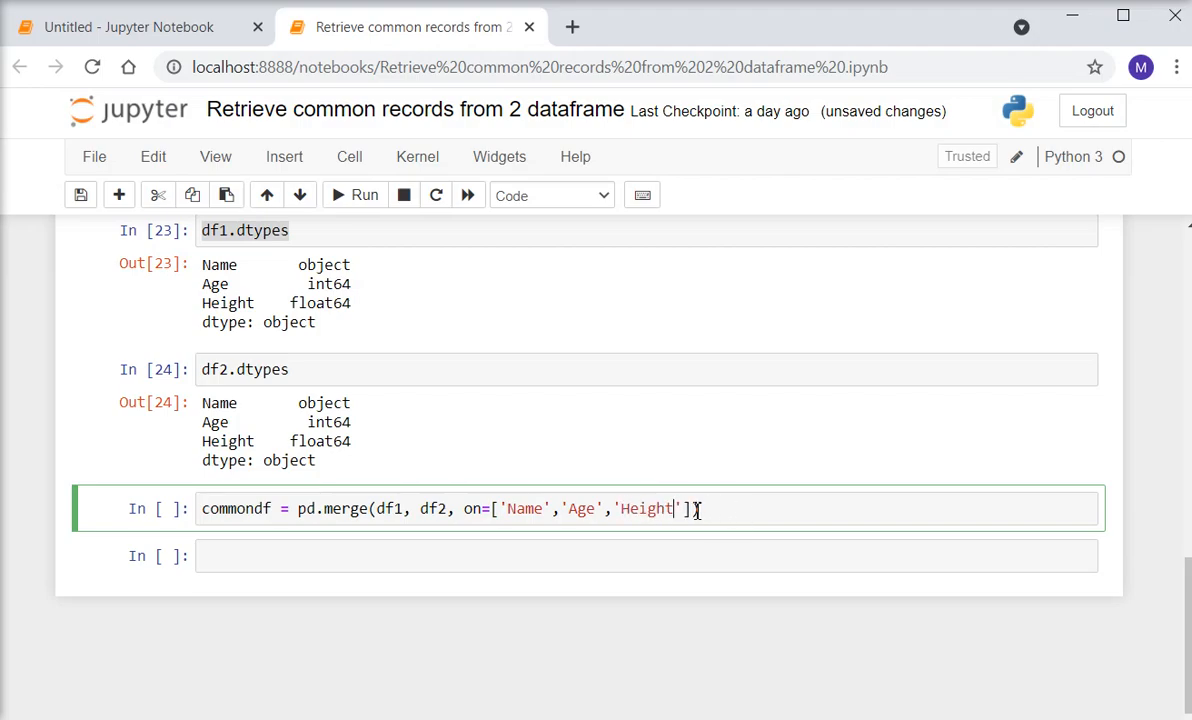
type(")")
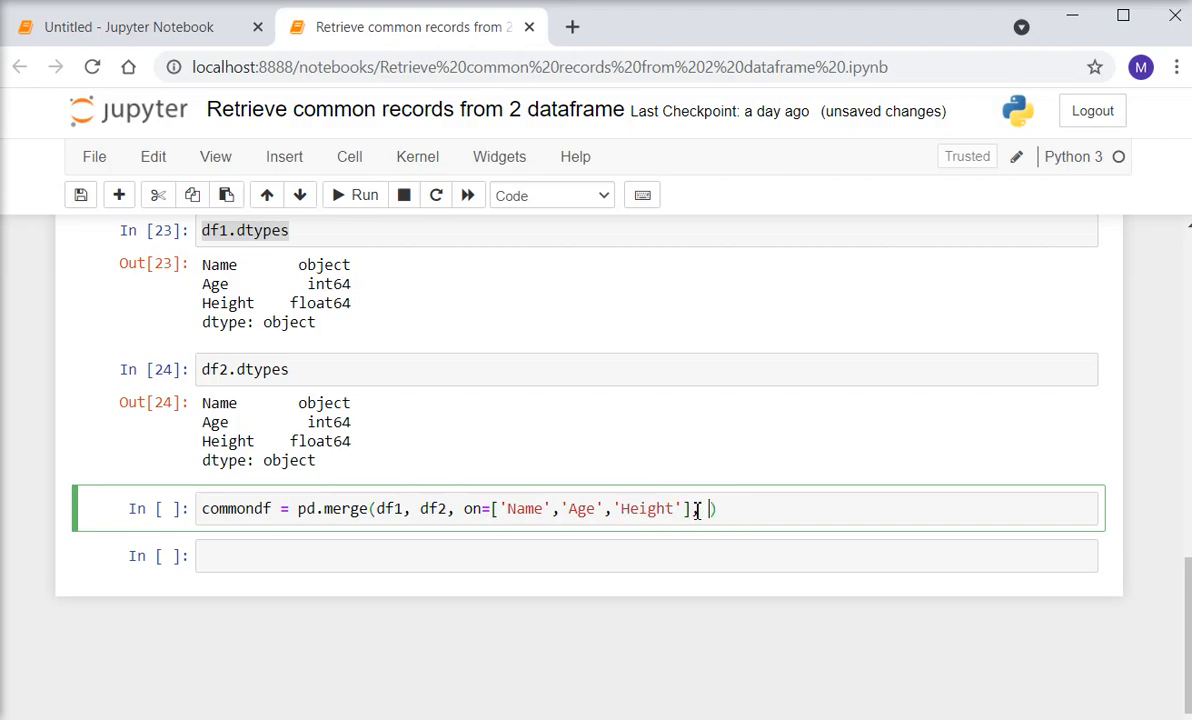
type("right")
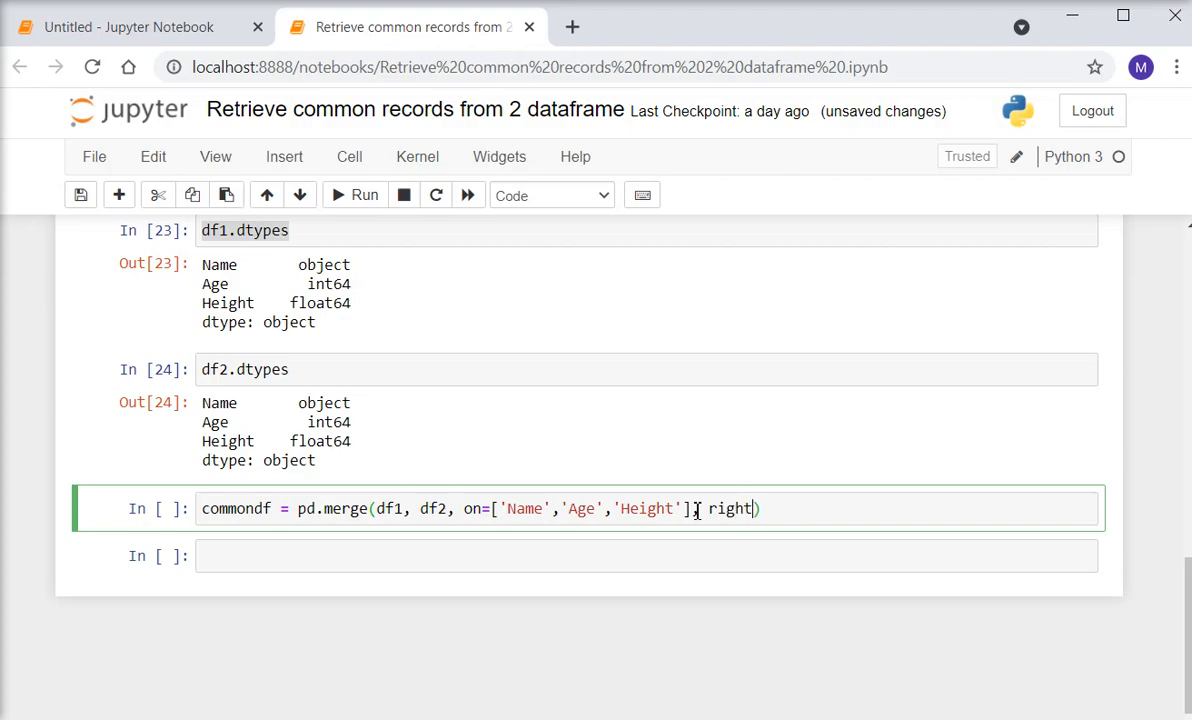
type("_in")
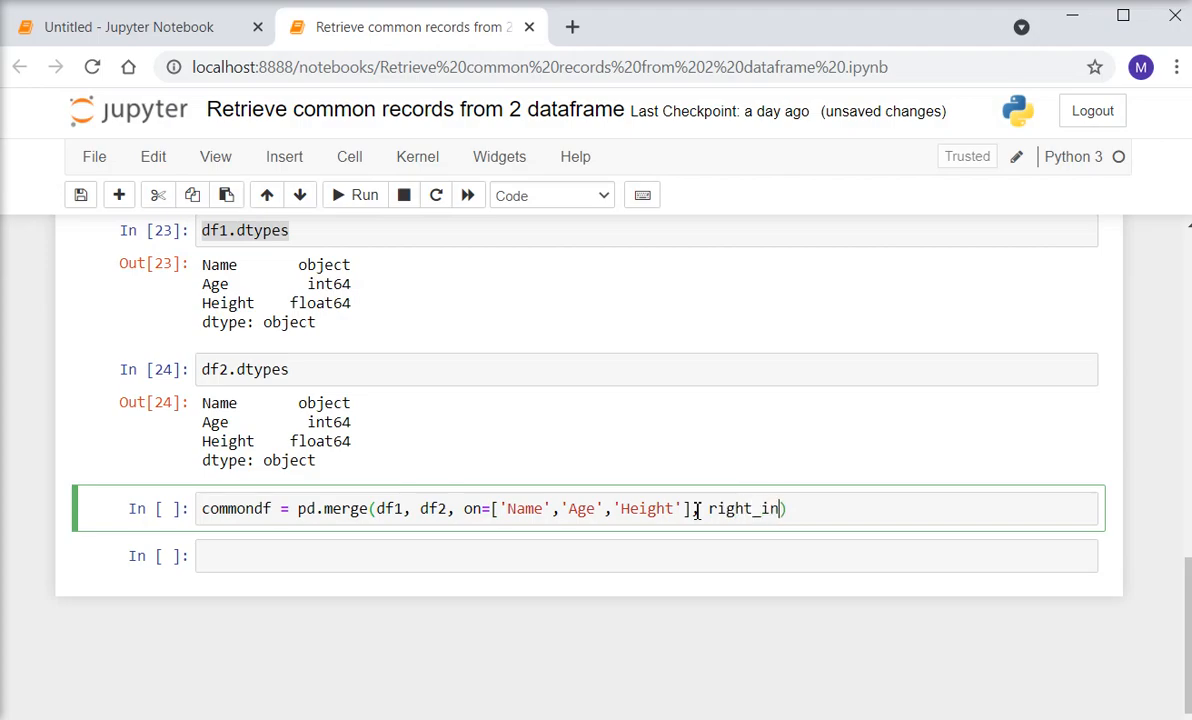
type("dex=")
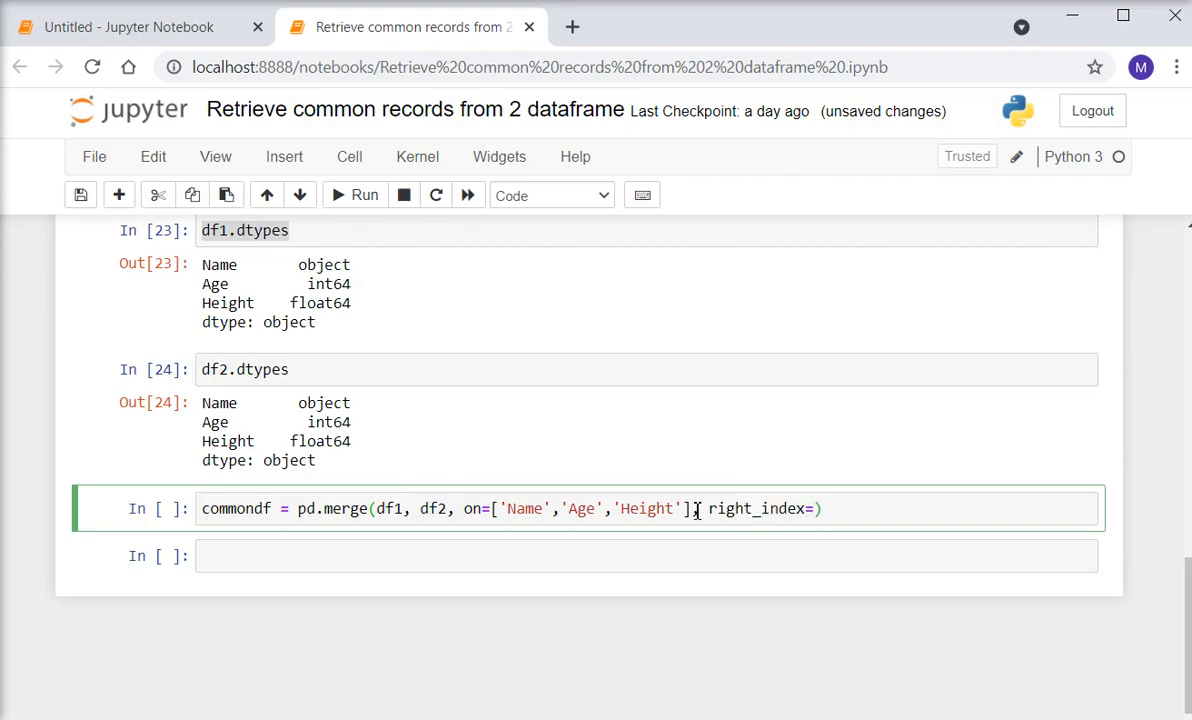
type("Trye")
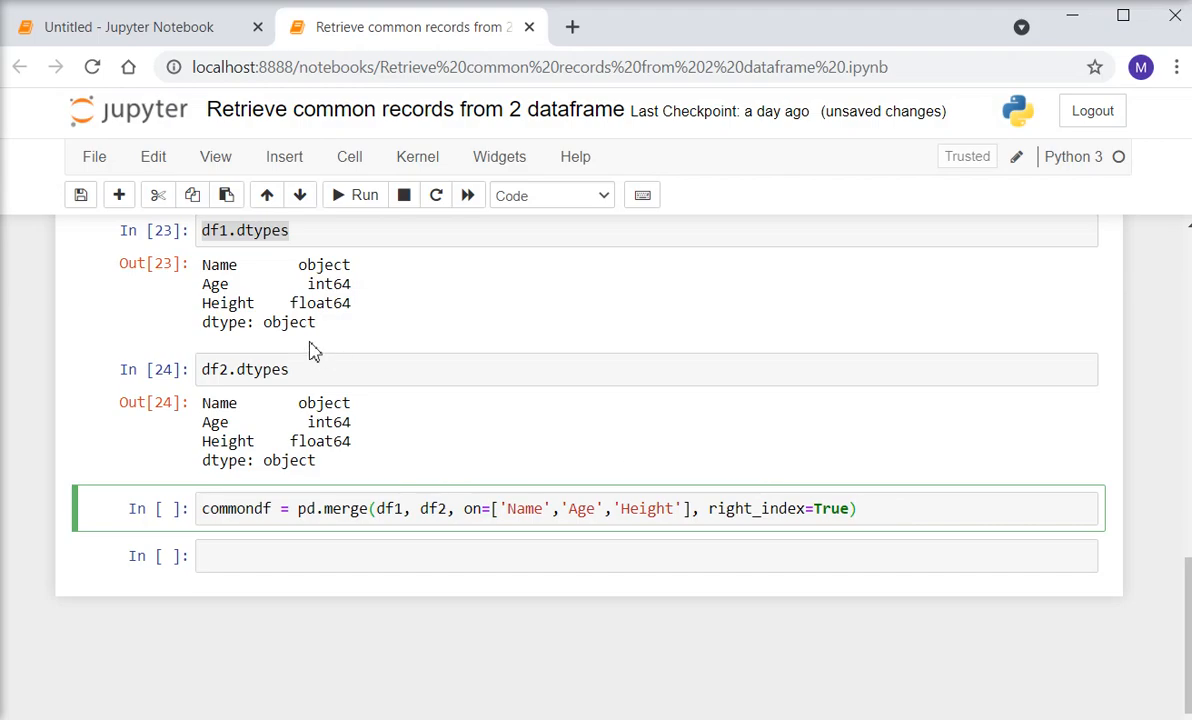
left_click(354, 196)
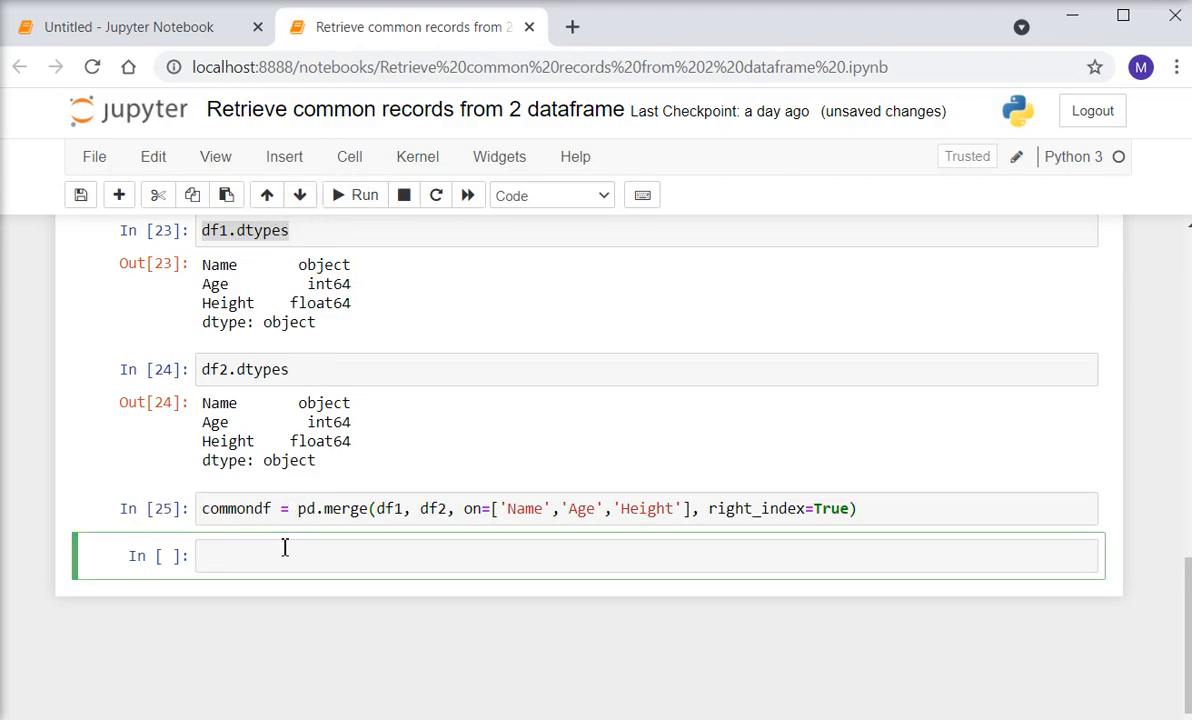
Run commondf to show the five common rows: Ryan, Wills, Jay, John and Ronny
type("df")
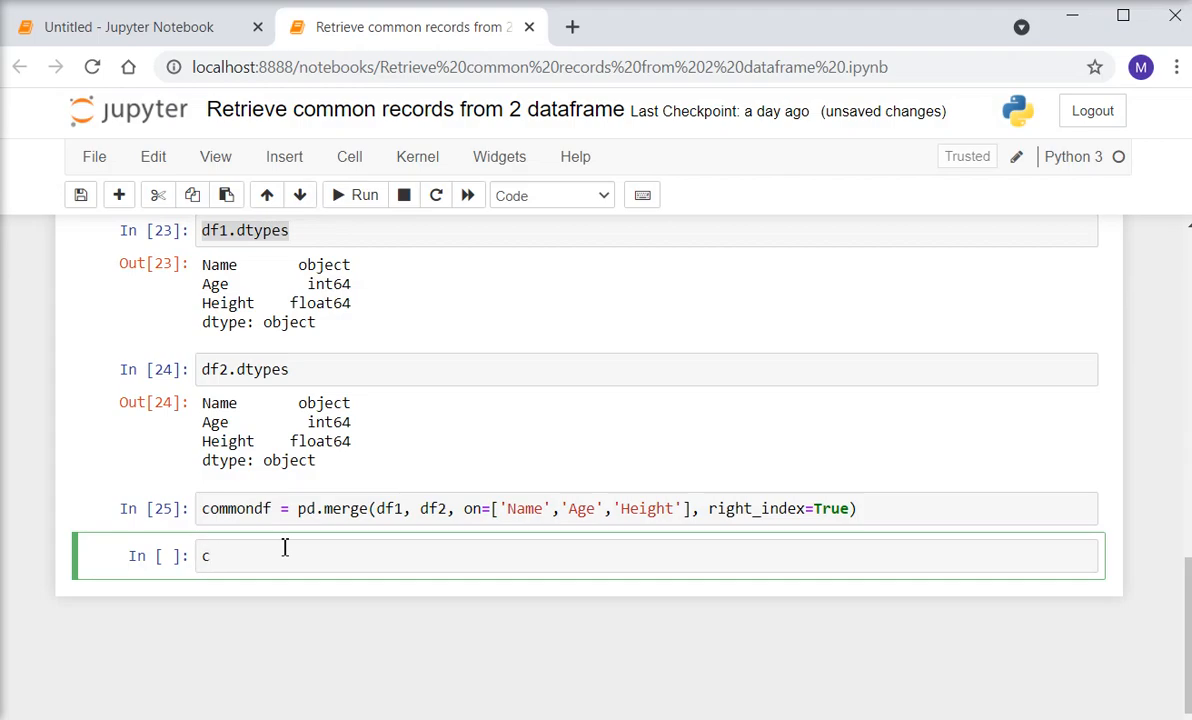
type("ommondf")
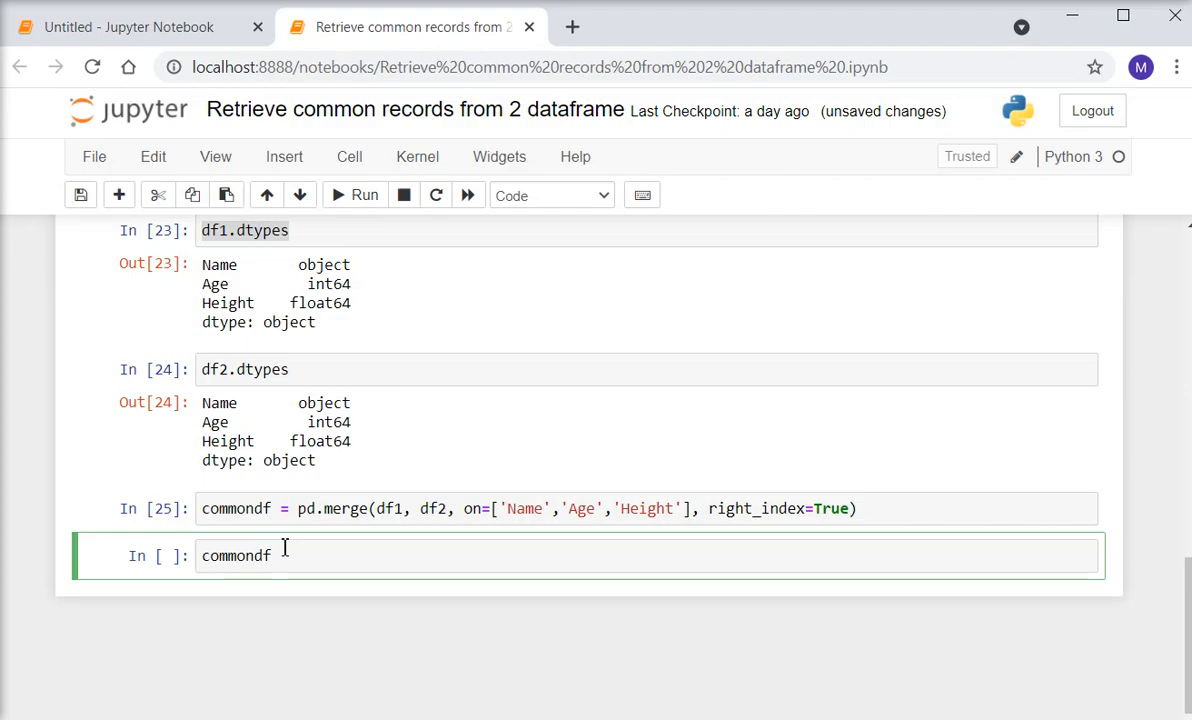
left_click(364, 196)
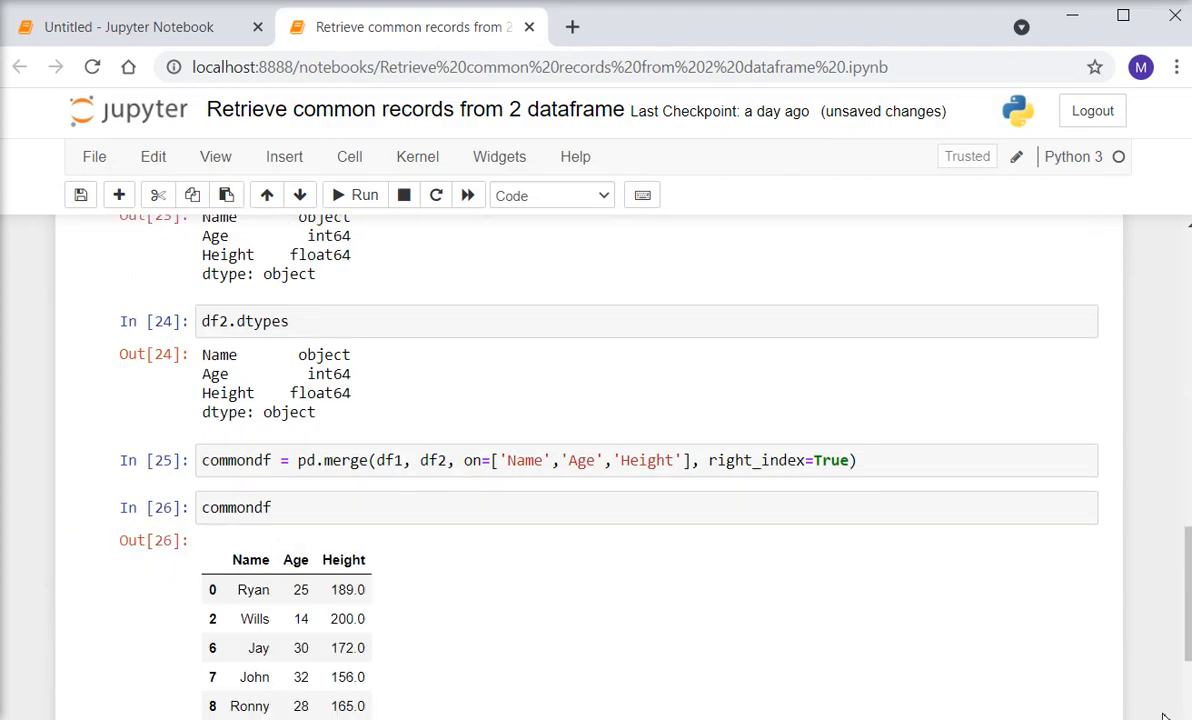
scroll("down", 3)
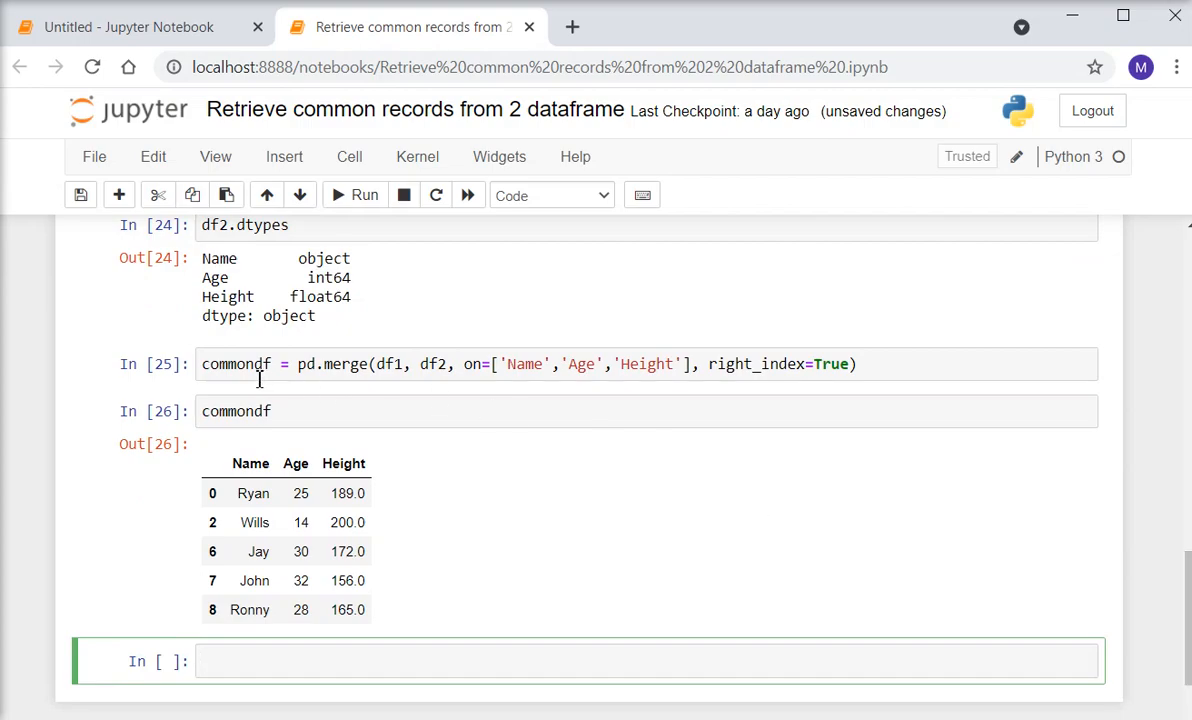
left_click(236, 412)
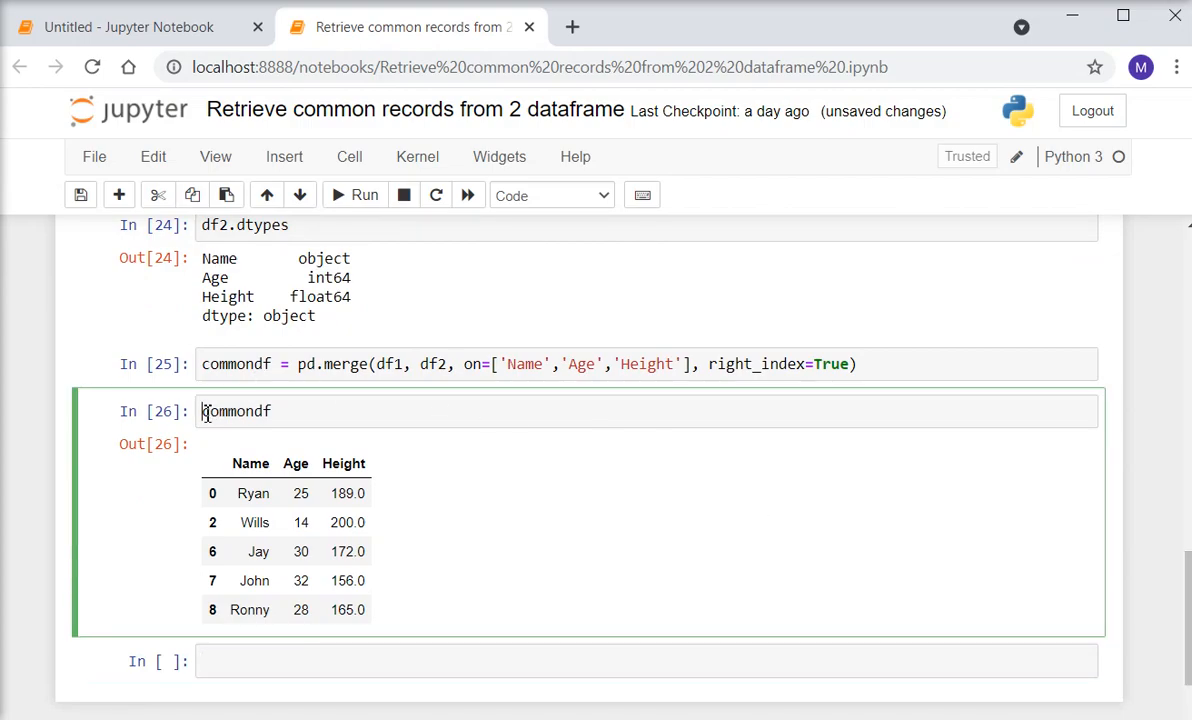
Run the cell as 'df1, df2, commondf' and review both DataFrames and the five common rows
type("df1,")
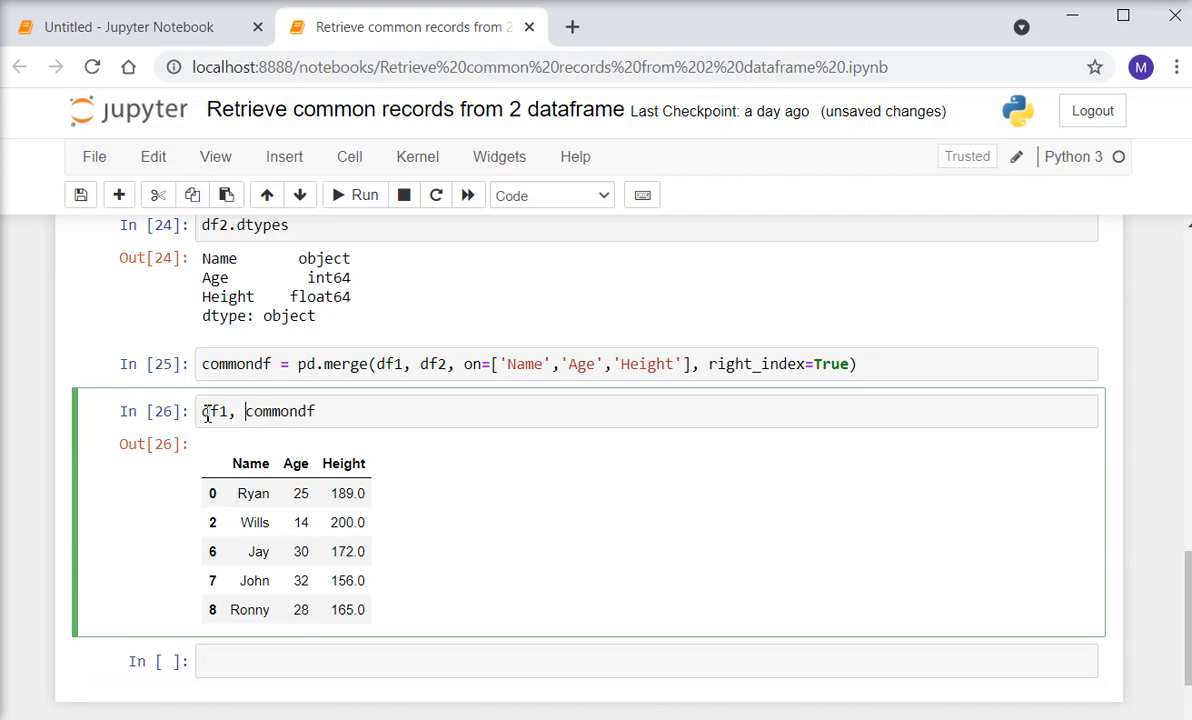
type("df2")
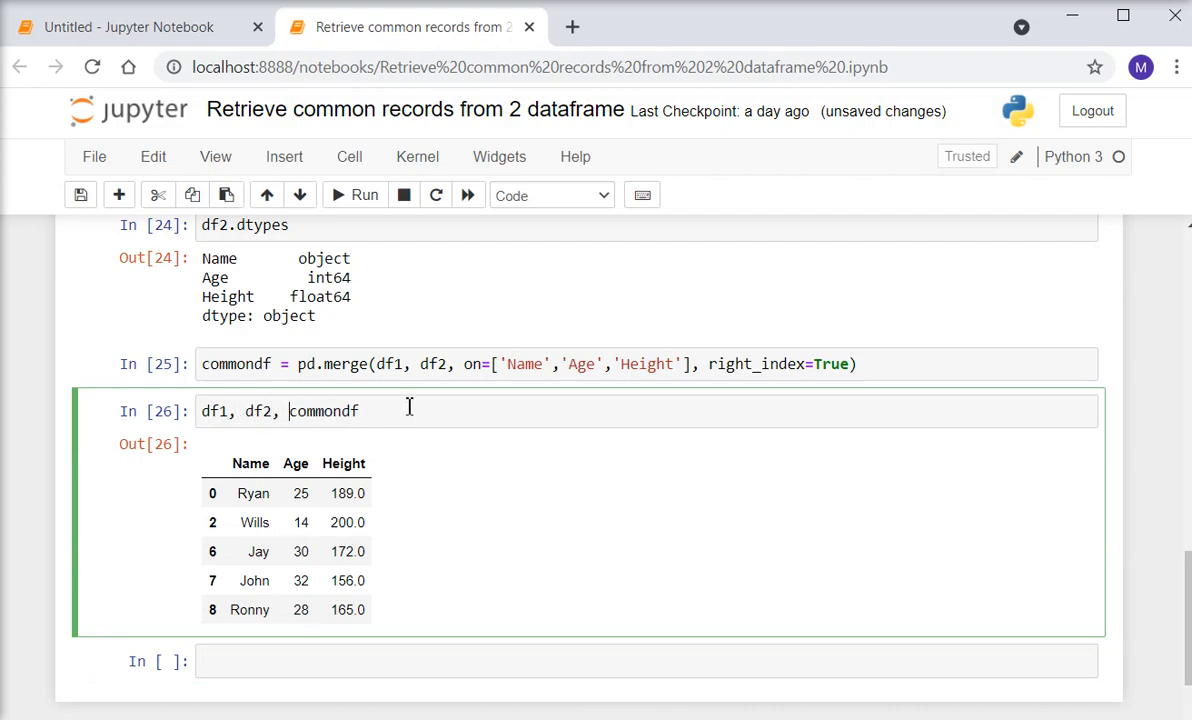
left_click(364, 196)
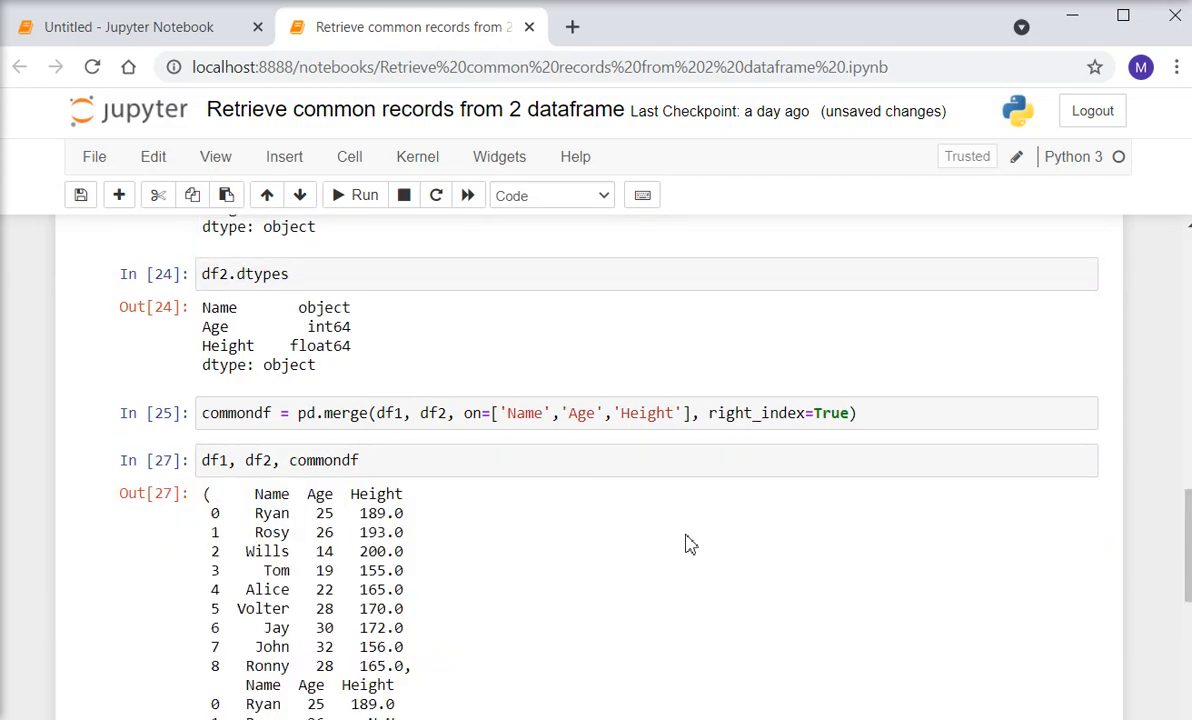
scroll("down", 3)
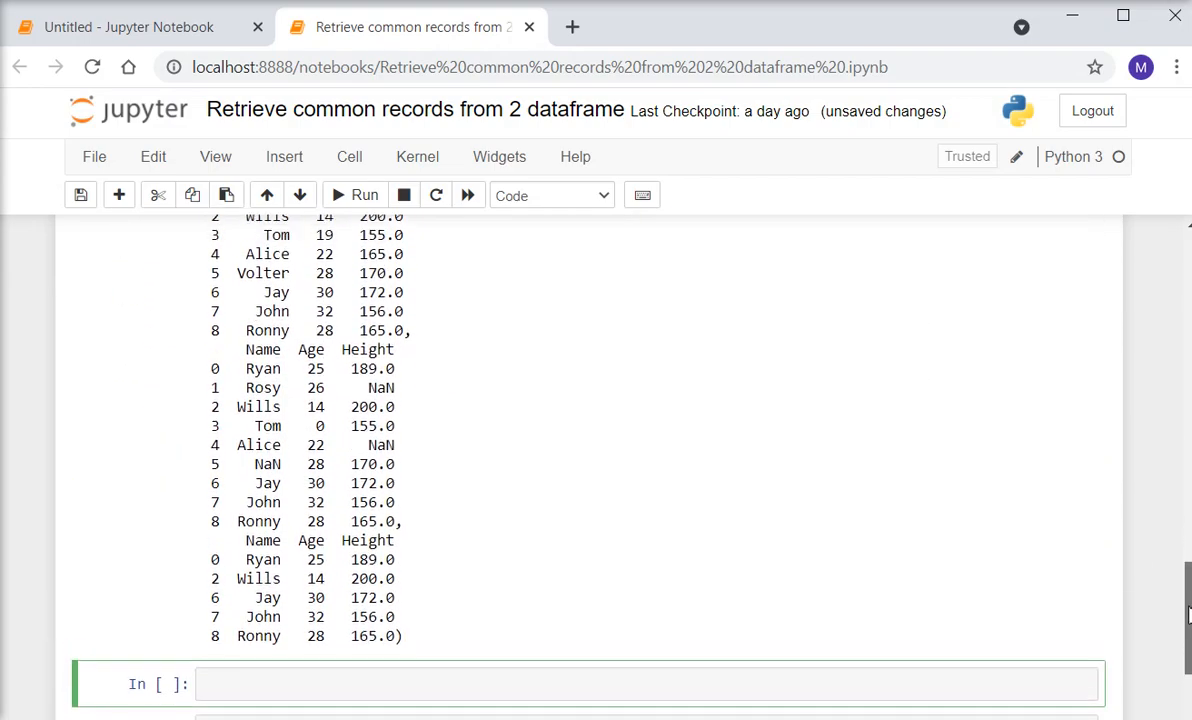
scroll("up", 3)
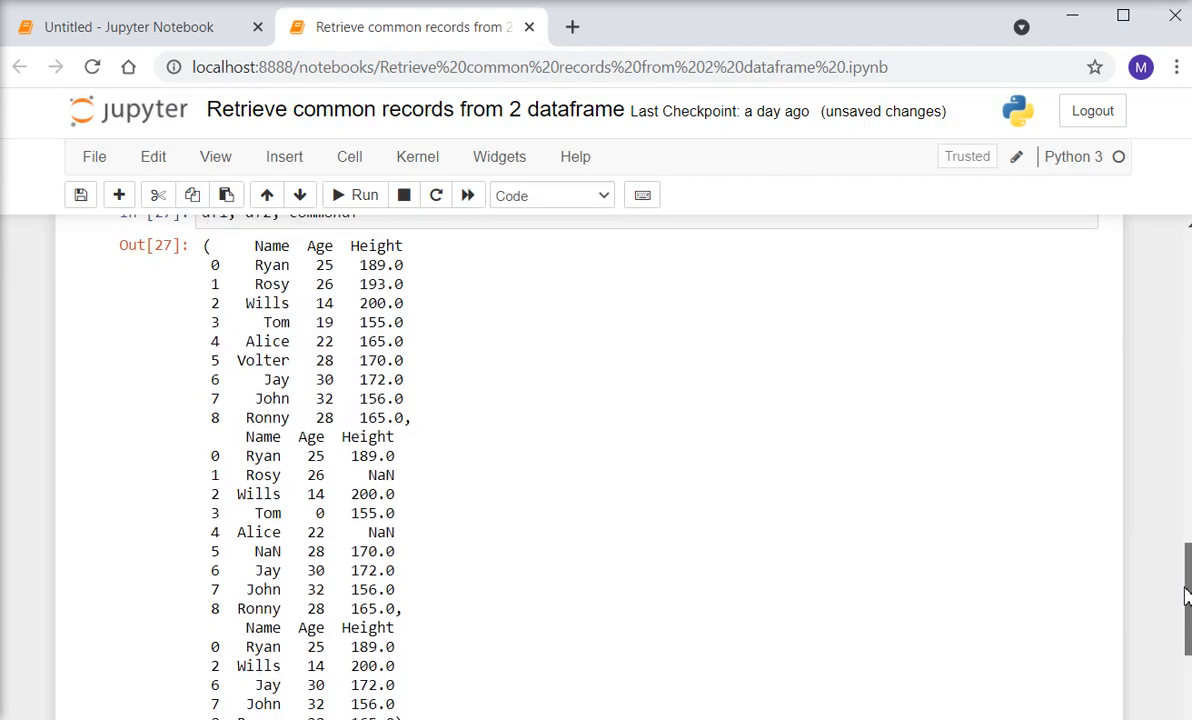
scroll("down", 3)
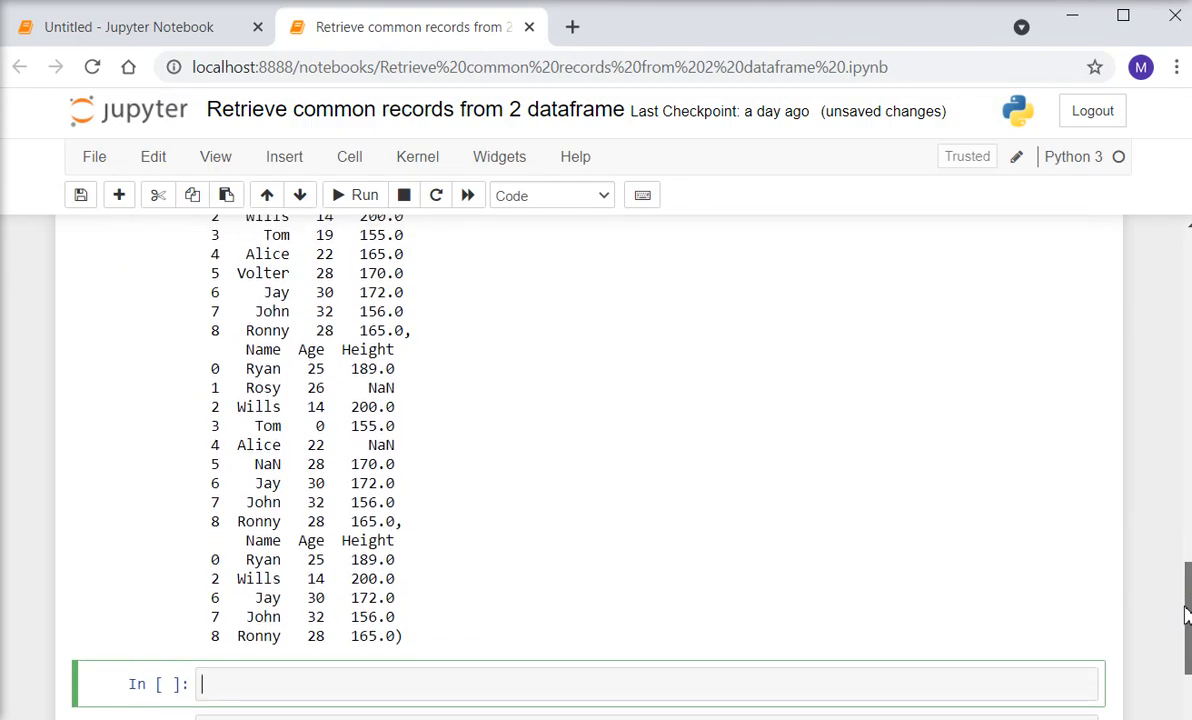
scroll("up", 3)
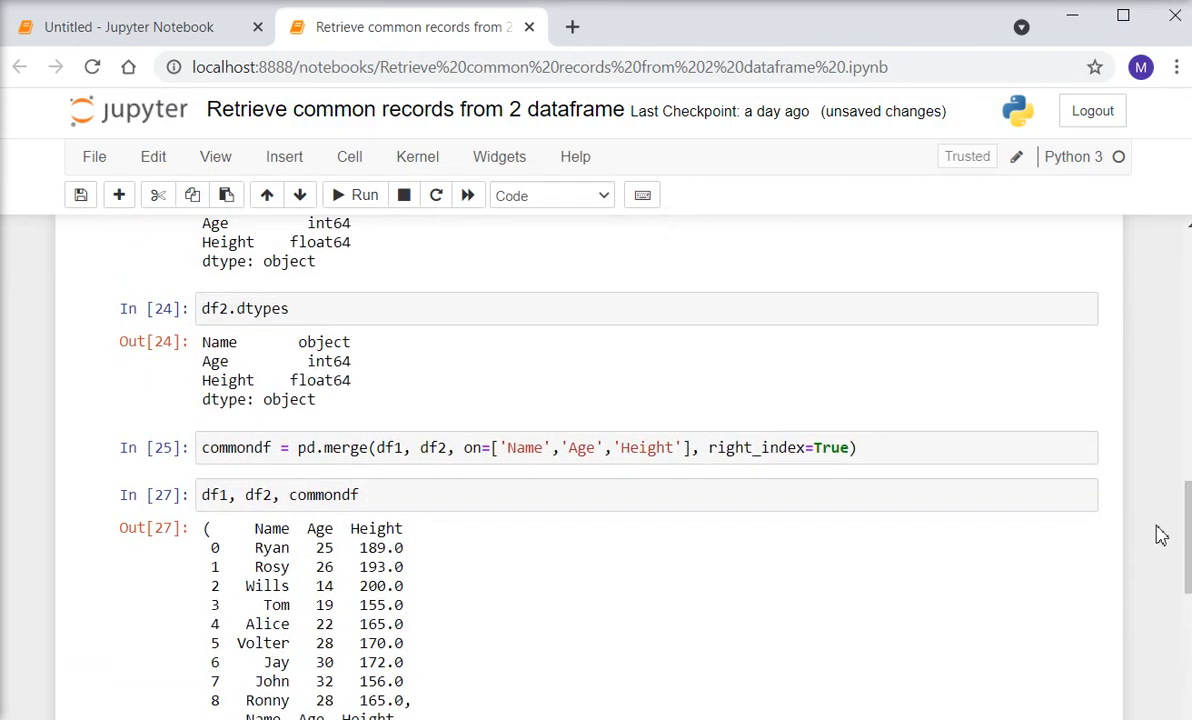